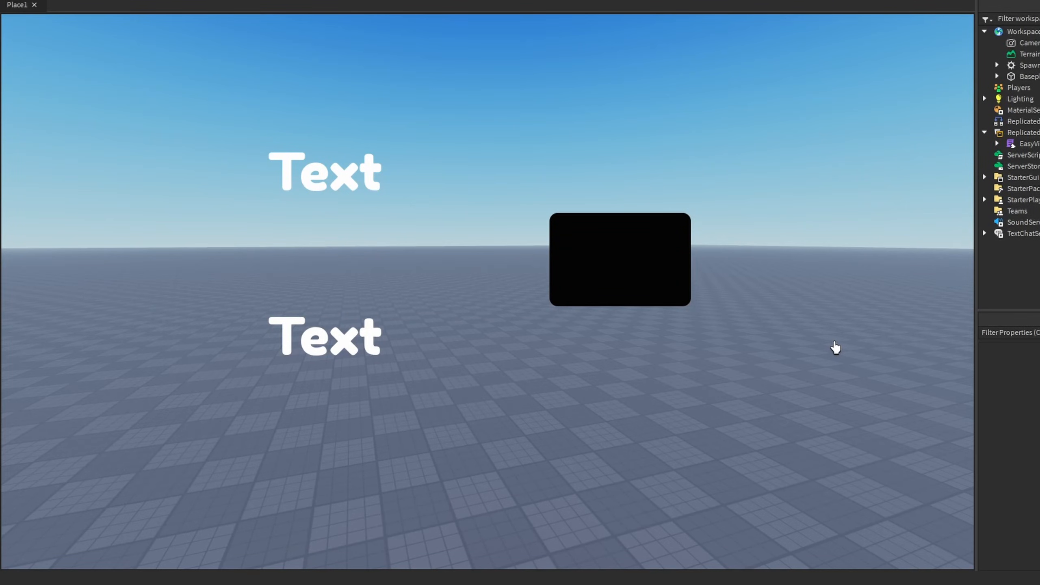
mouse_move(657, 372)
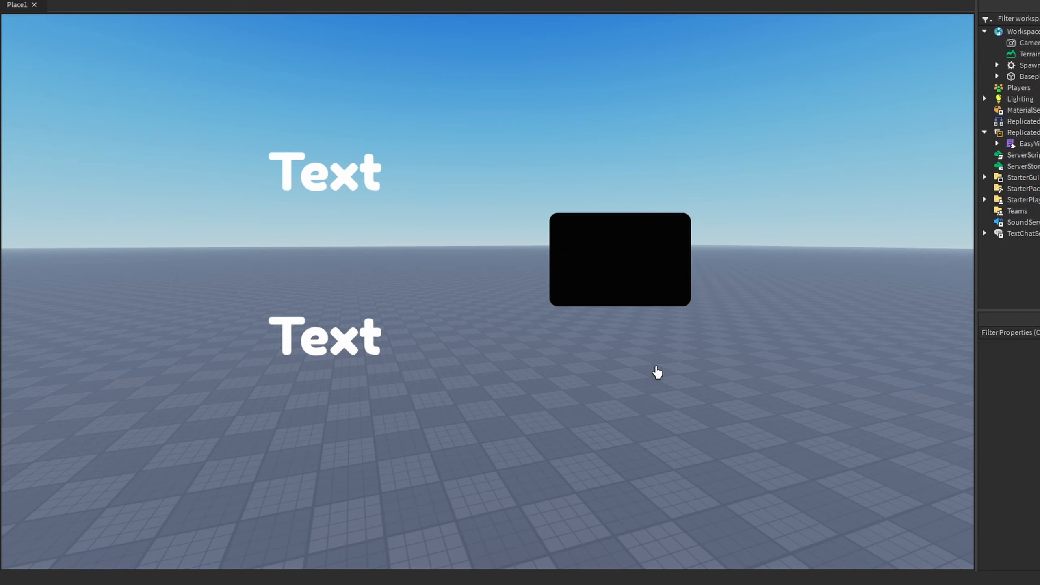
mouse_move(334, 333)
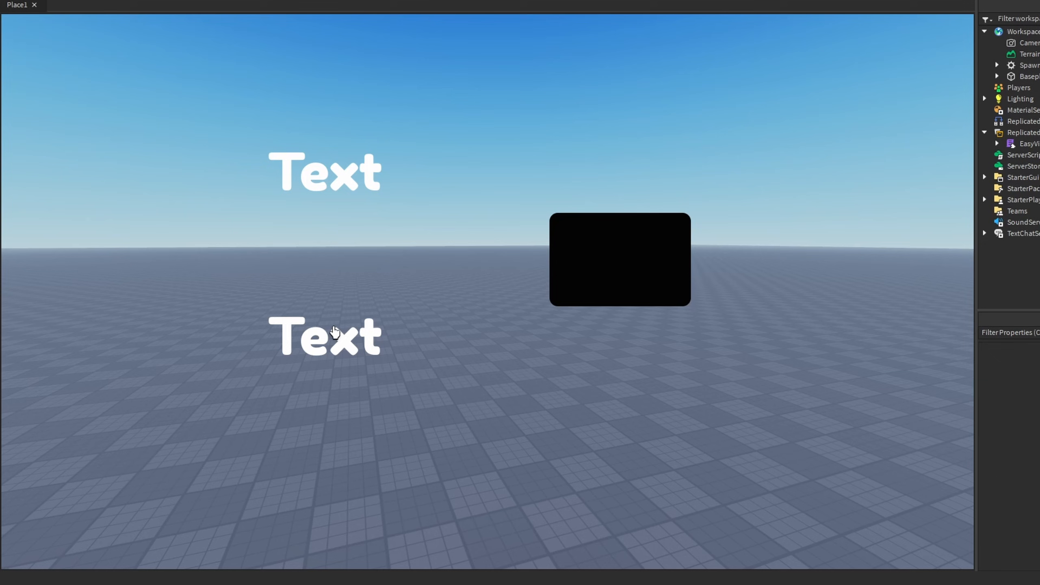
mouse_move(677, 212)
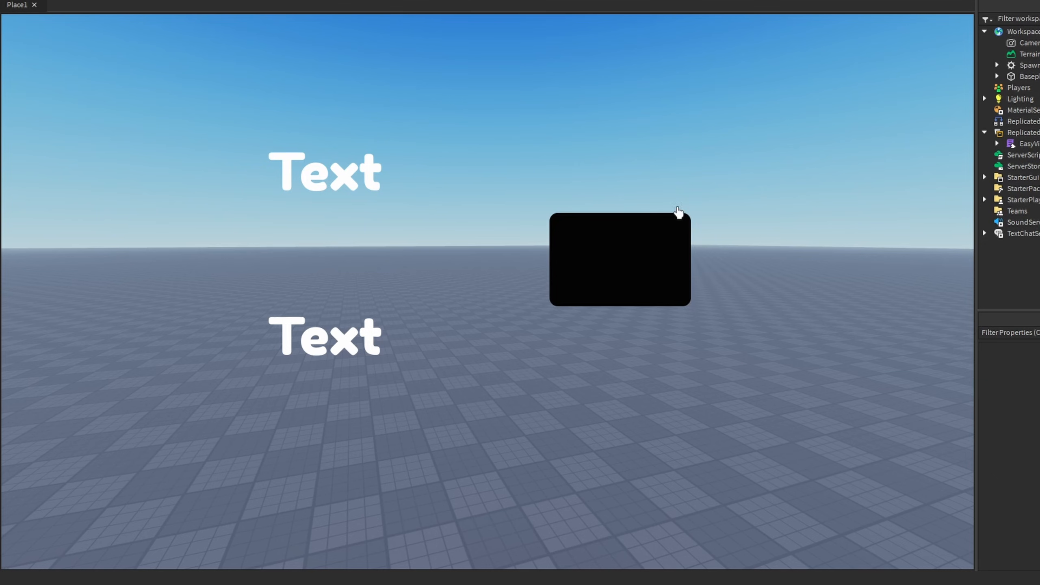
mouse_move(694, 352)
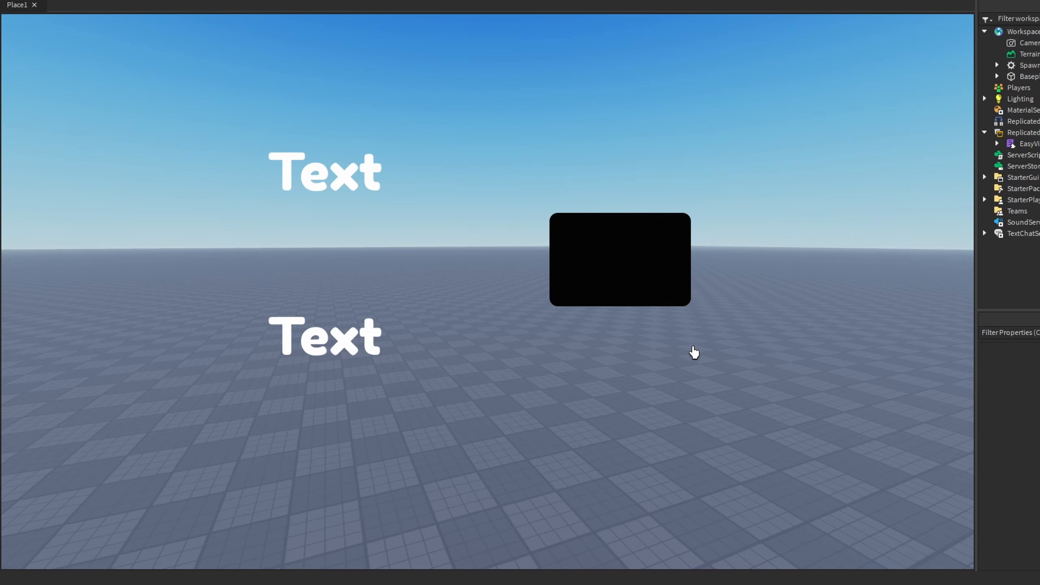
mouse_move(420, 269)
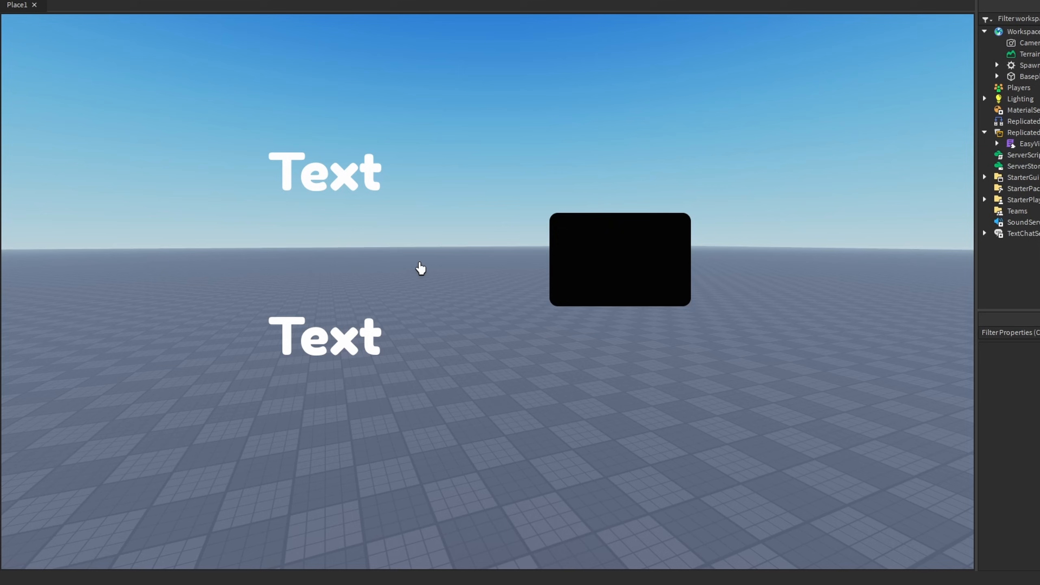
Step: Replace the print line with a ReplicatedStorage service lookup and a WaitForChild for TextLabel
left_click(985, 177)
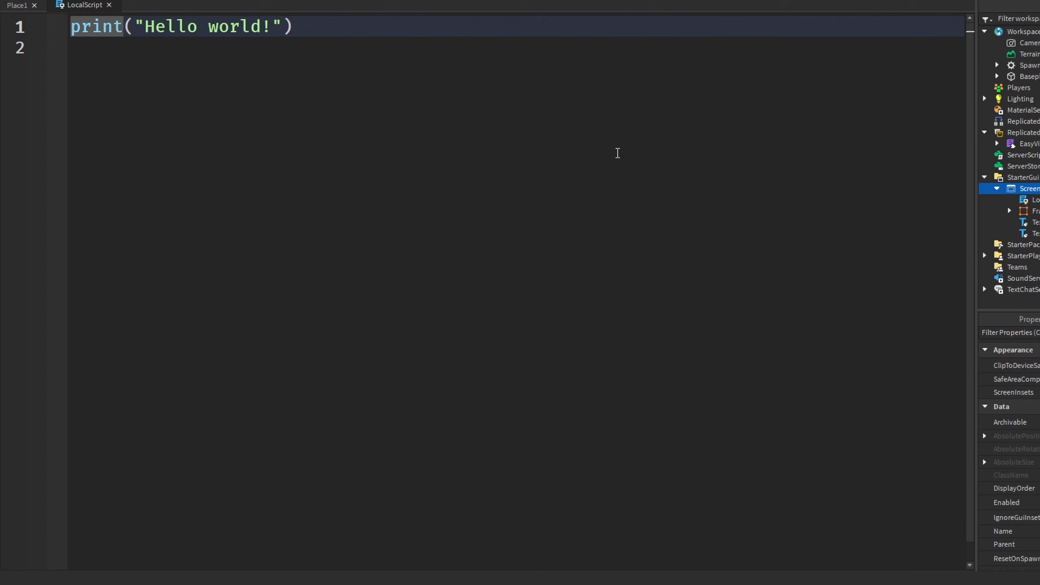
triple_click(180, 26)
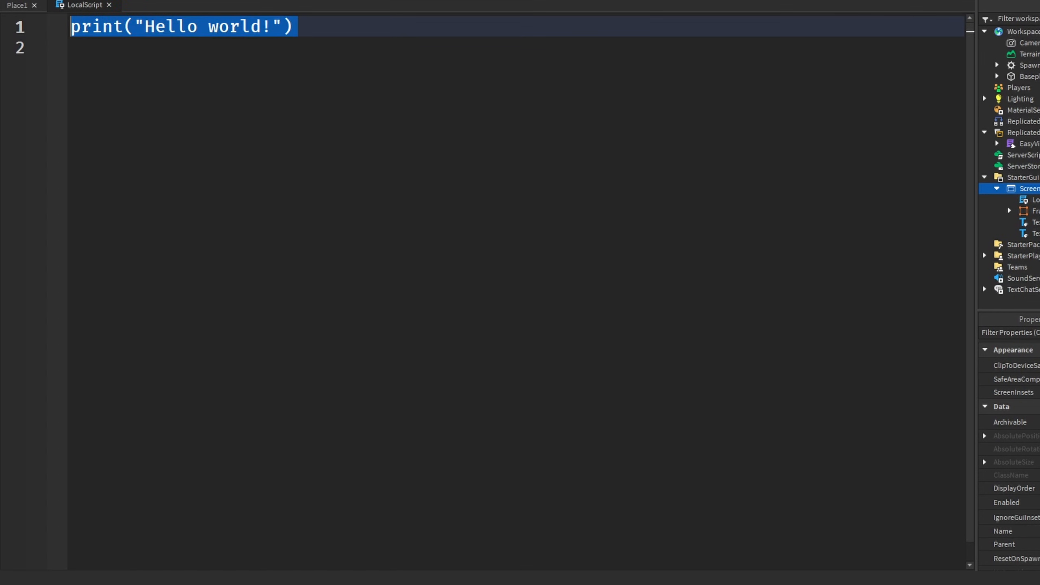
type("local ReplicatedStorage = game:GetService(\"ReplicatedStorage\")")
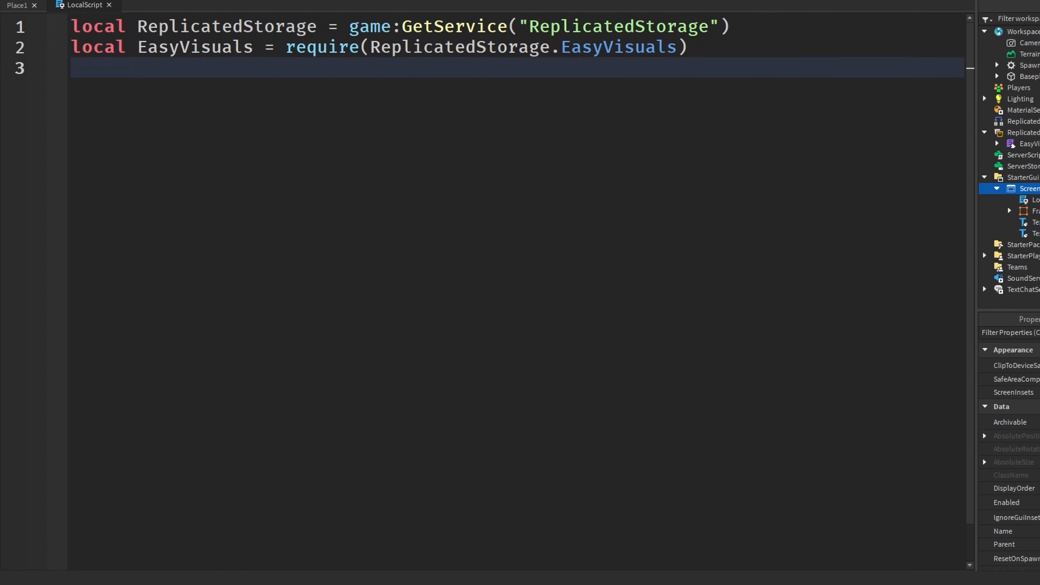
mouse_move(439, 170)
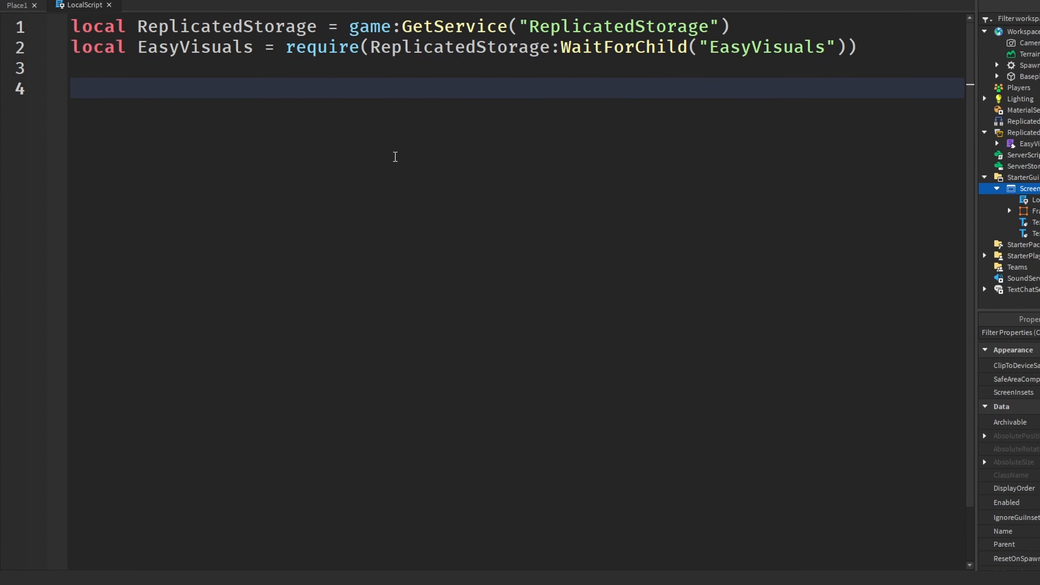
type("local Text = script.Parent:WaitForChild(\"TextLabel\")")
type("EasyVisuals")
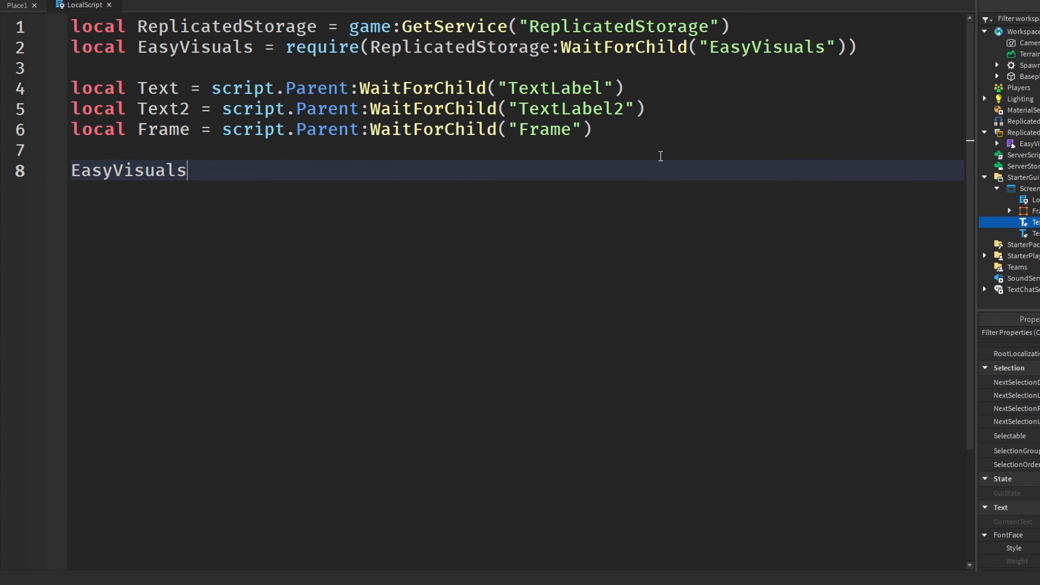
Step: Write EasyVisuals.new(Text, "Rainbow", 0.35) on line 8
type(".new()")
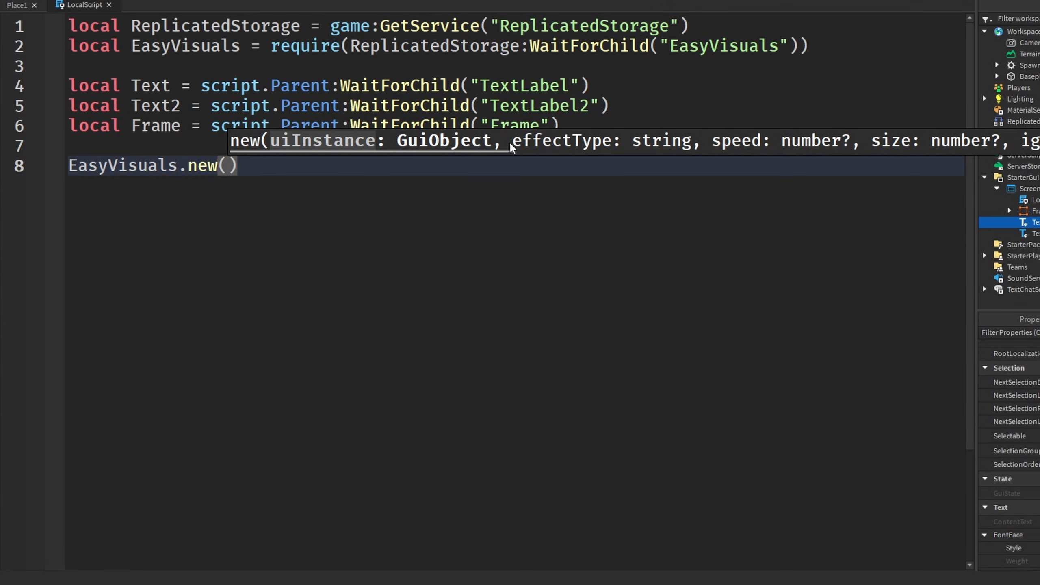
mouse_move(606, 147)
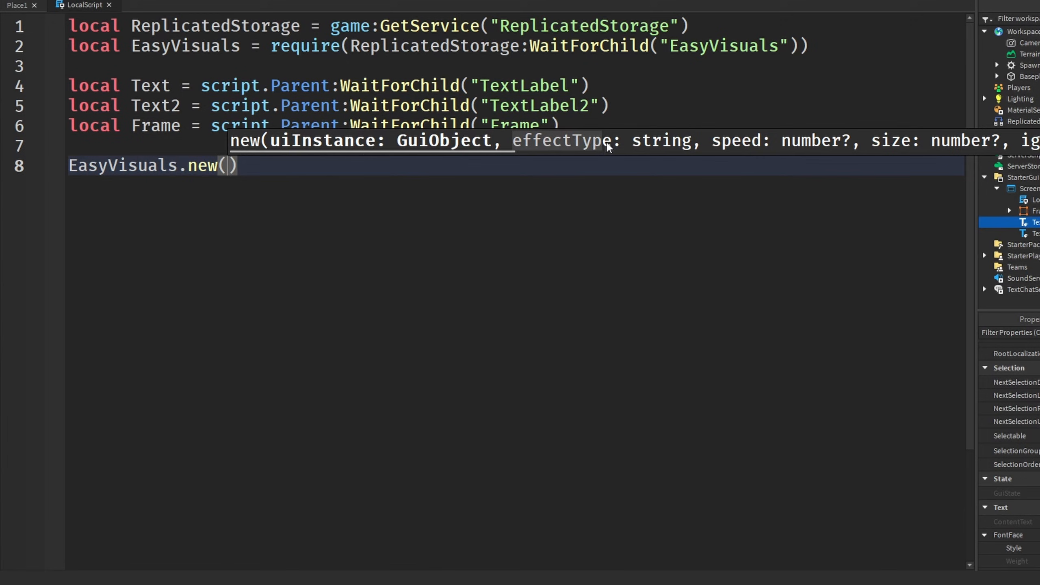
mouse_move(706, 142)
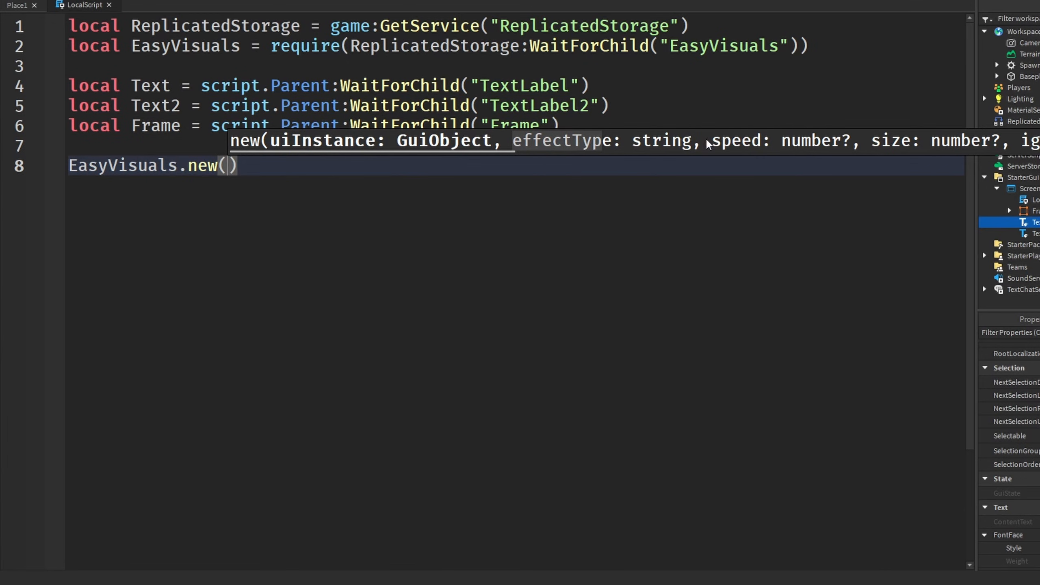
mouse_move(770, 145)
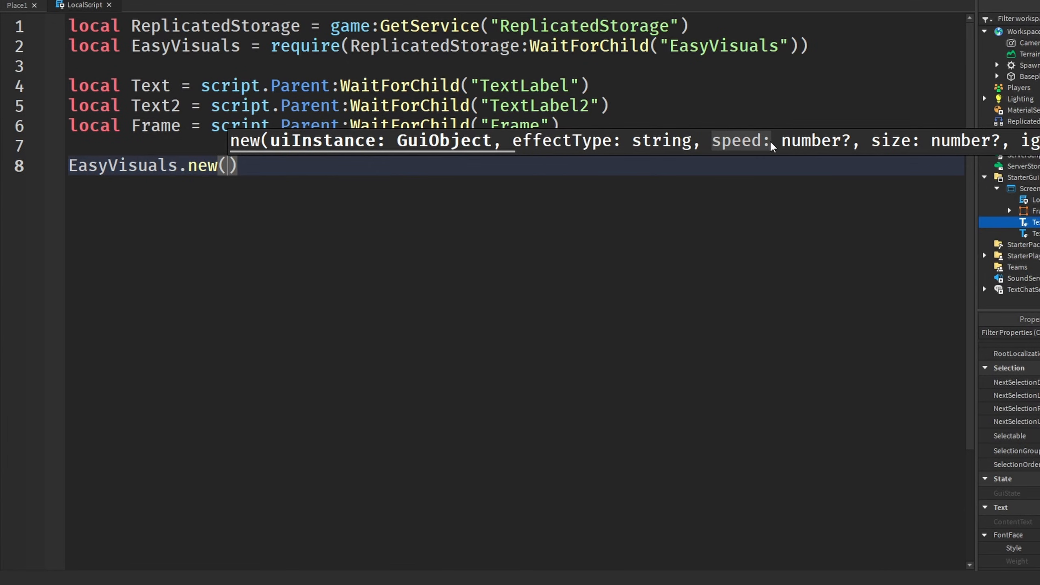
mouse_move(883, 147)
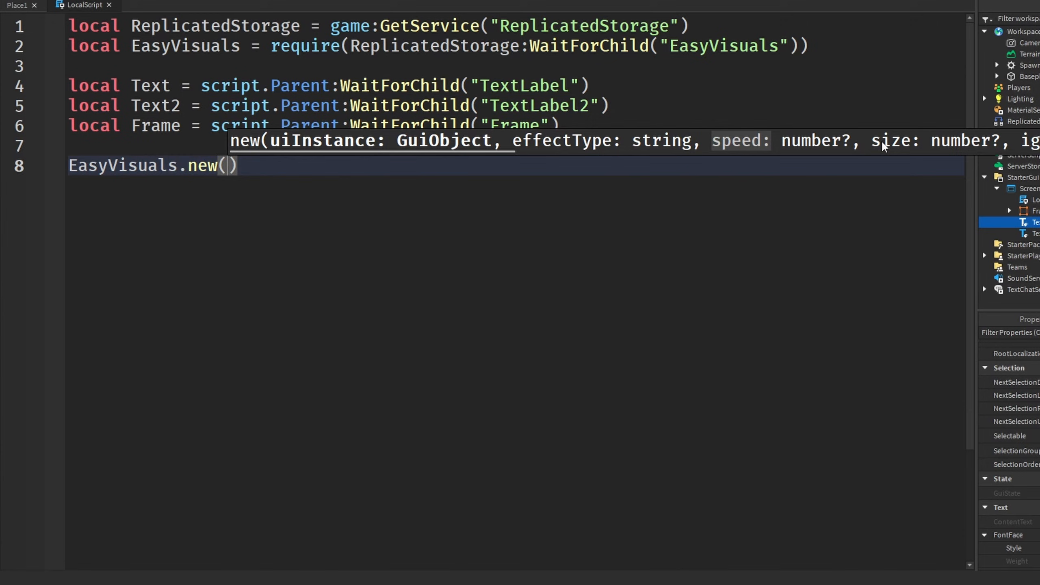
mouse_move(935, 143)
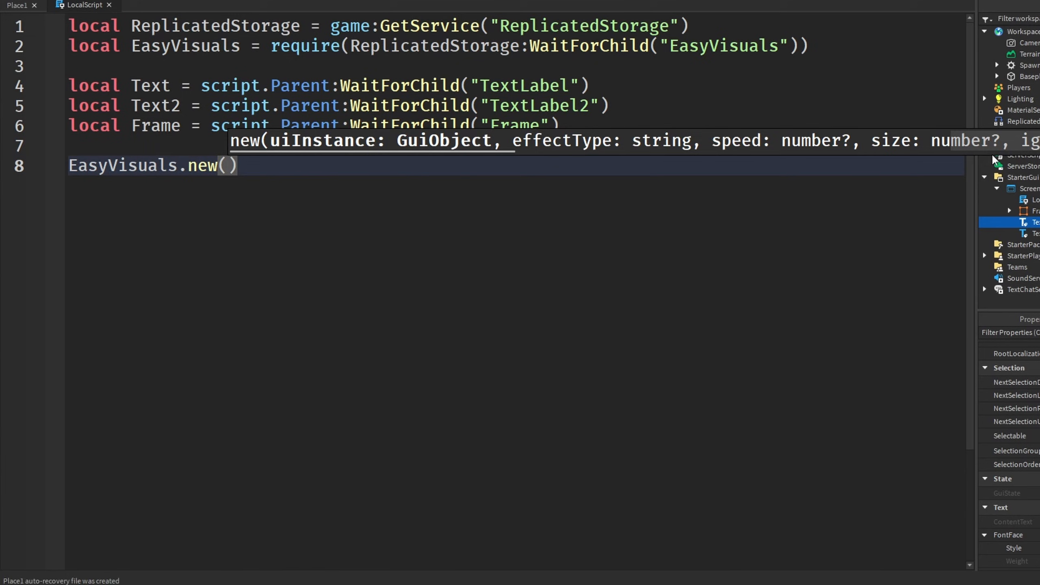
type("tex")
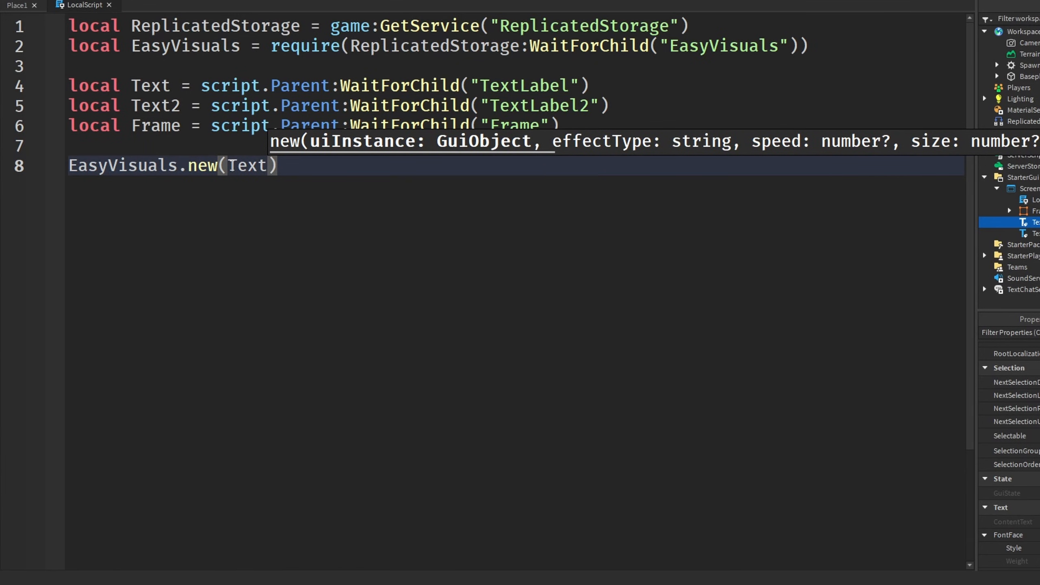
type(", \"\"")
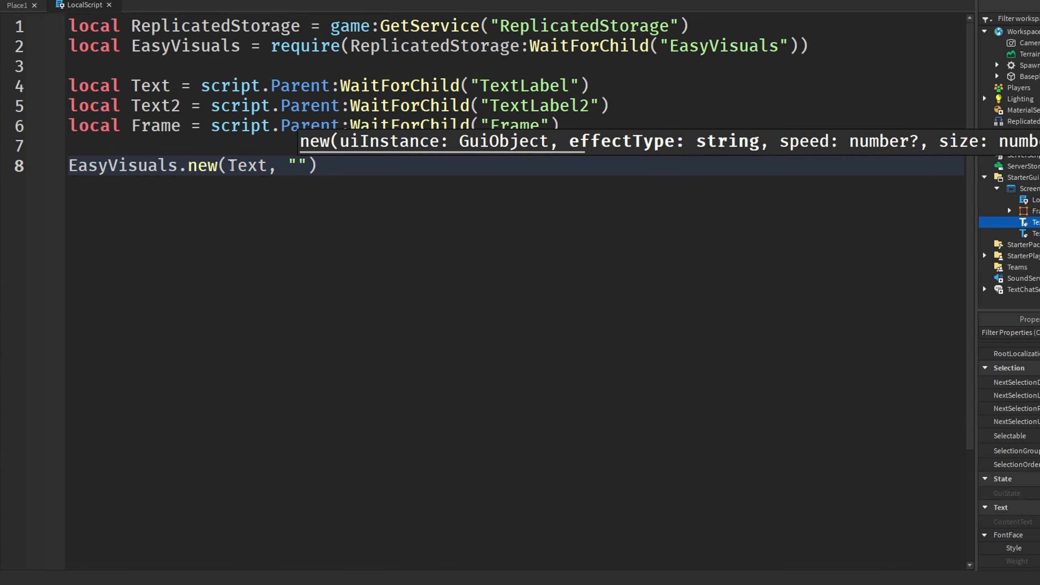
type("Rainbow")
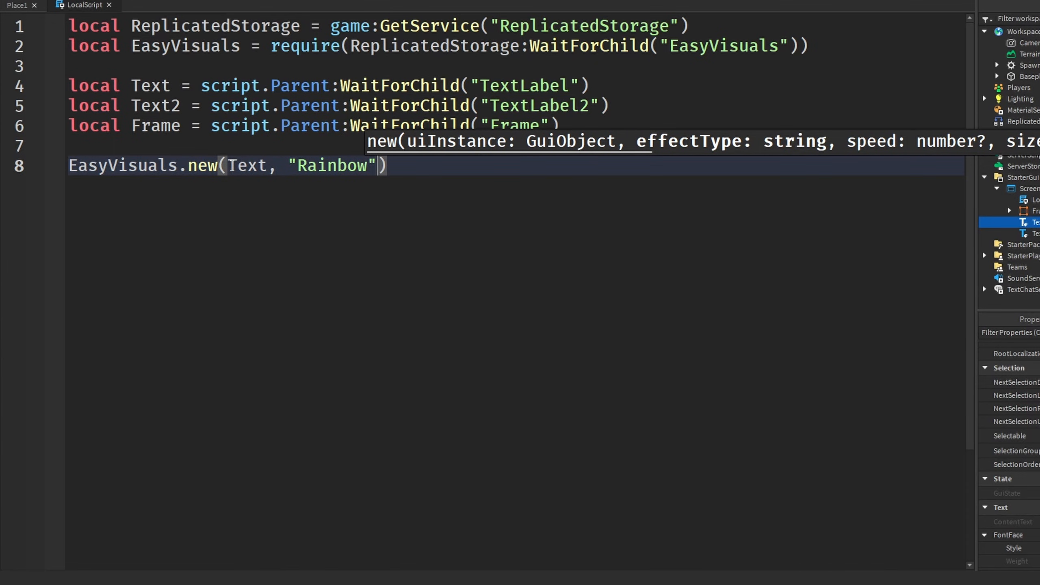
type(",")
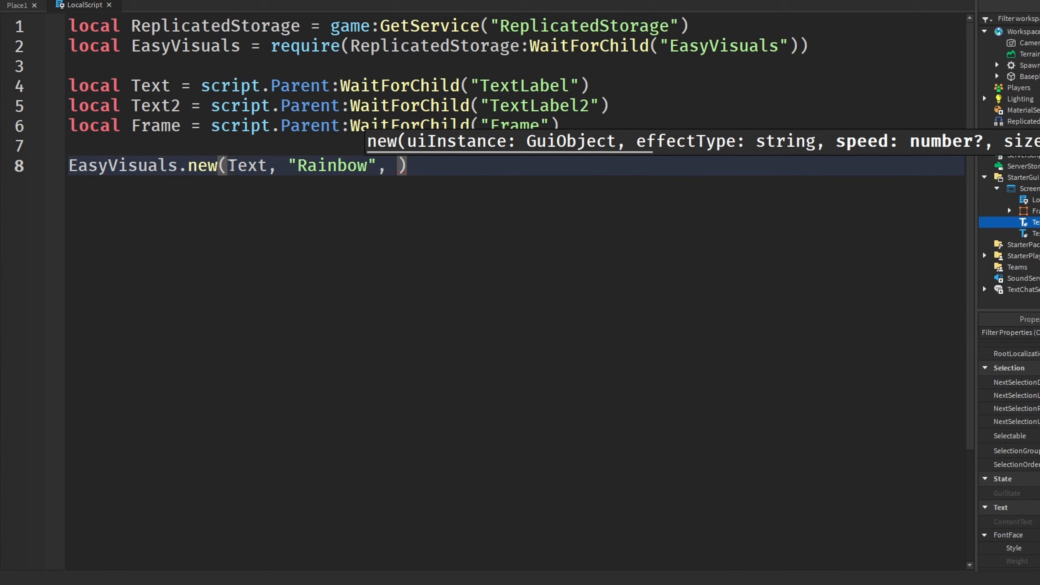
type("0.35")
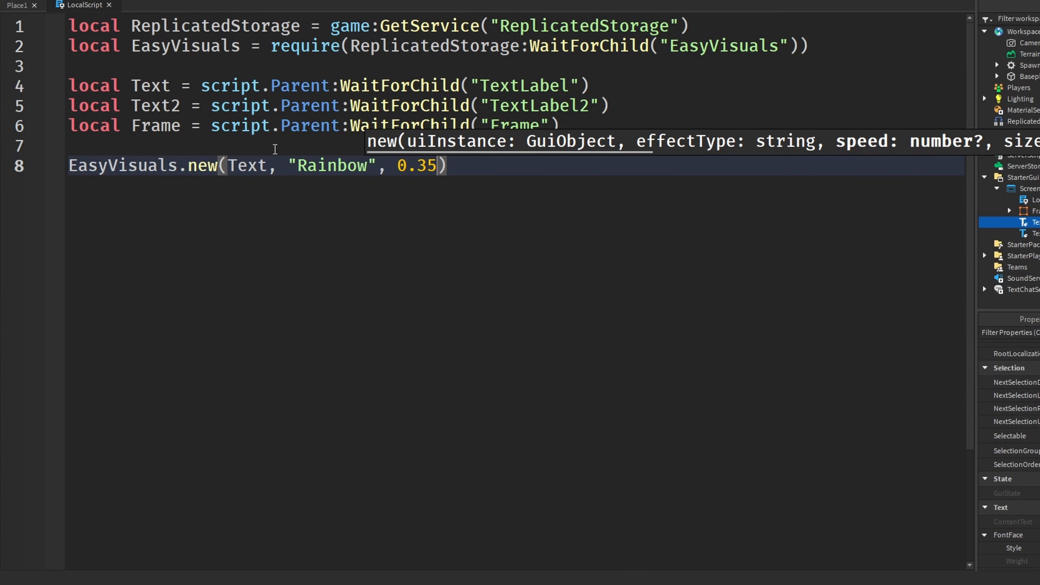
mouse_move(1010, 141)
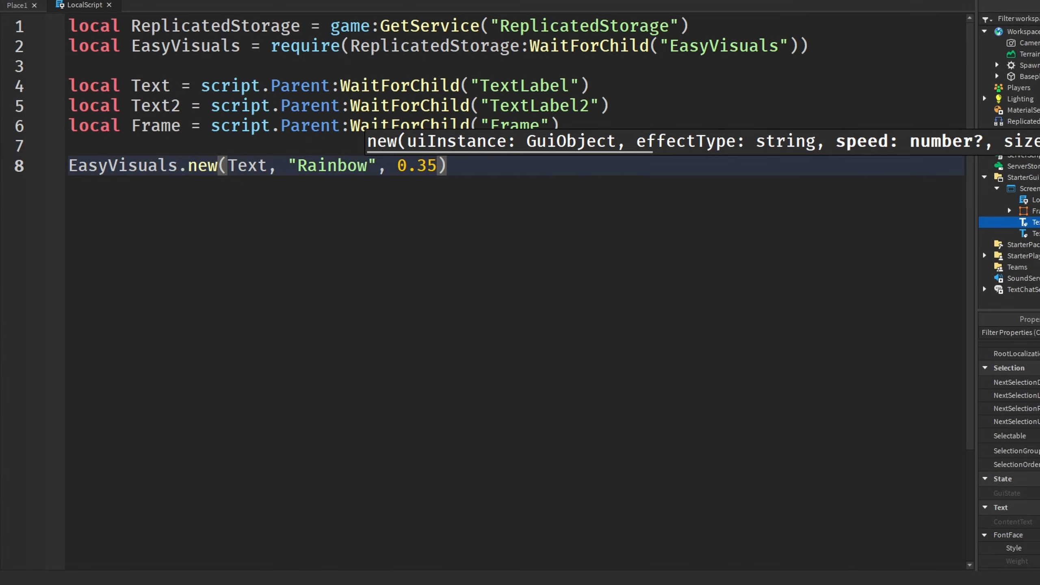
mouse_move(573, 221)
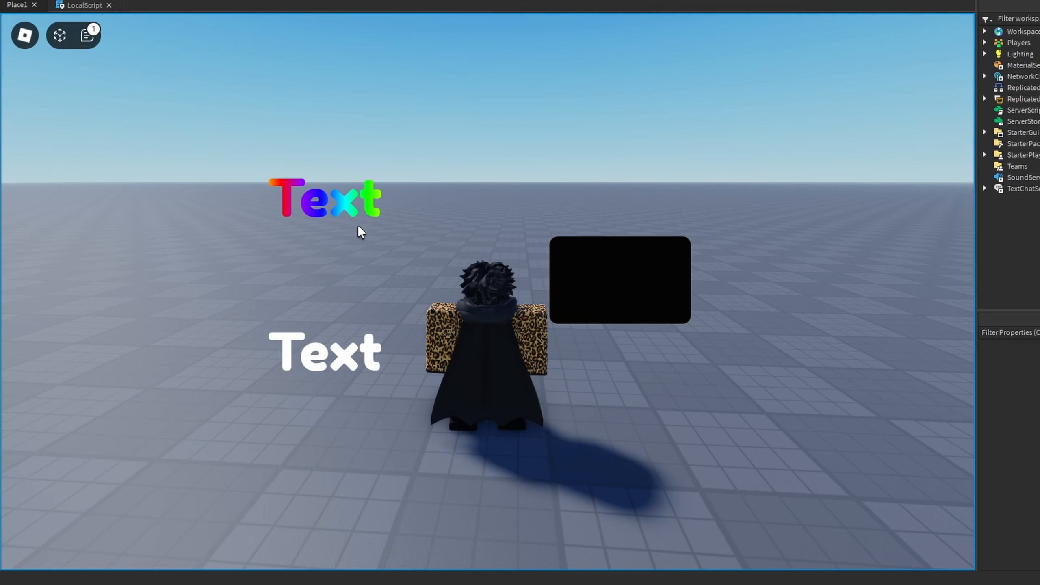
left_click(83, 6)
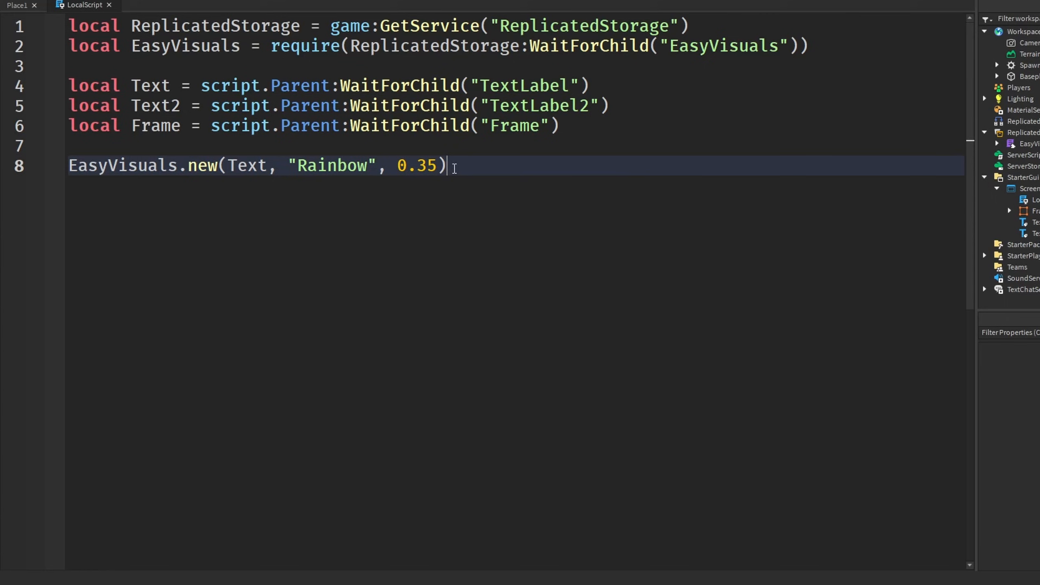
mouse_move(511, 251)
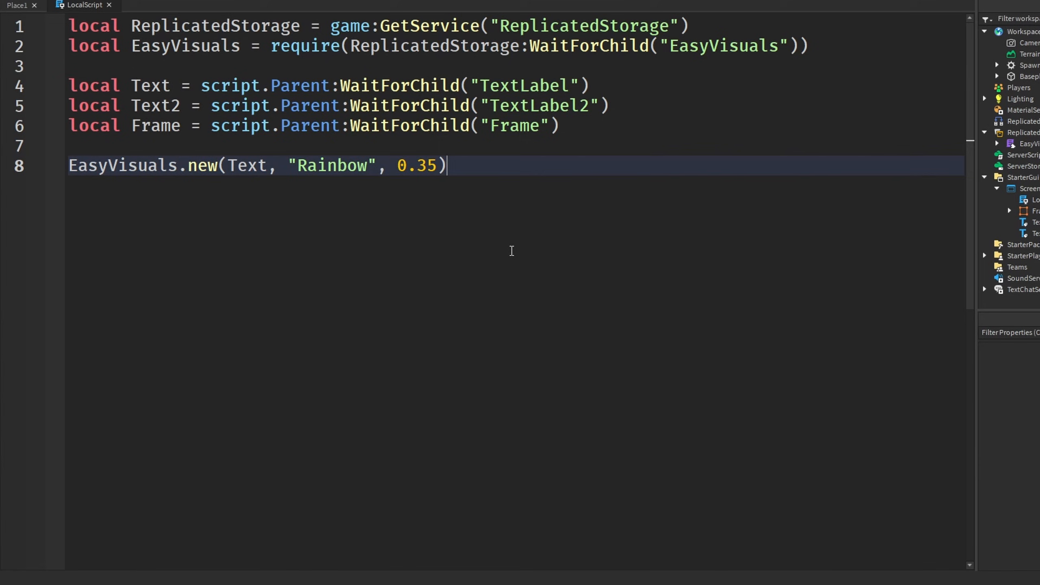
mouse_move(375, 167)
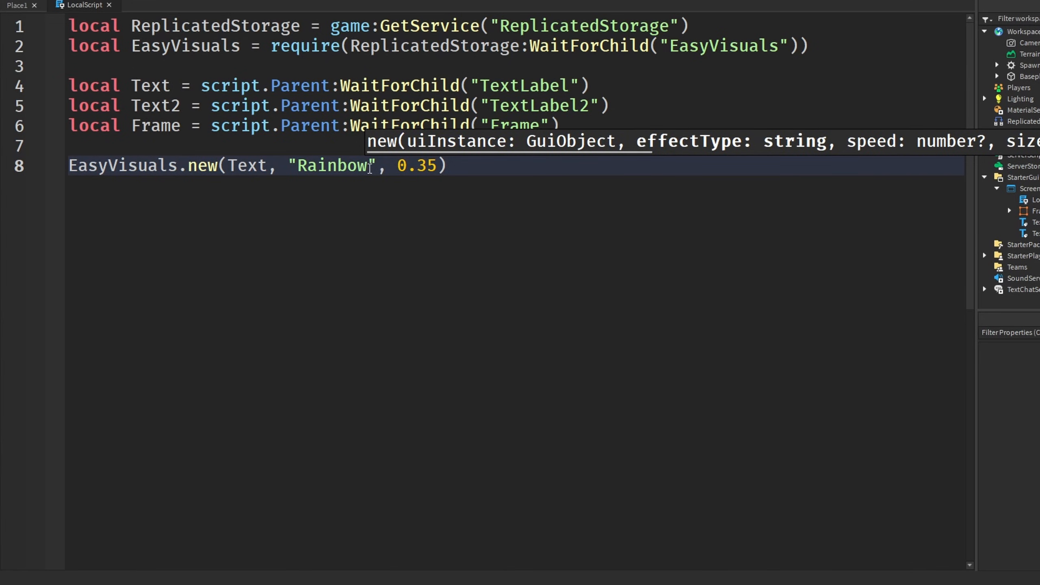
Step: Change the preset to "RainbowOutline" with speed 75 and size 5
type("Outline")
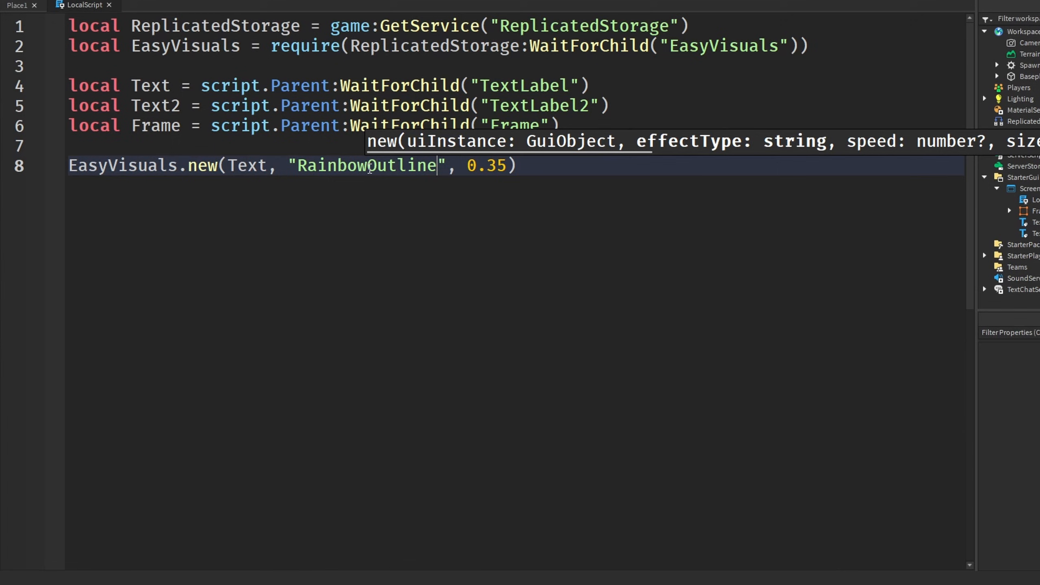
mouse_move(357, 183)
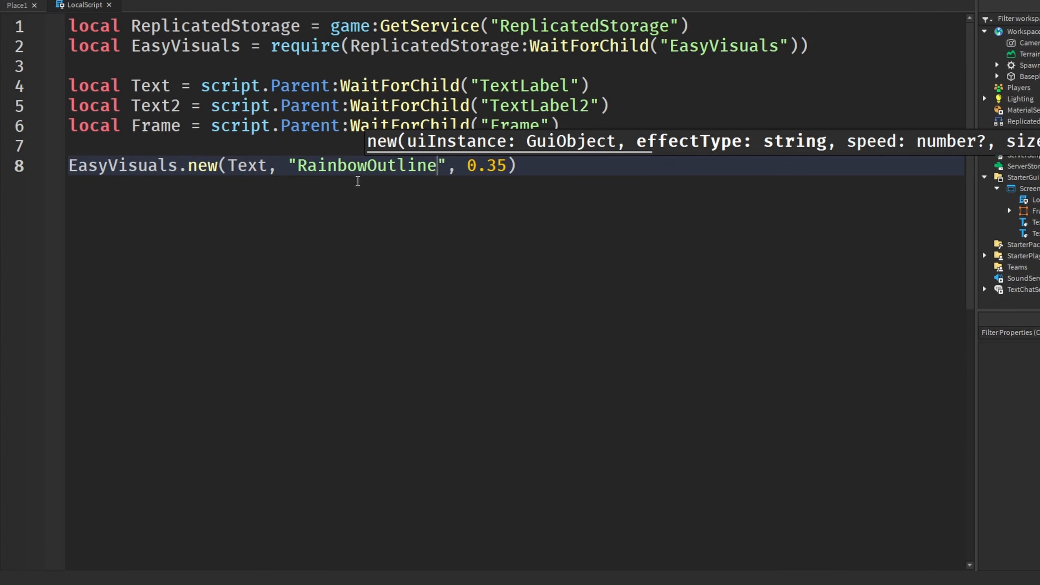
mouse_move(645, 229)
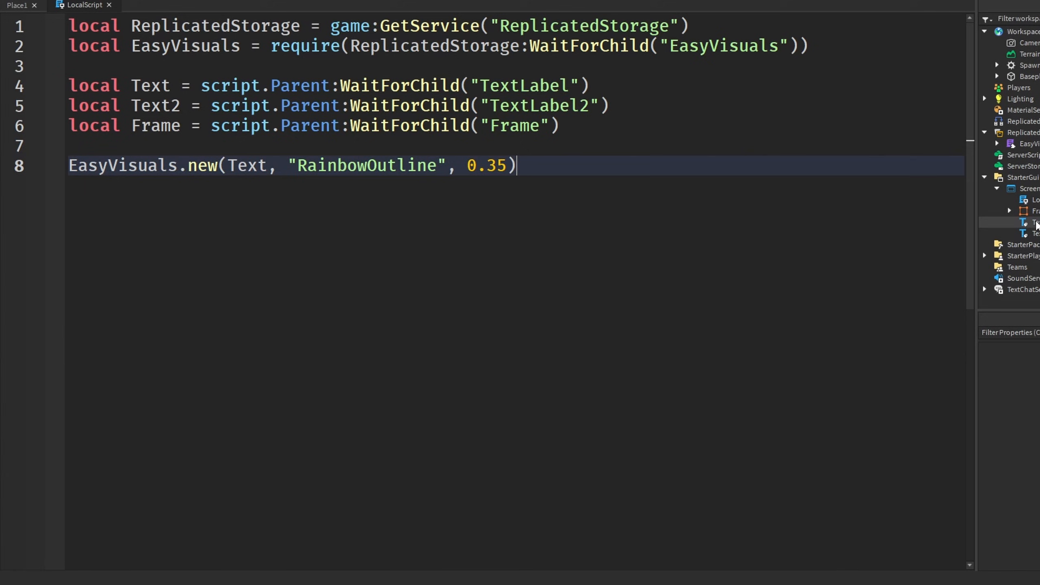
mouse_move(1009, 260)
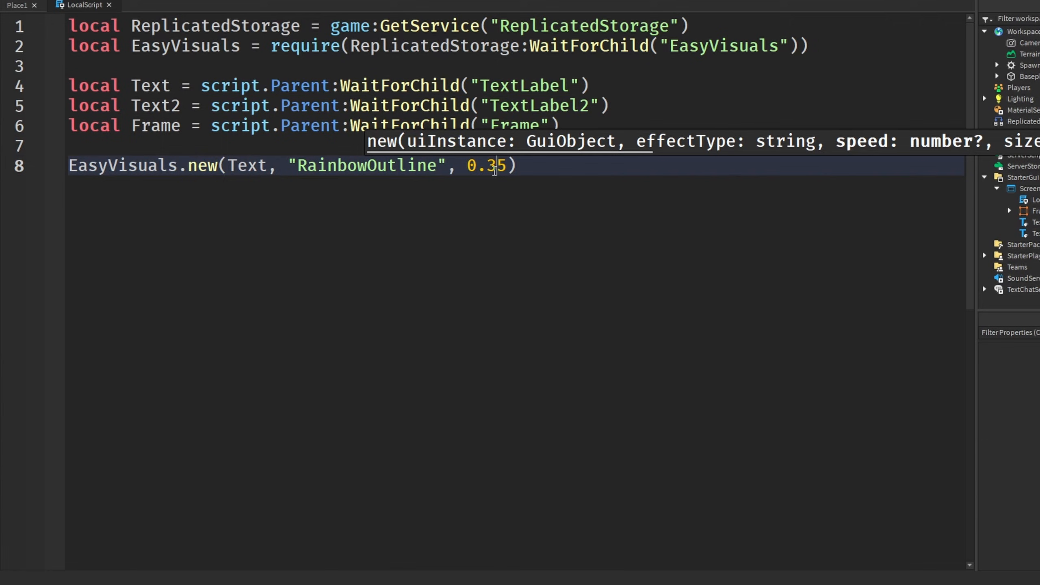
key("Backspace")
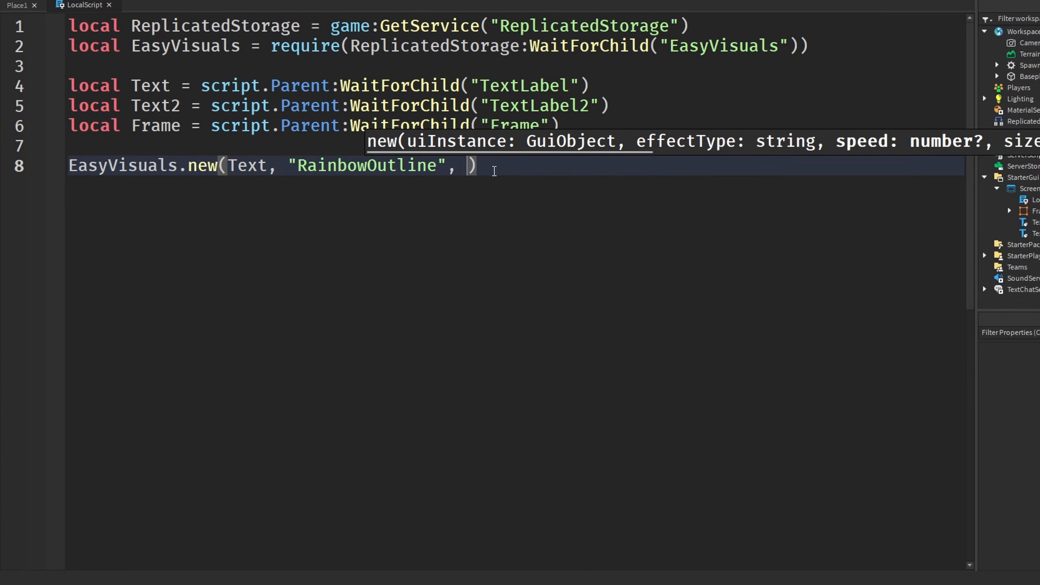
type("75,")
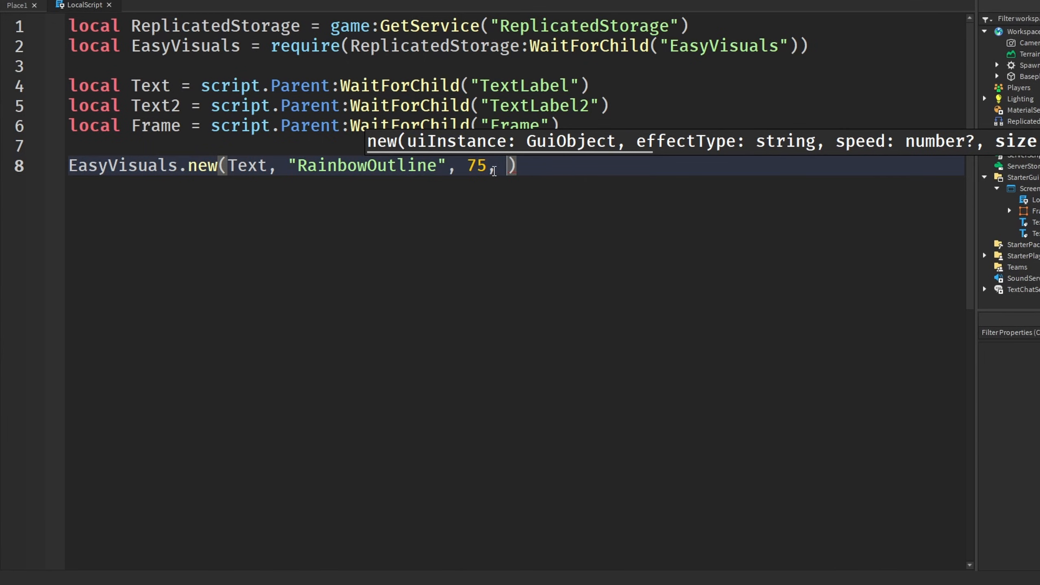
type("5")
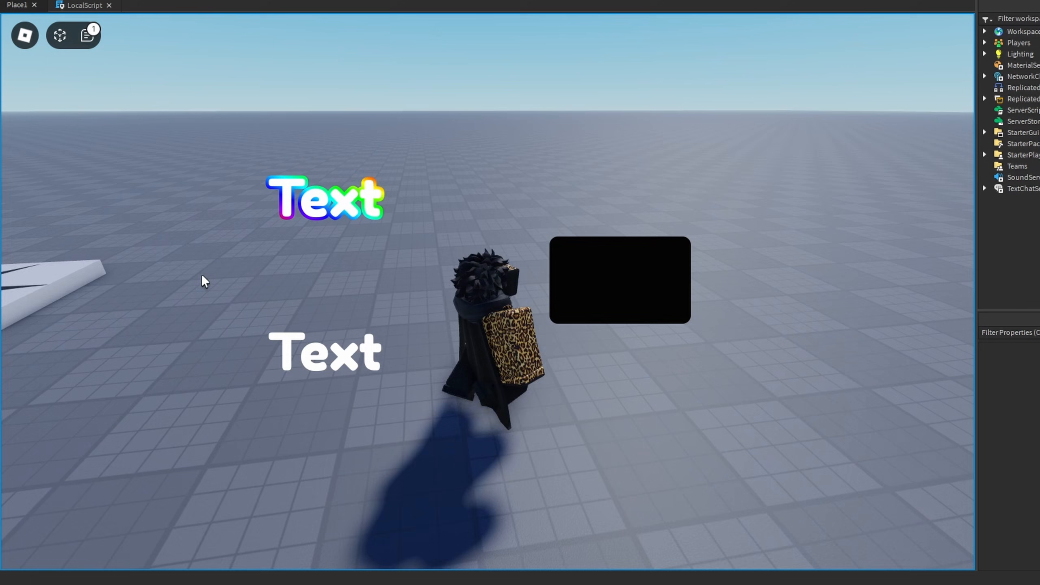
Step: Playtest to see the upper label's rainbow outline
left_click(84, 5)
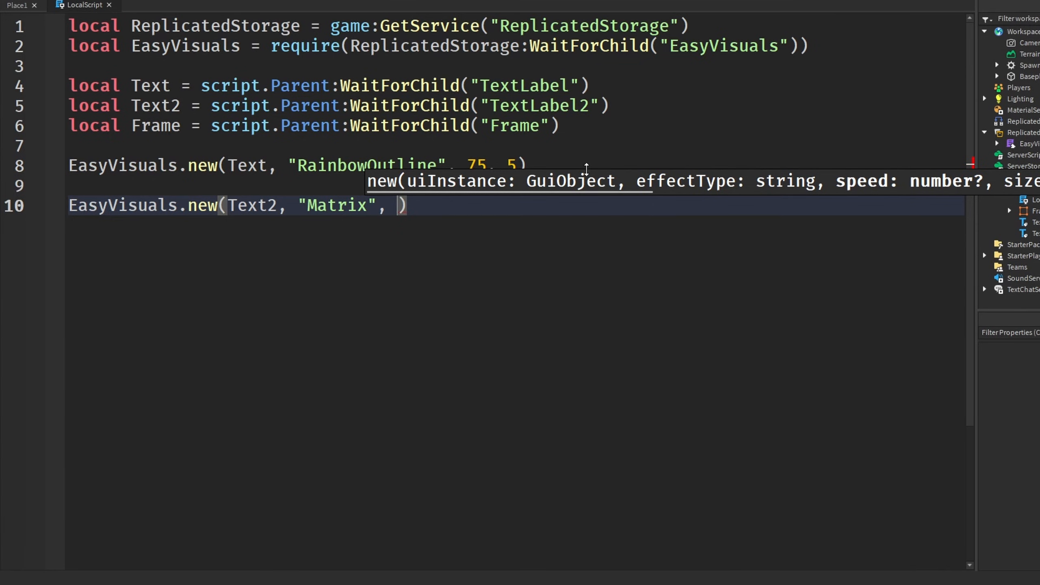
Step: Finish the Text2 Matrix call with speed 0.5 and size 3, playtest it, then return to the script
type("0.")
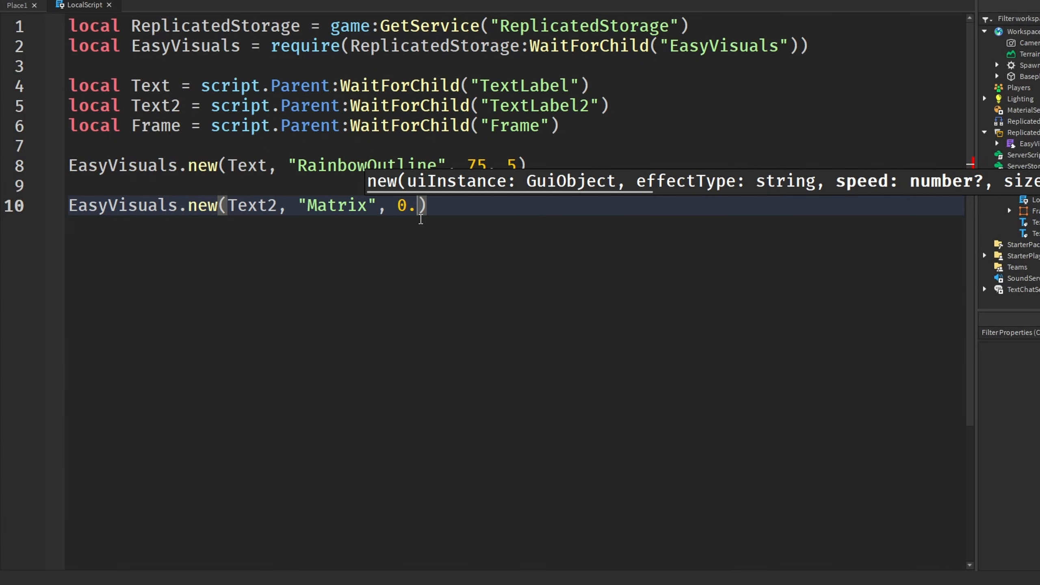
type("5,")
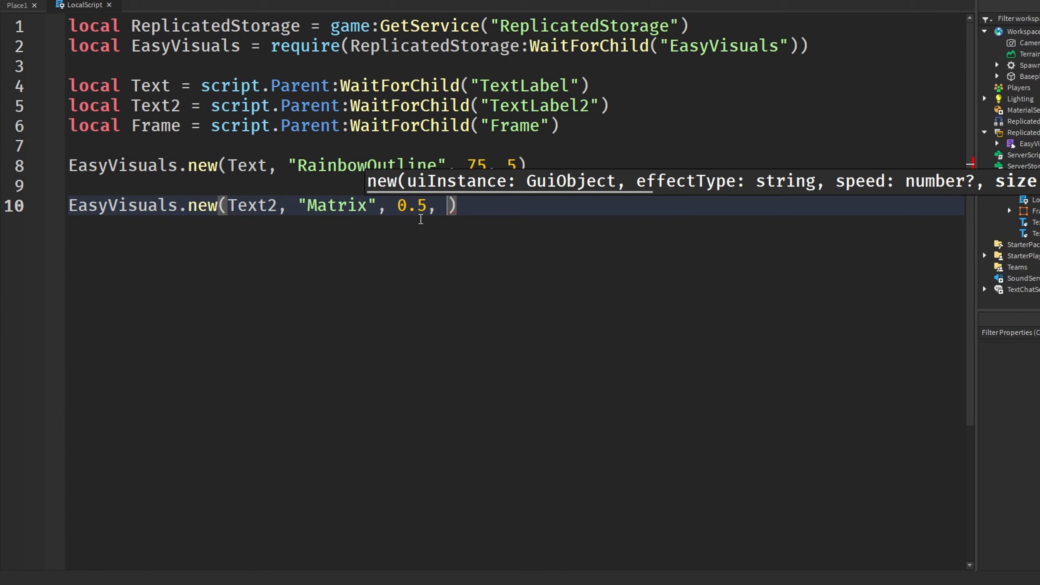
left_click(58, 35)
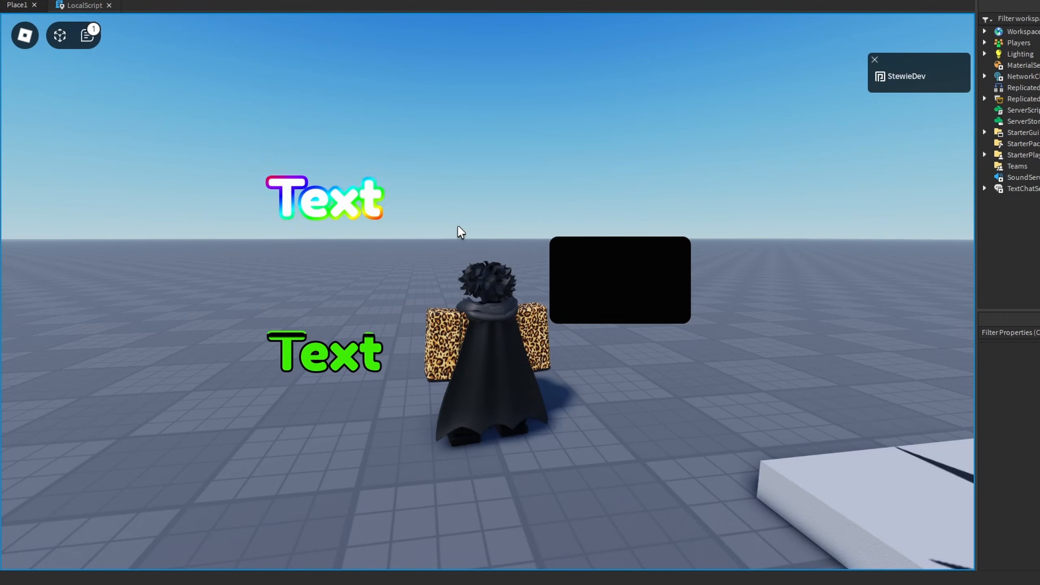
mouse_move(314, 382)
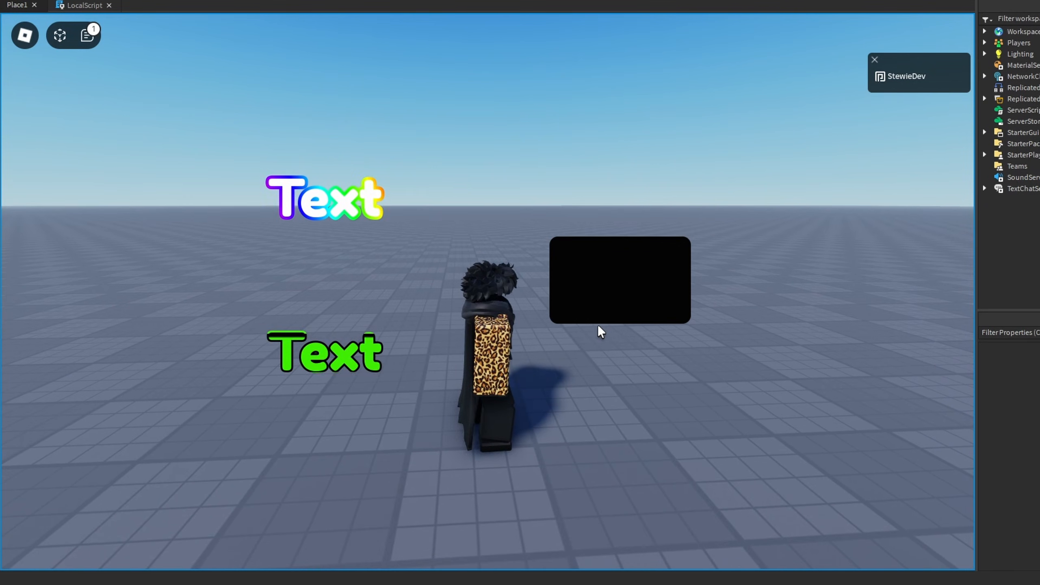
left_click(83, 5)
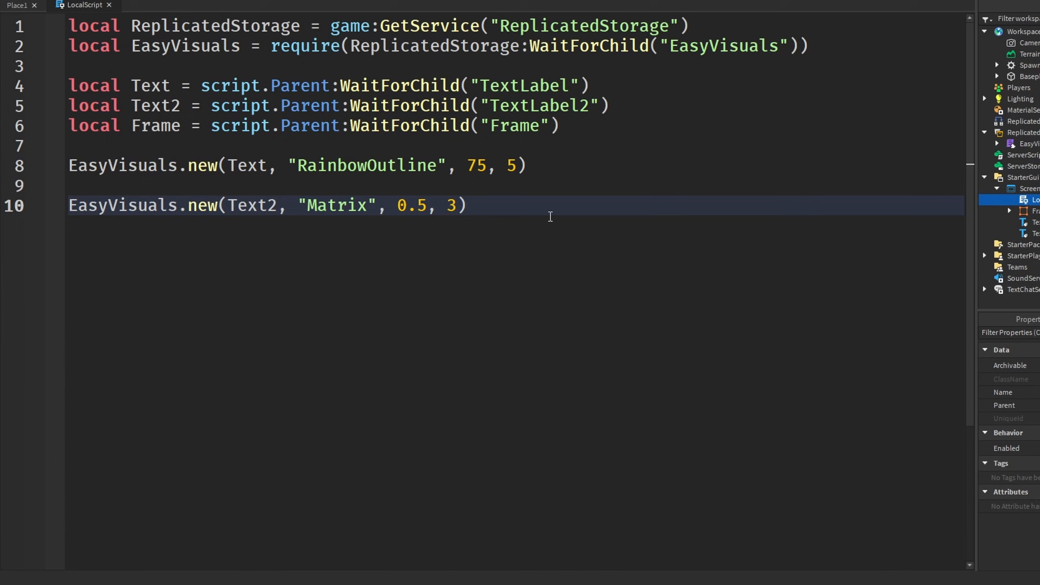
left_click(466, 206)
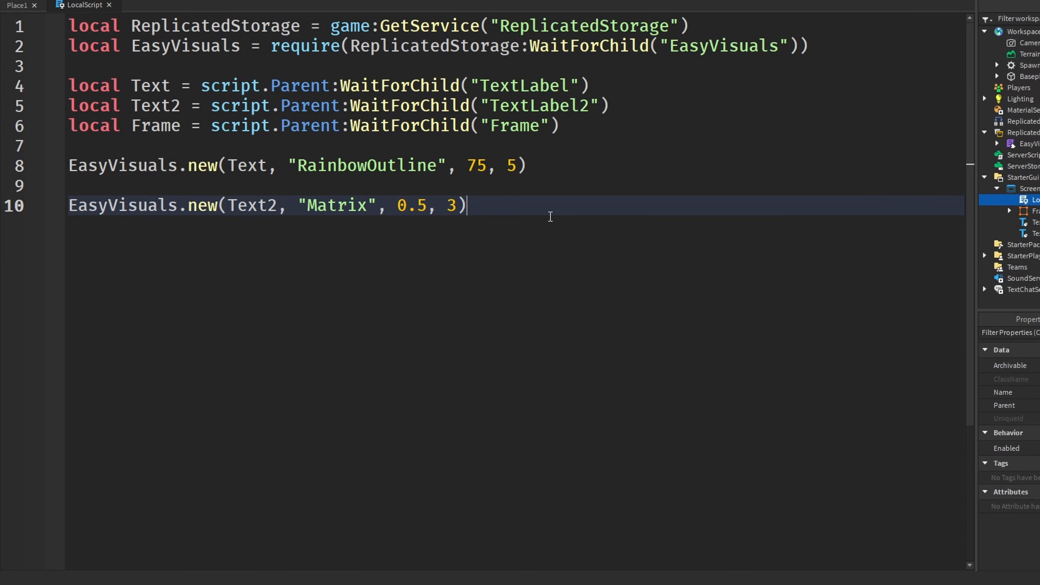
Step: Add EasyVisuals.new(Frame, "ShineOutline", 75, 5, false) on a new line
key("Enter")
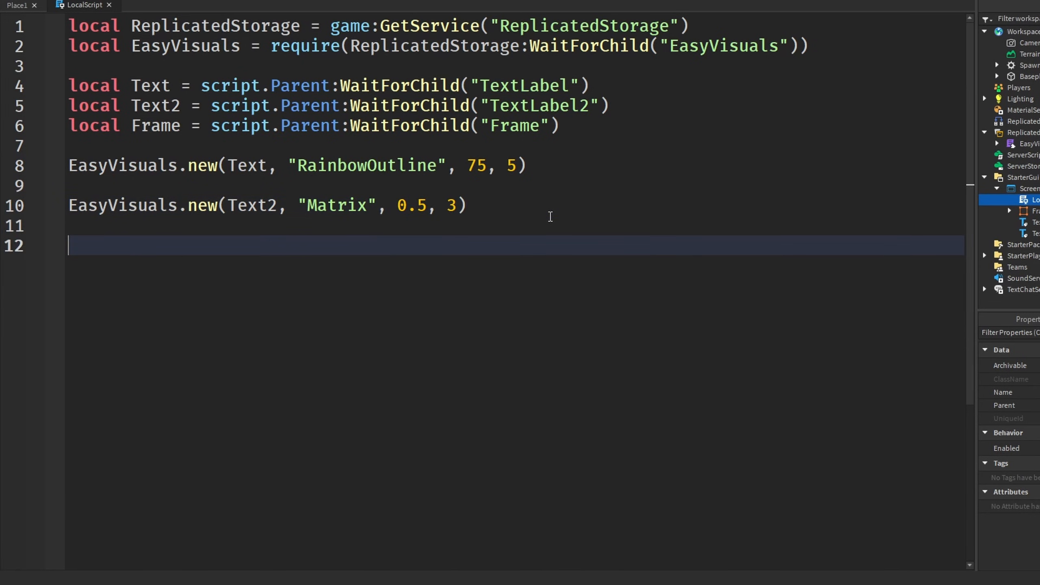
type("EasyVisuals.new(Frame,")
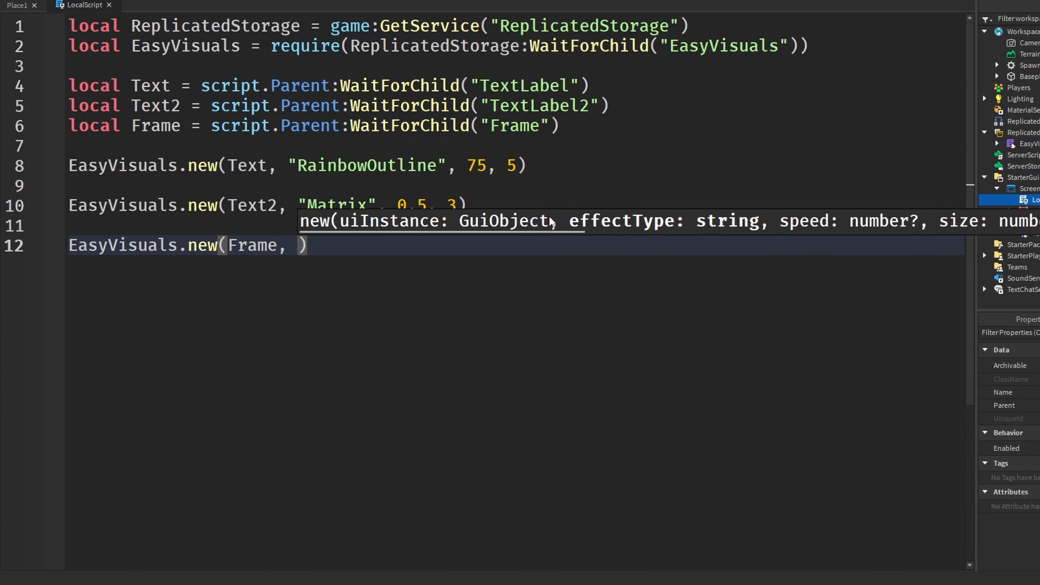
type("\"\"")
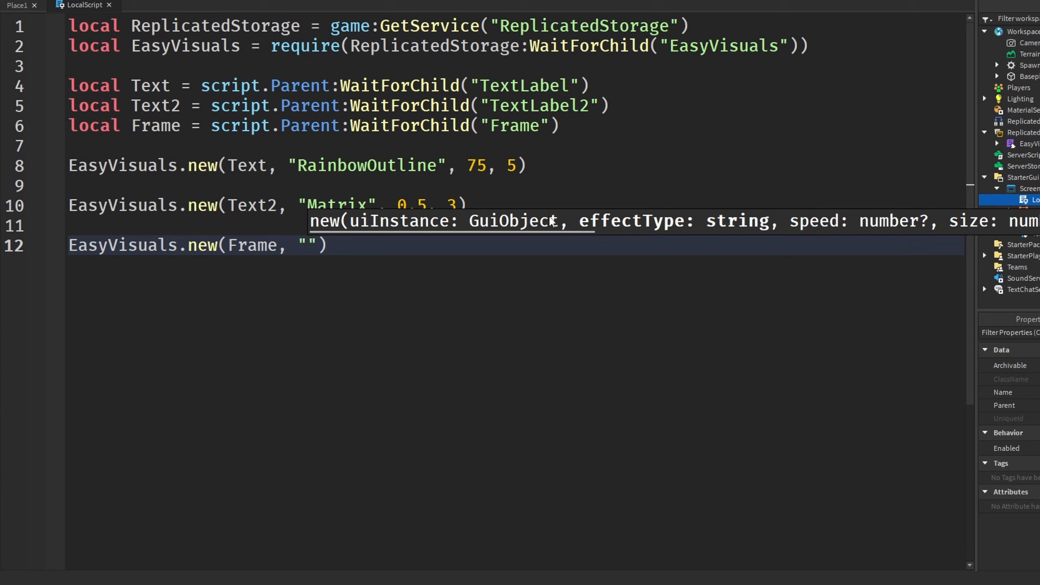
type("ShineOut")
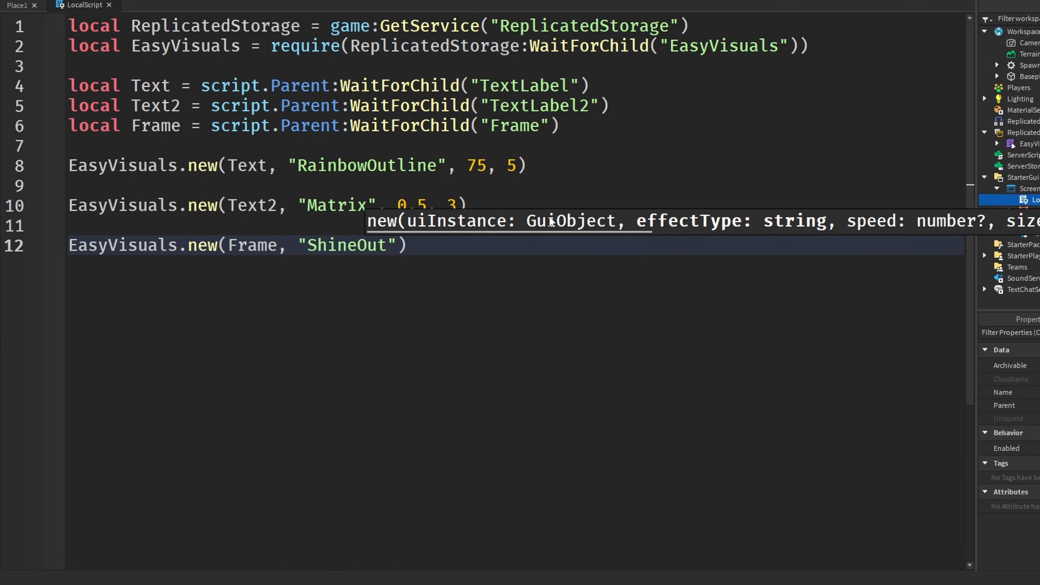
type("line")
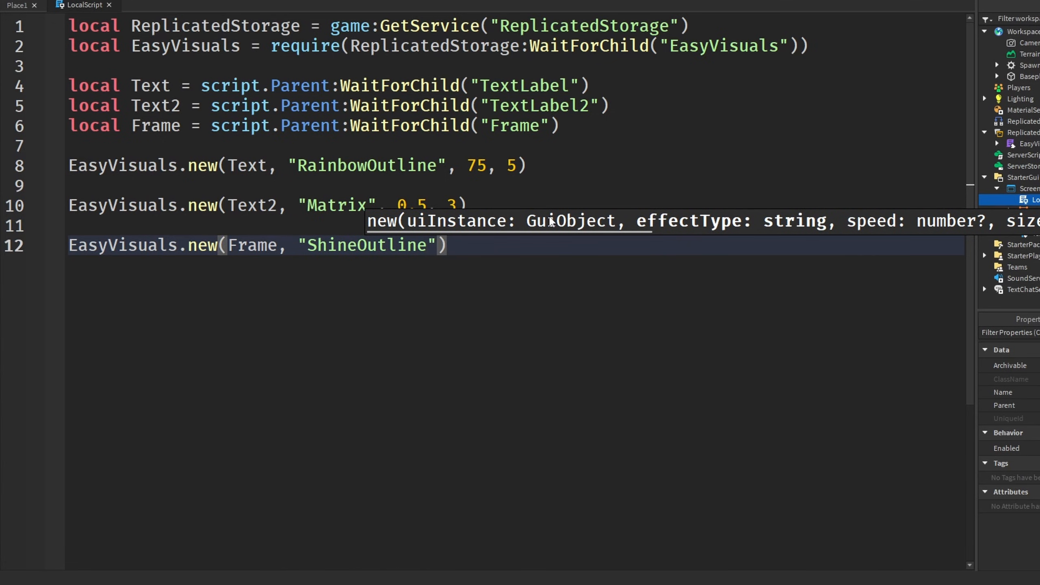
type(",")
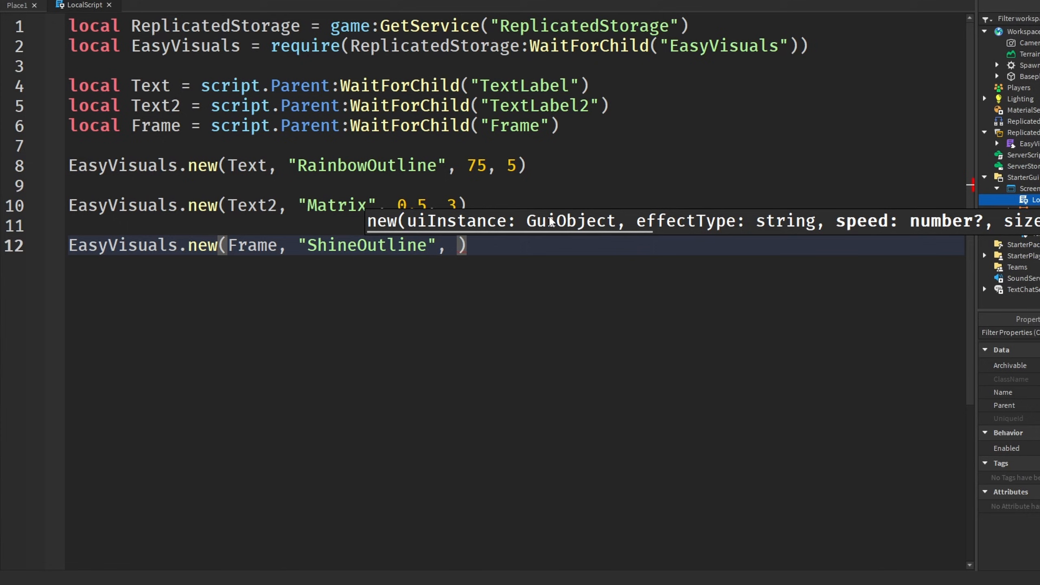
type("75")
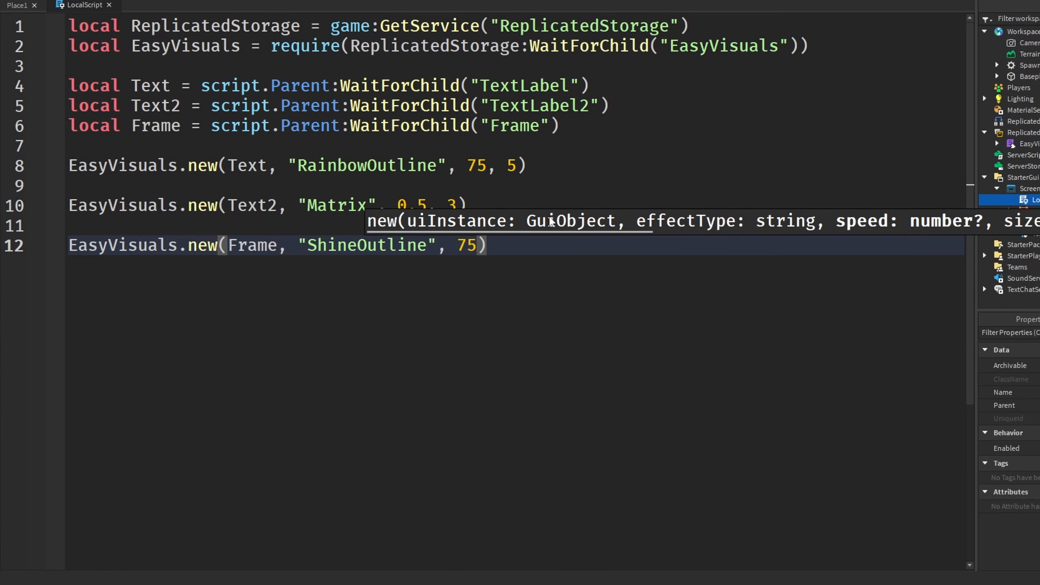
type(", 5,")
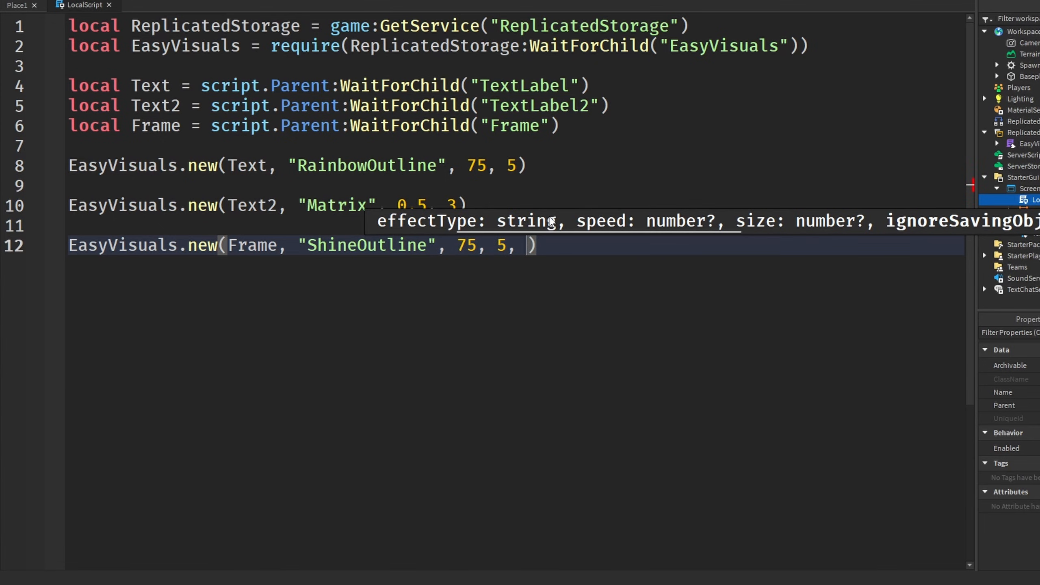
type("false")
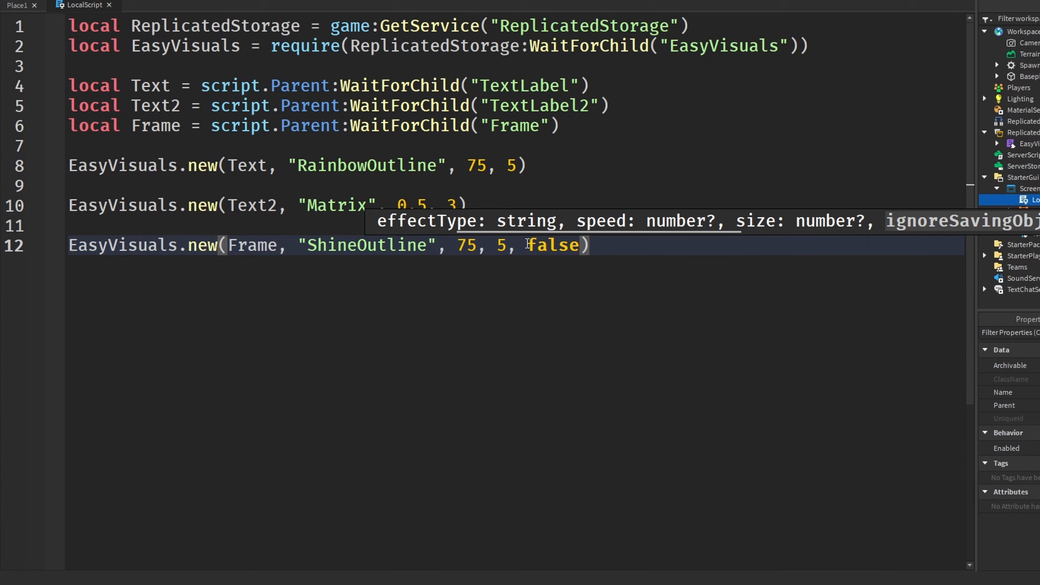
mouse_move(564, 246)
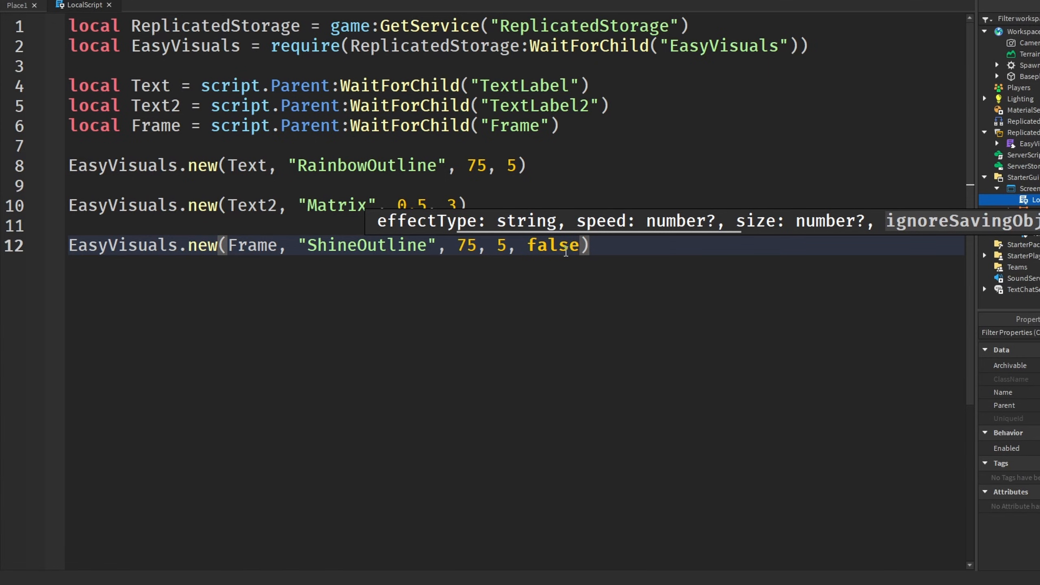
Step: Give the ShineOutline a light-blue colour with Color3.fromRGB(78, 177, 238)
type(",")
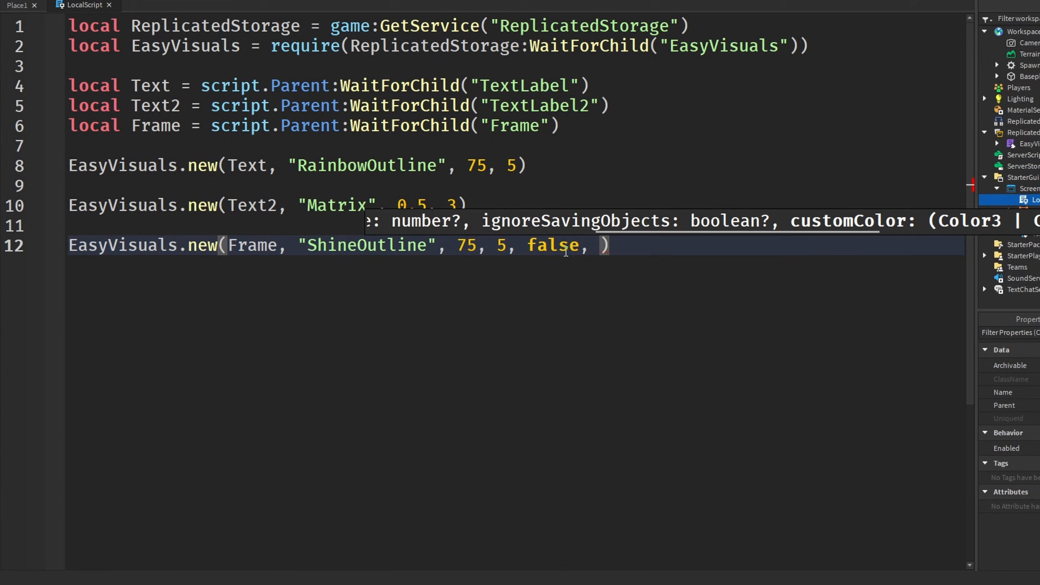
type("Color3")
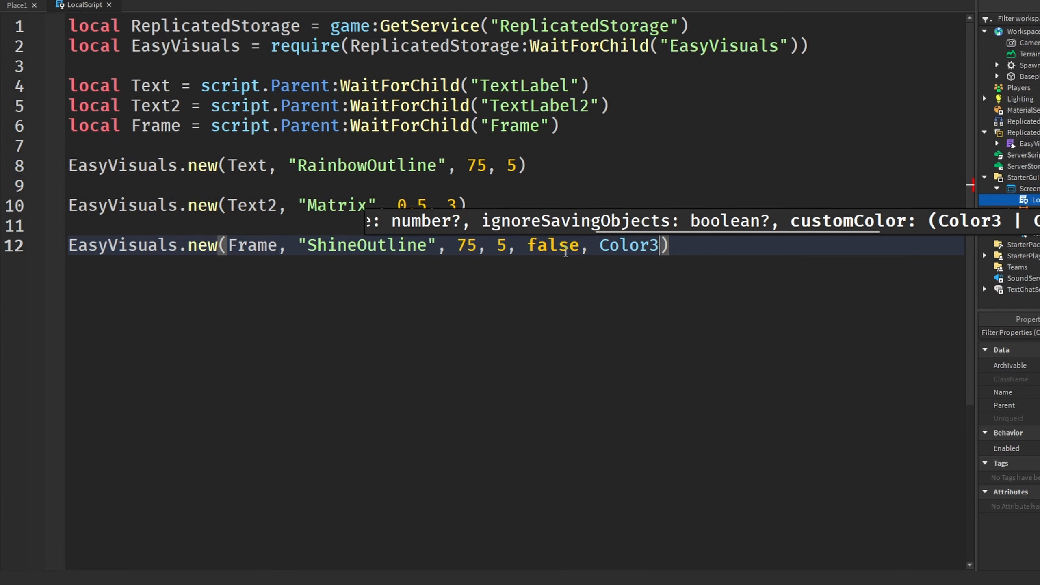
type(".fromRGB()")
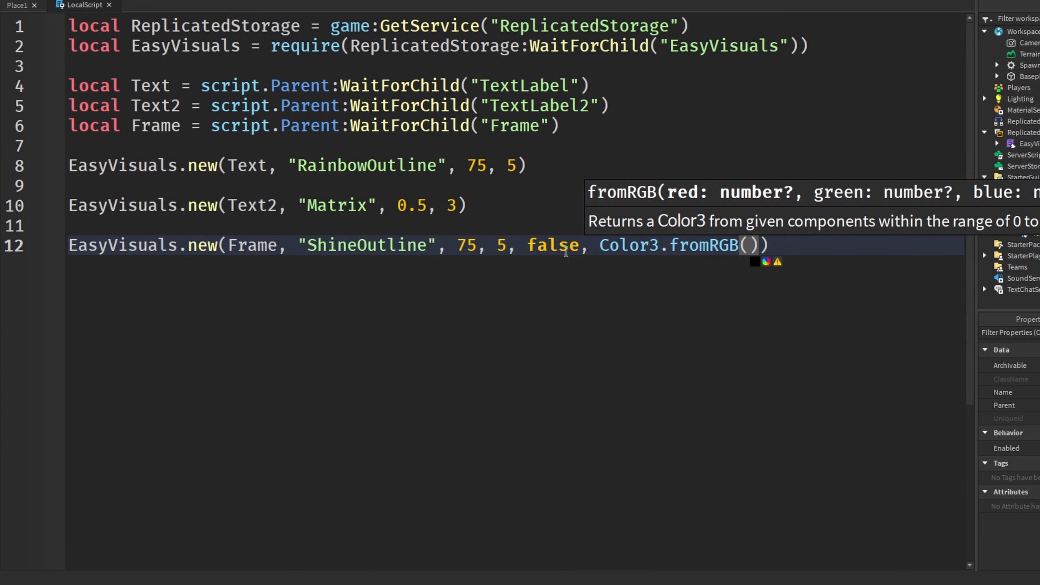
type("78, 1")
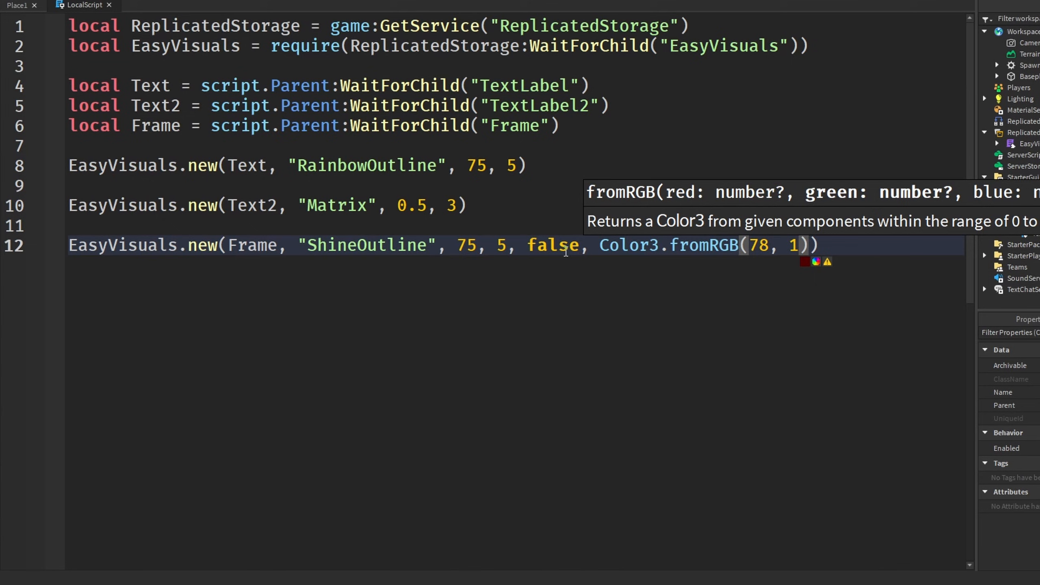
type("77 , 23")
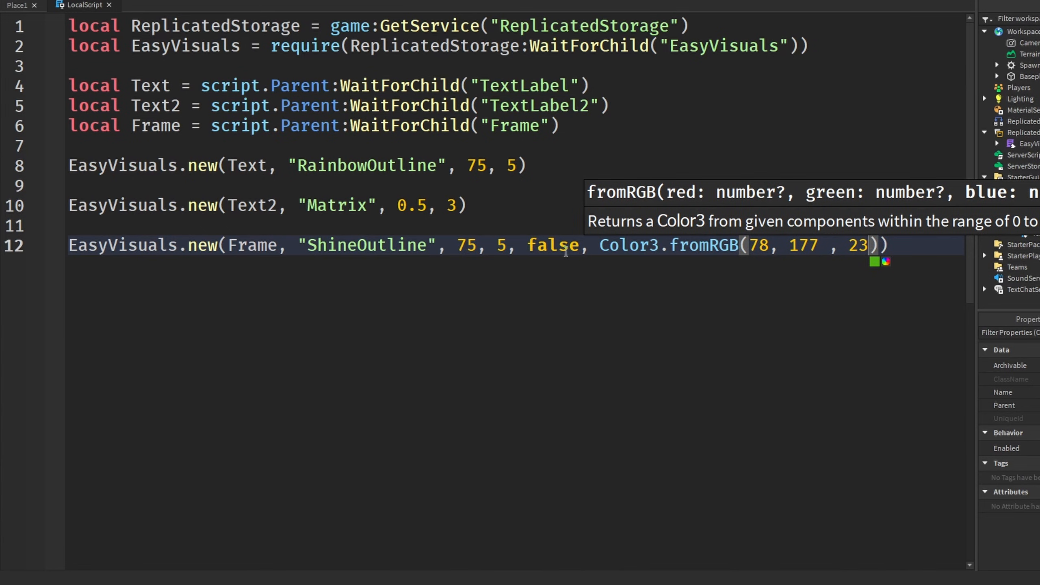
type("8")
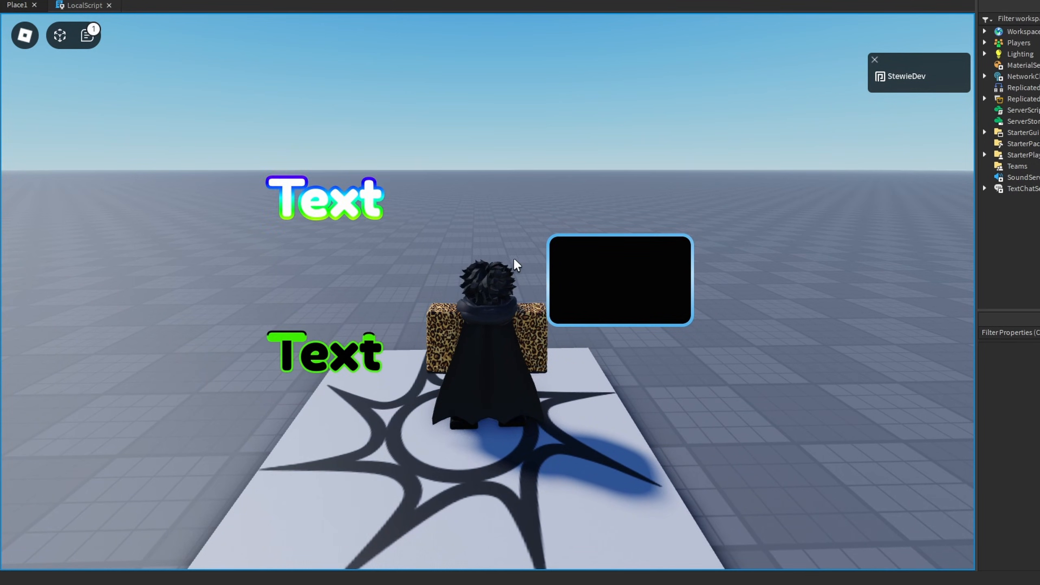
Step: Stop the test, expand the EasyVisuals module and browse its Presets, selecting Rainbow
left_click(81, 6)
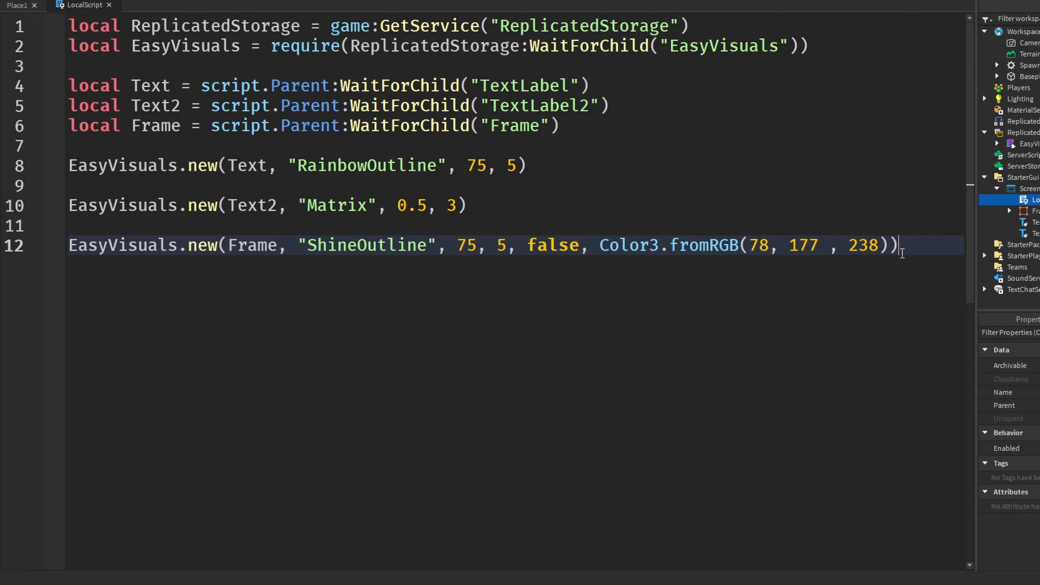
mouse_move(1031, 132)
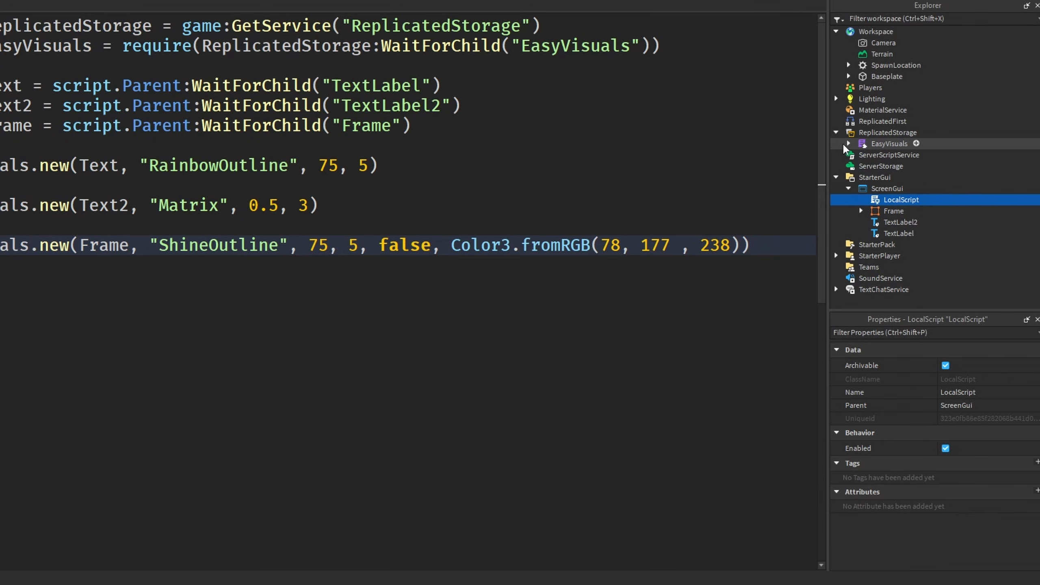
left_click(848, 143)
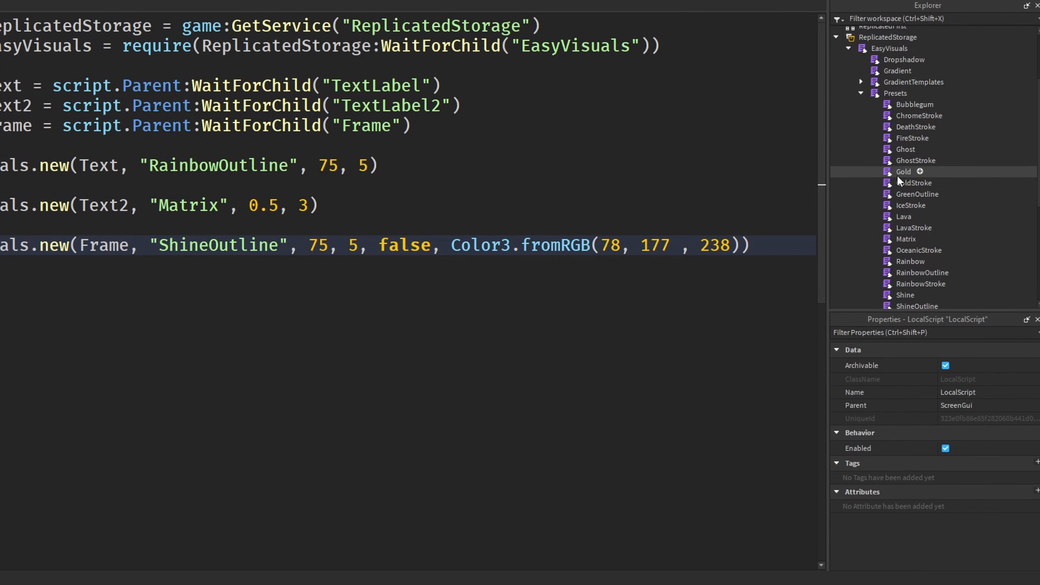
scroll("down", 3)
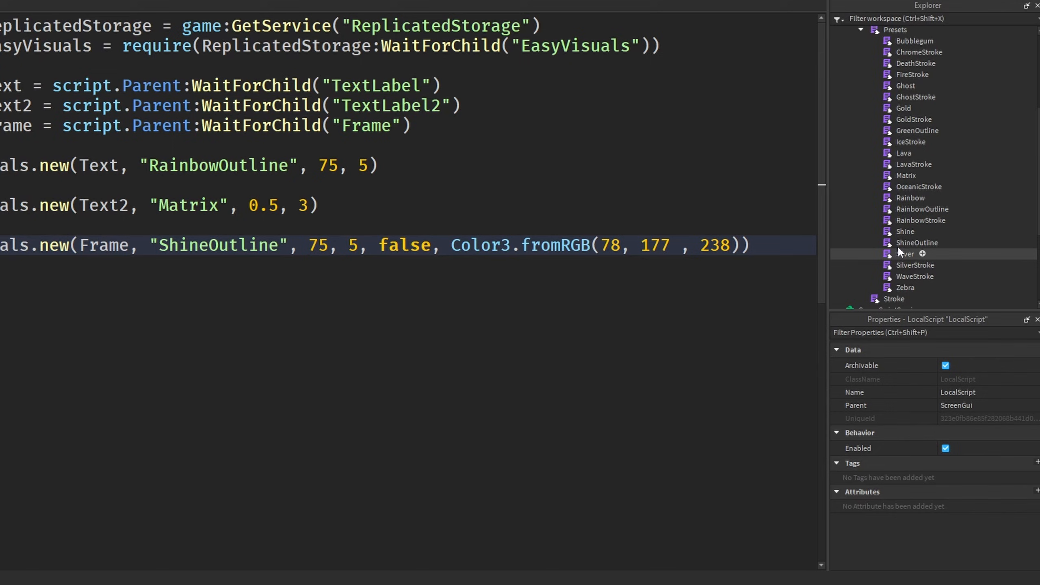
double_click(910, 198)
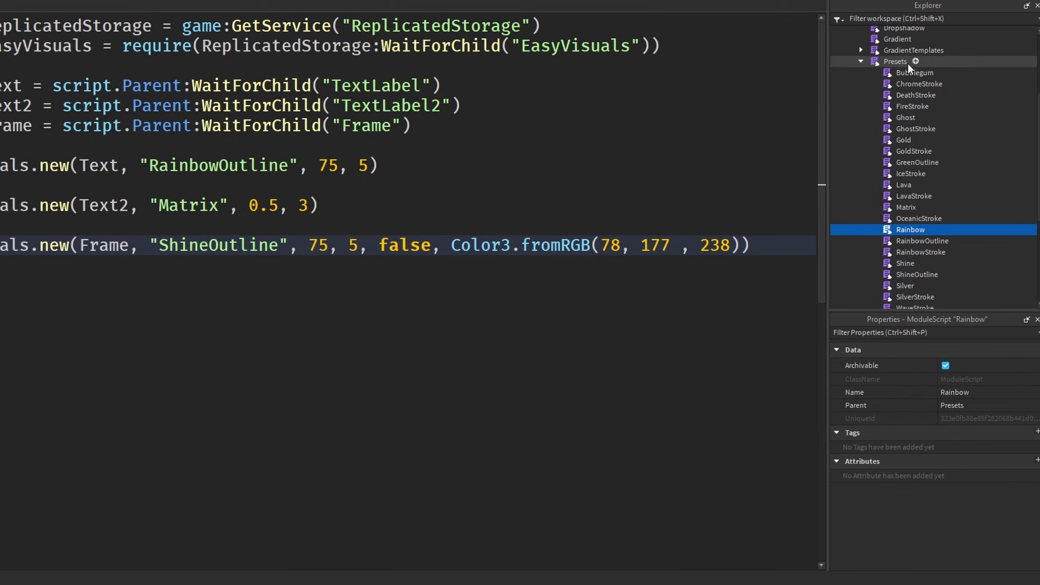
scroll("down", 3)
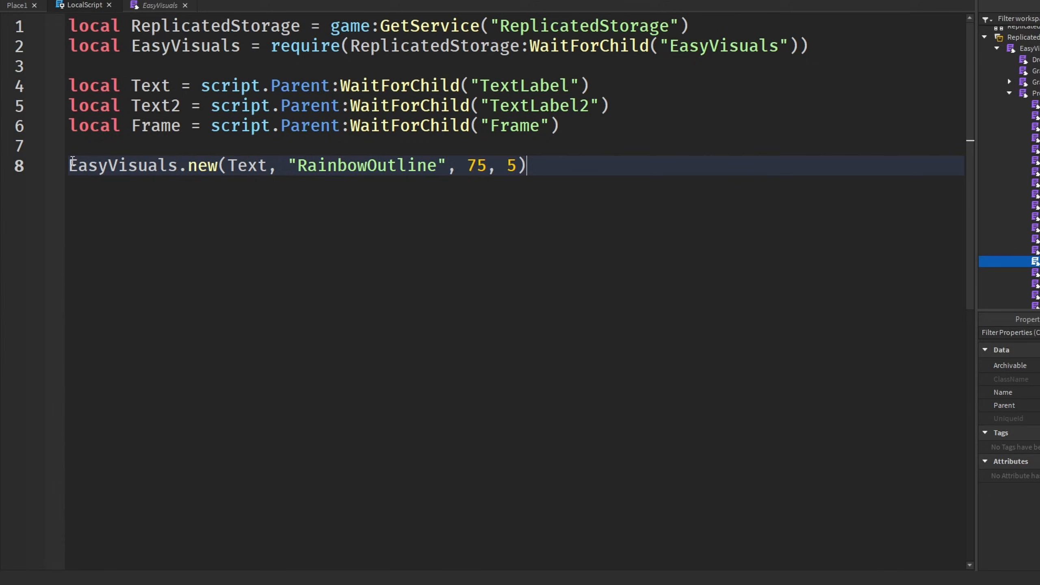
Step: Store the effect in 'local effect' and add effect:Destroy(), Pause() and Resume() calls
type("locl")
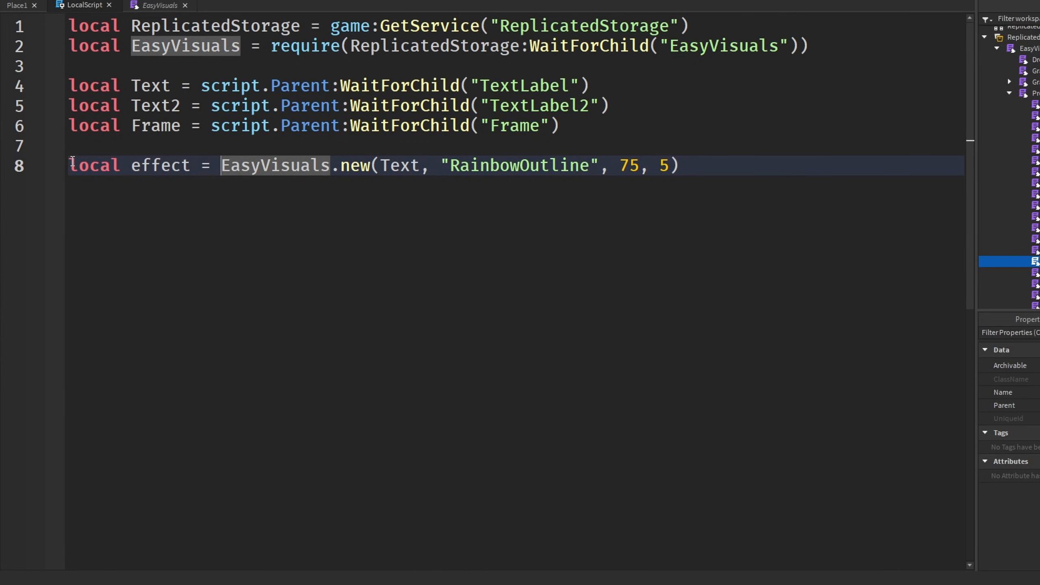
mouse_move(351, 166)
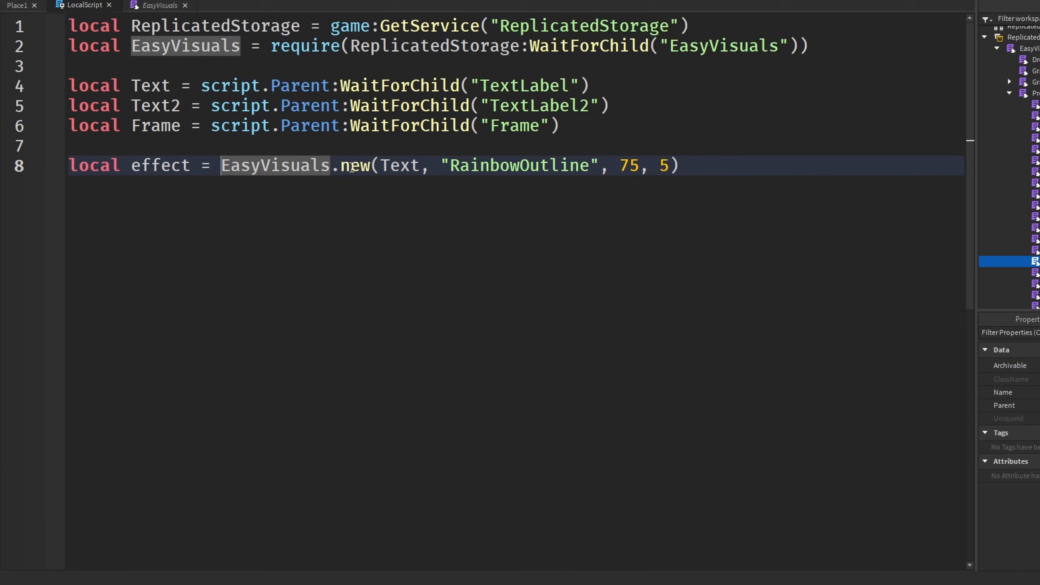
left_click(680, 165)
type("eff")
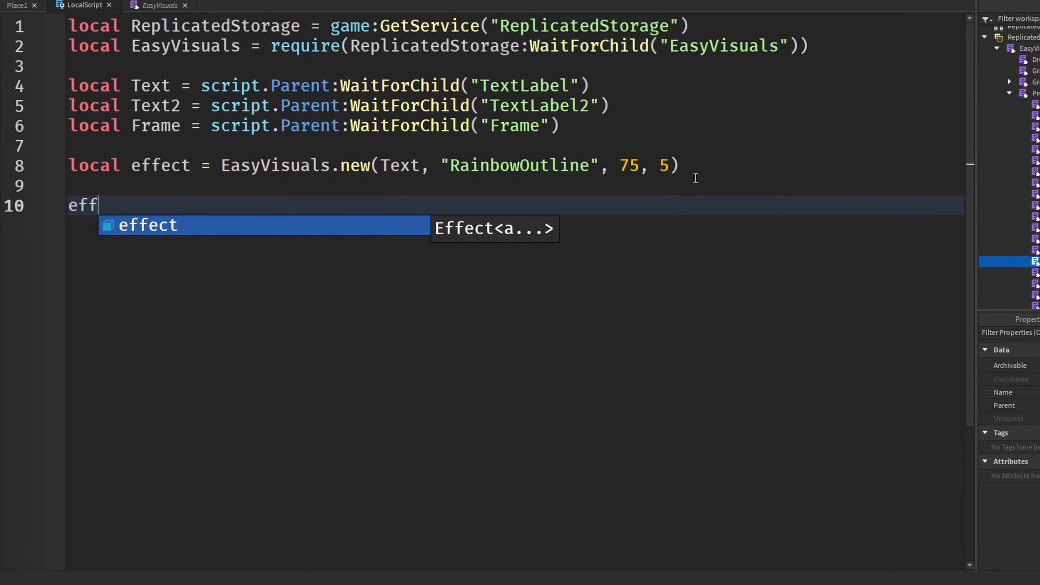
type(":Destroy(")
type("effect:")
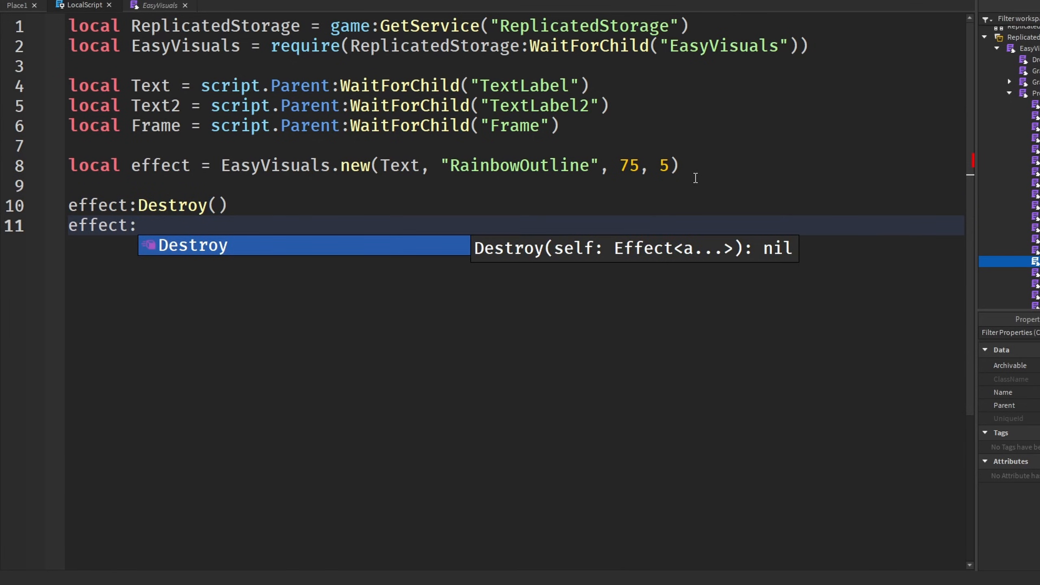
type("Pause()")
type("effect")
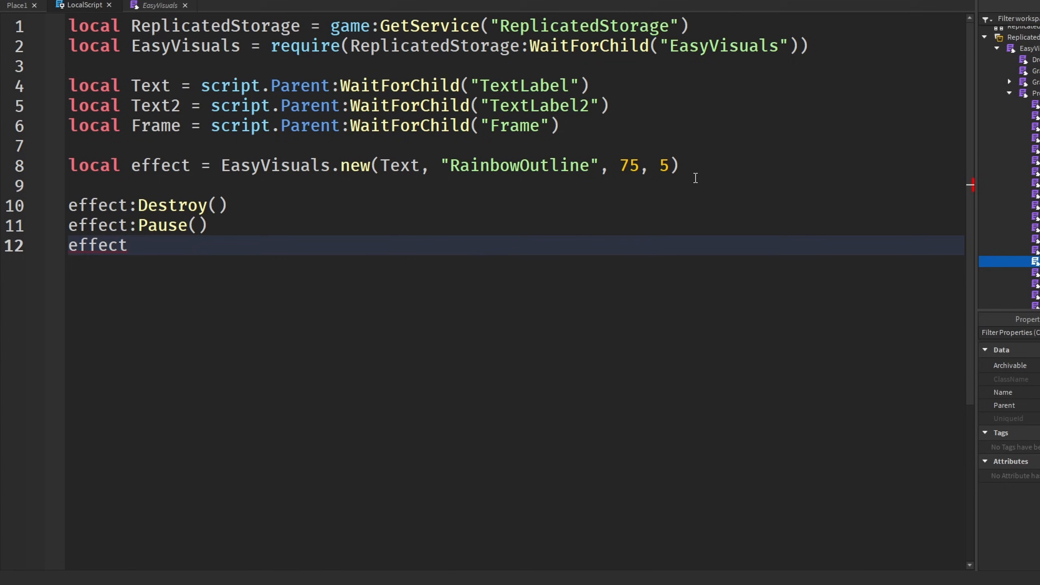
type(":Resume")
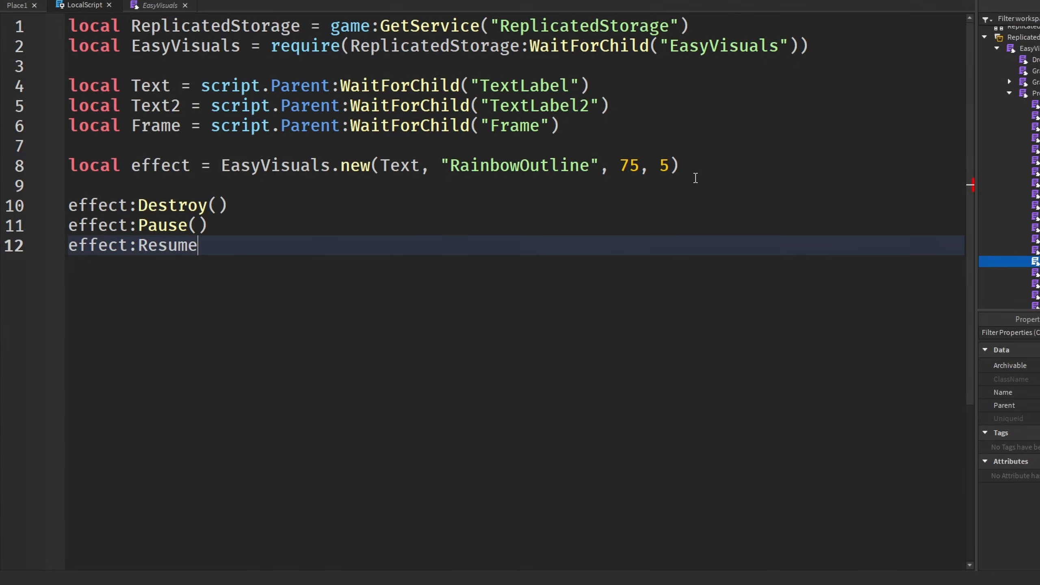
type("()")
left_click(516, 206)
type("tas")
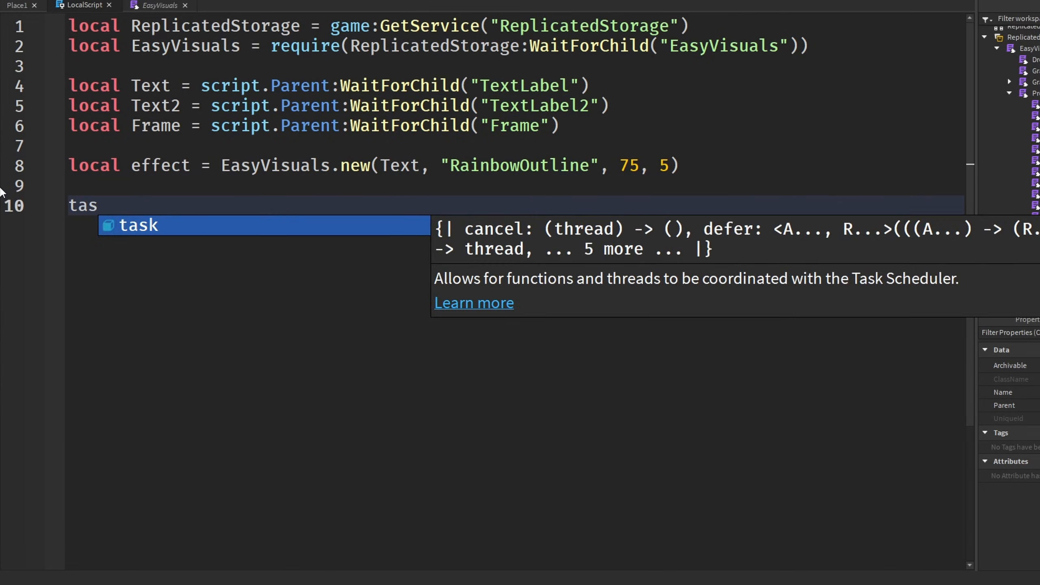
Step: Write task.wait(3) then effect:Pause(), playtest the pausing outline and stop
type("k.wait()")
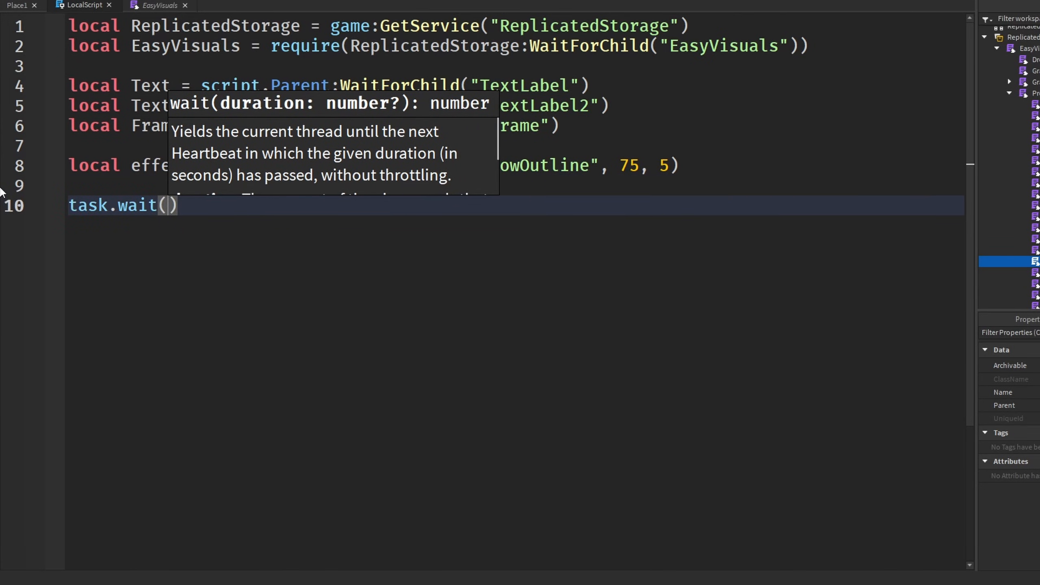
type("3")
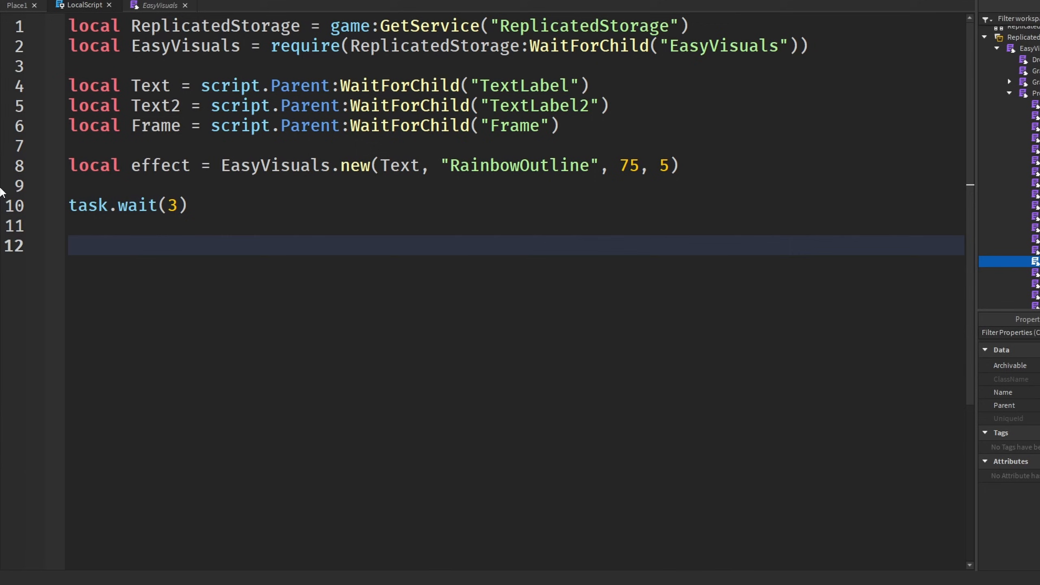
type("effect:Paus")
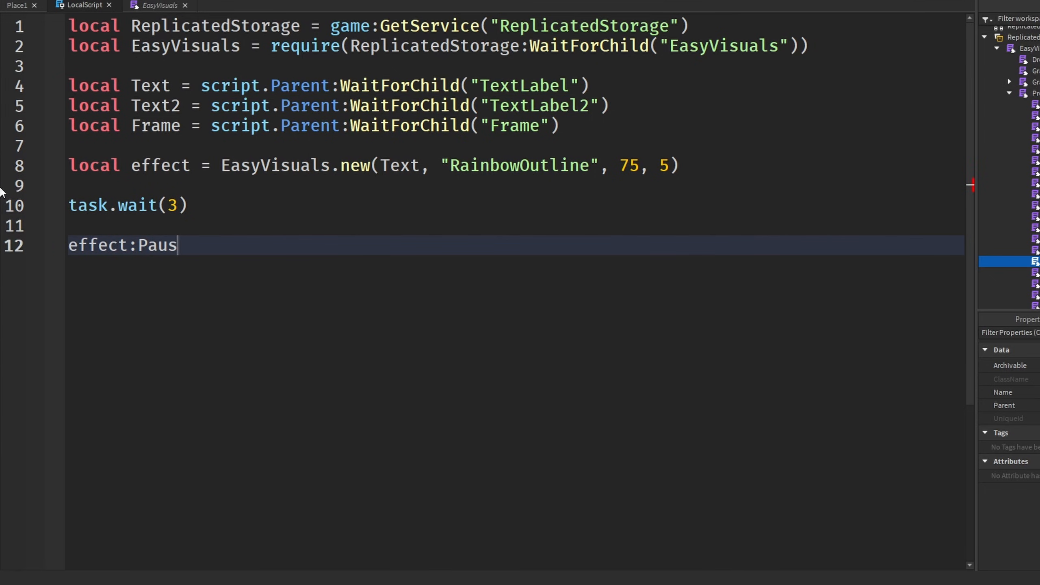
type("e()")
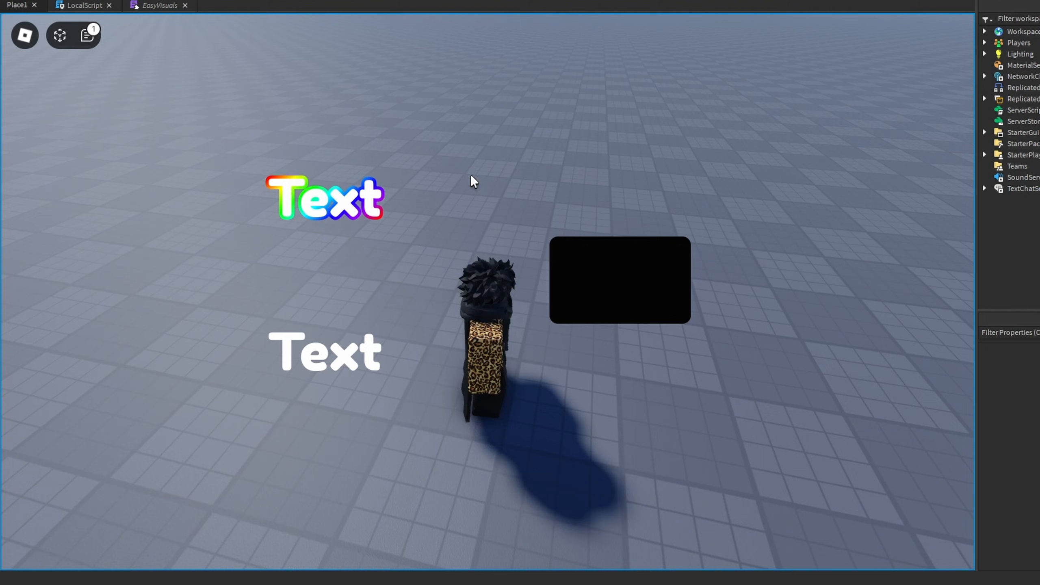
left_click(84, 6)
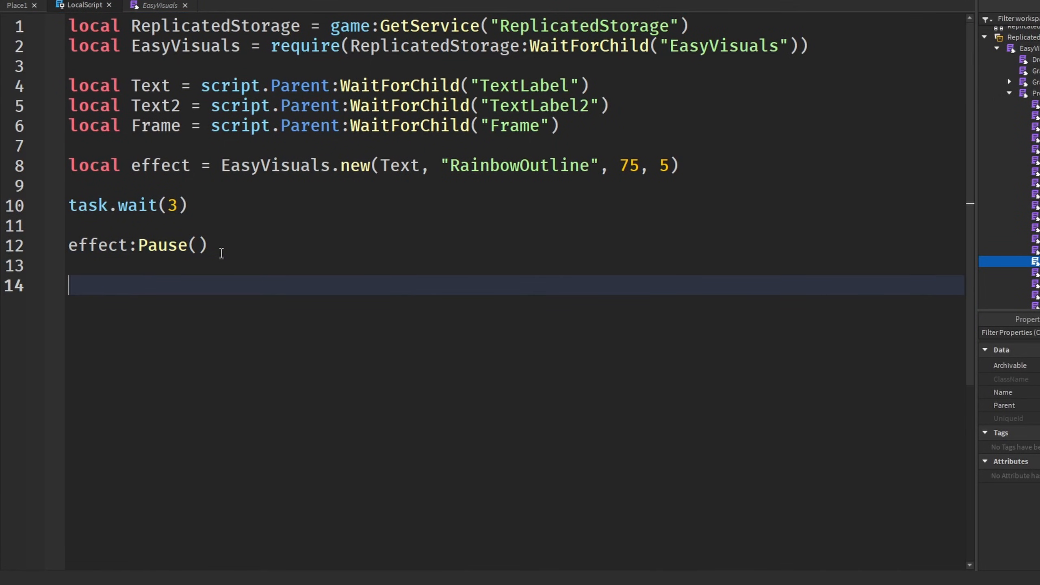
Step: Add task.wait(3) and effect:Resume(), playtest it, then stop and trim back to the effect line
type("task.wait(3")
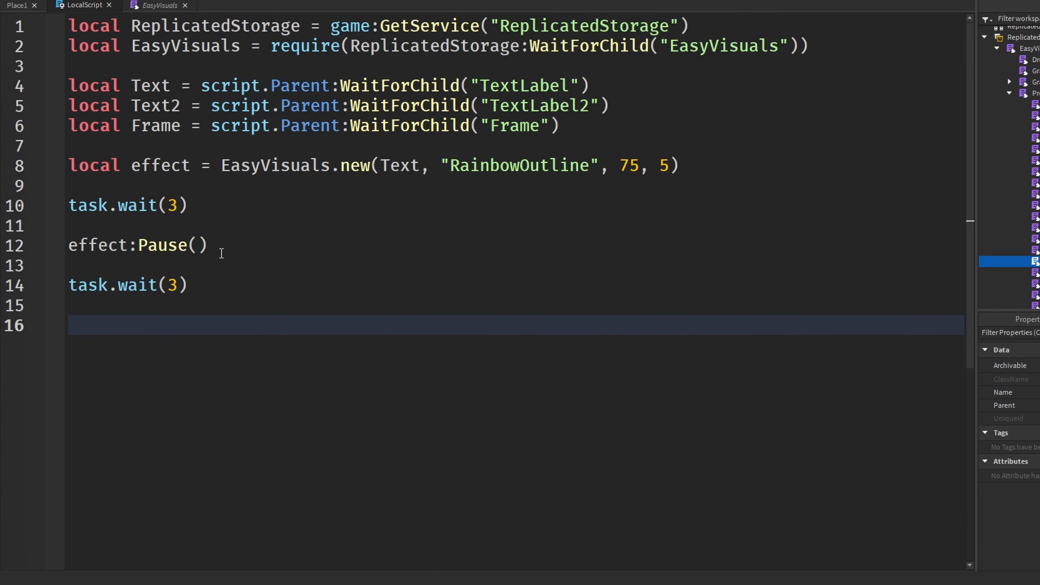
type("effect:Res")
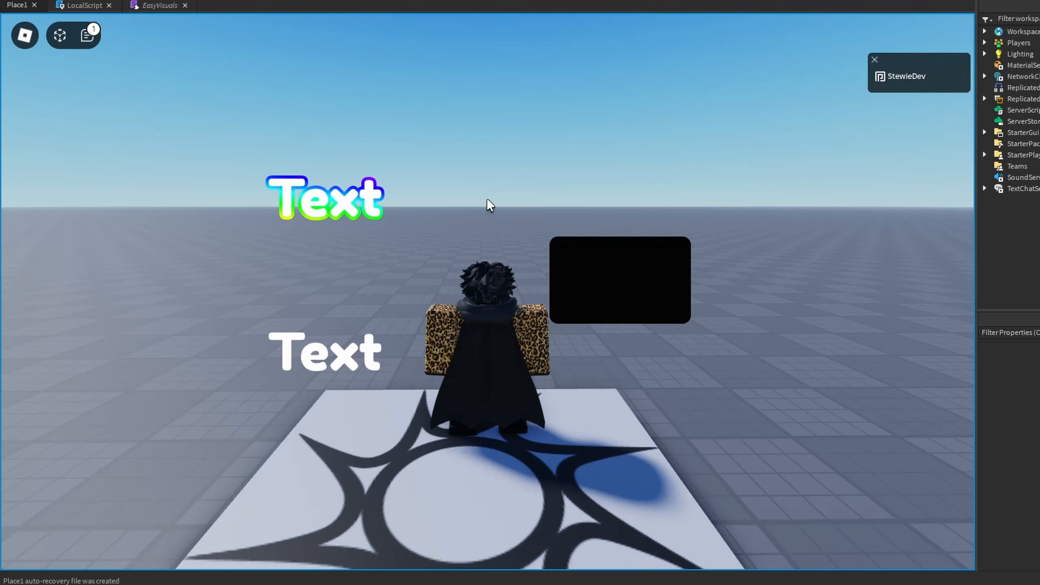
left_click(875, 59)
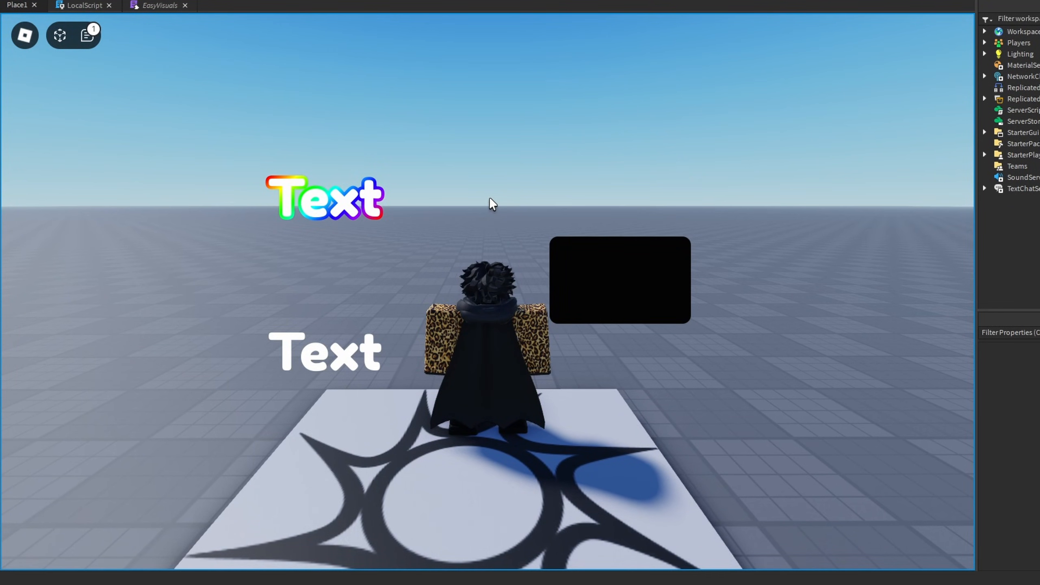
mouse_move(436, 203)
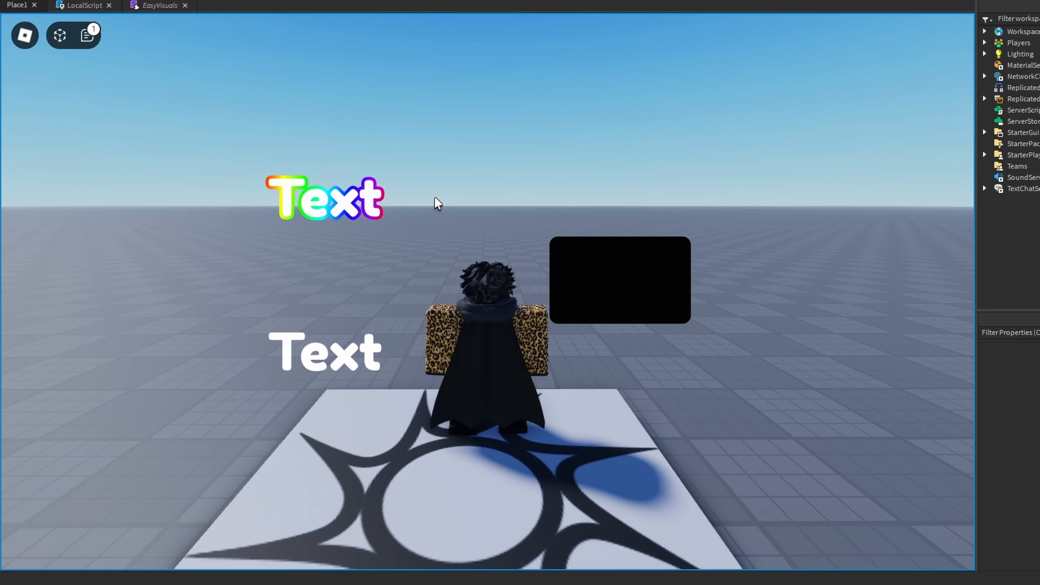
left_click(84, 6)
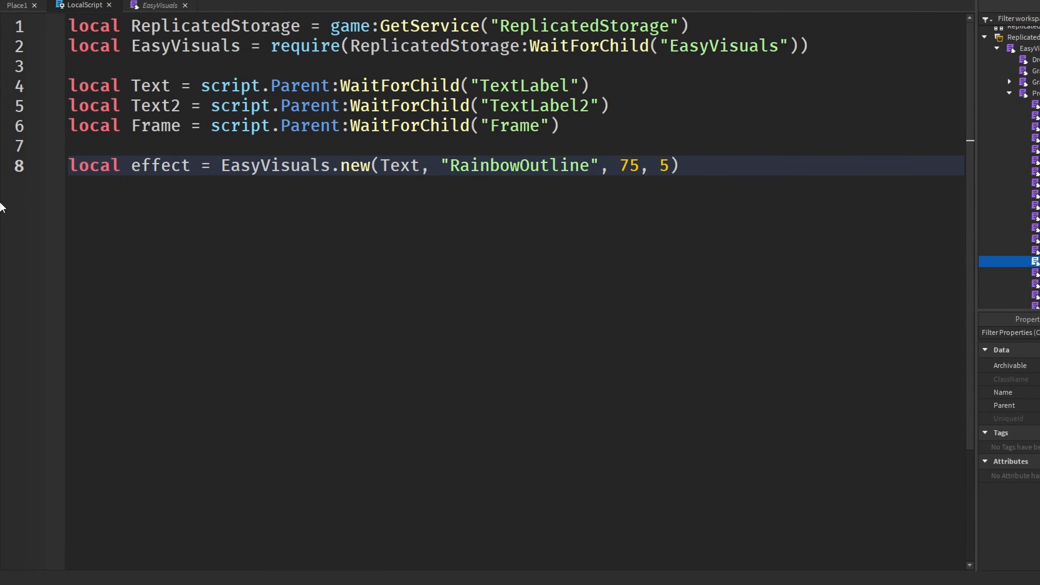
Step: Add task.wait(3) then effect:Destroy() so the outline vanishes after three seconds, and verify in a playtest
key("Enter")
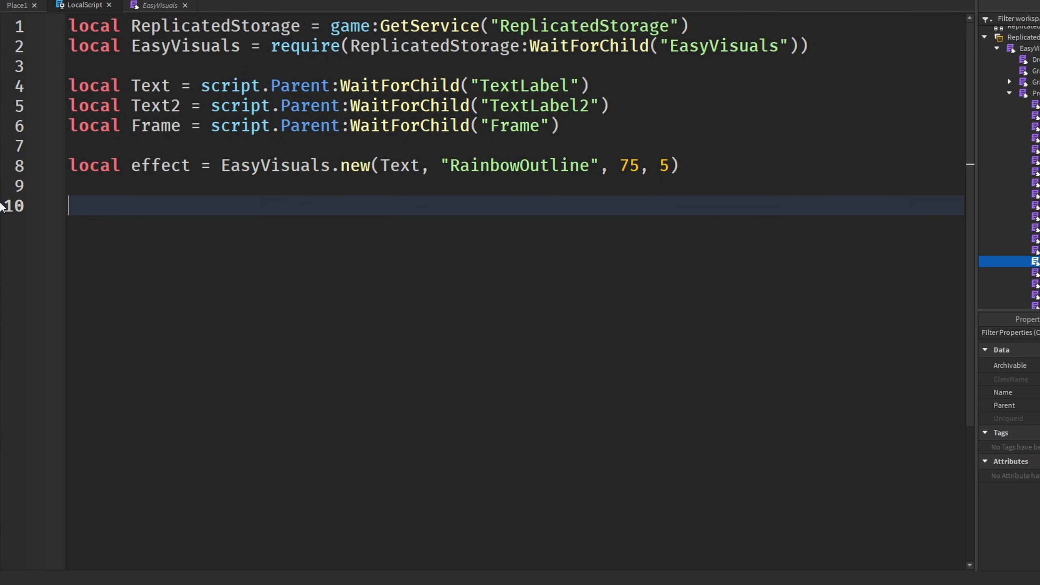
type("task.wait")
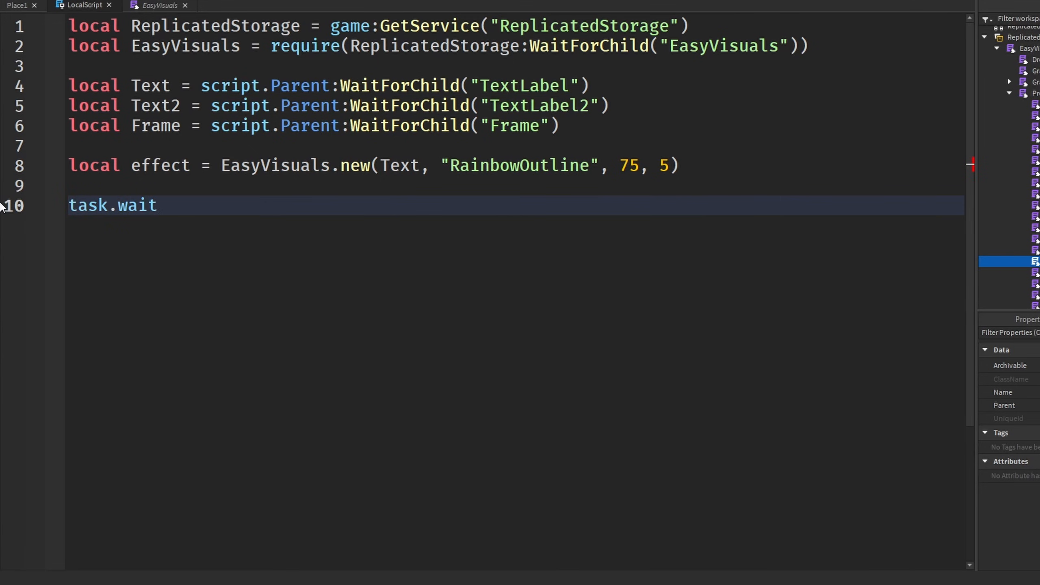
type("(3)")
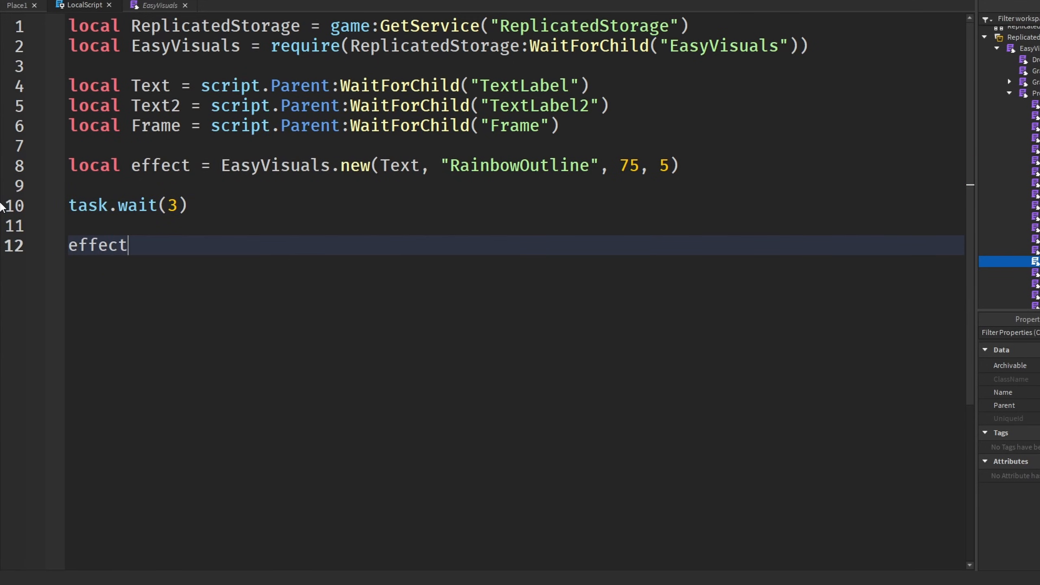
type(":Destroy()")
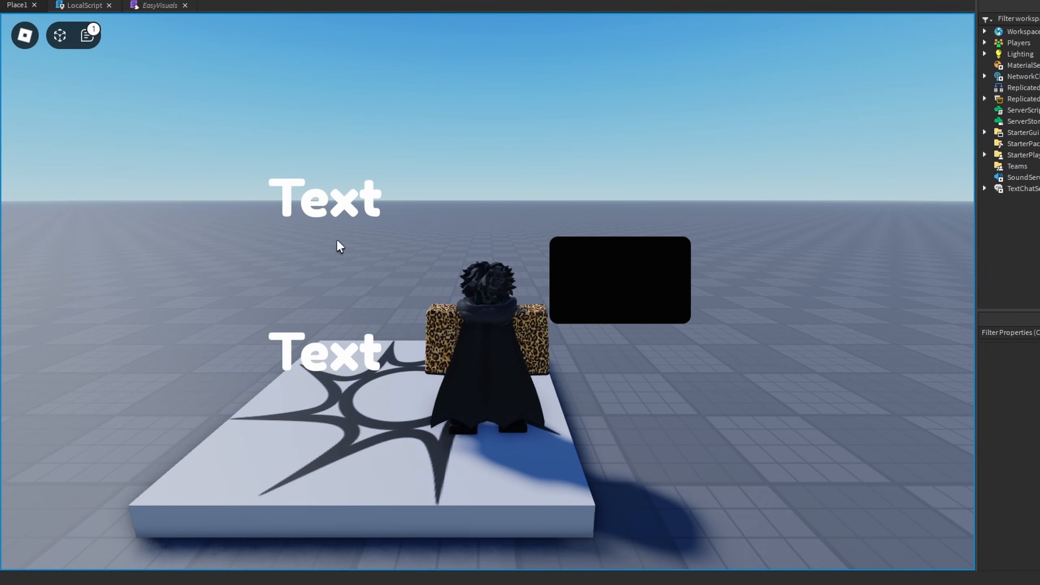
mouse_move(388, 216)
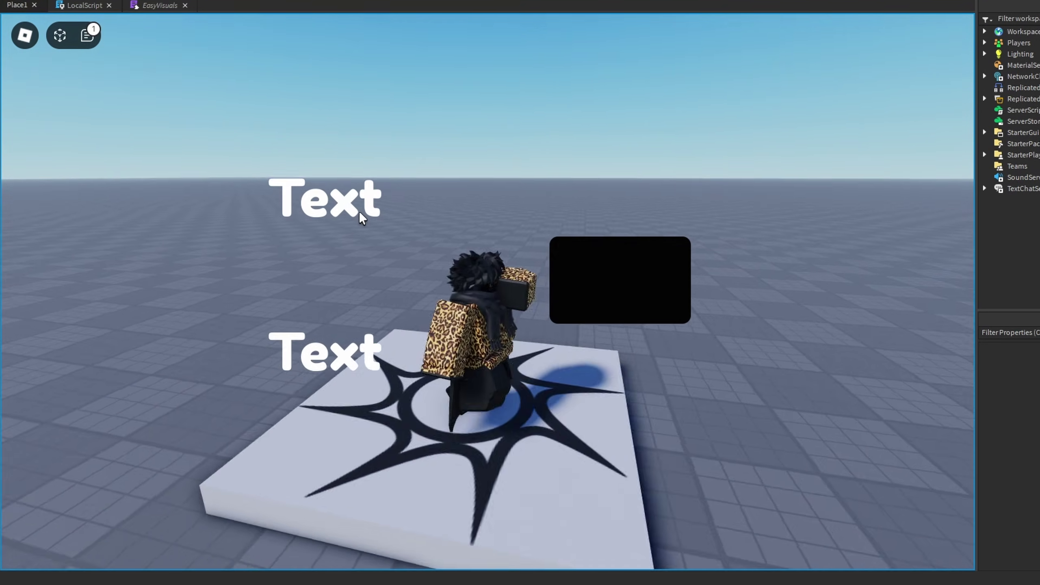
left_click(84, 5)
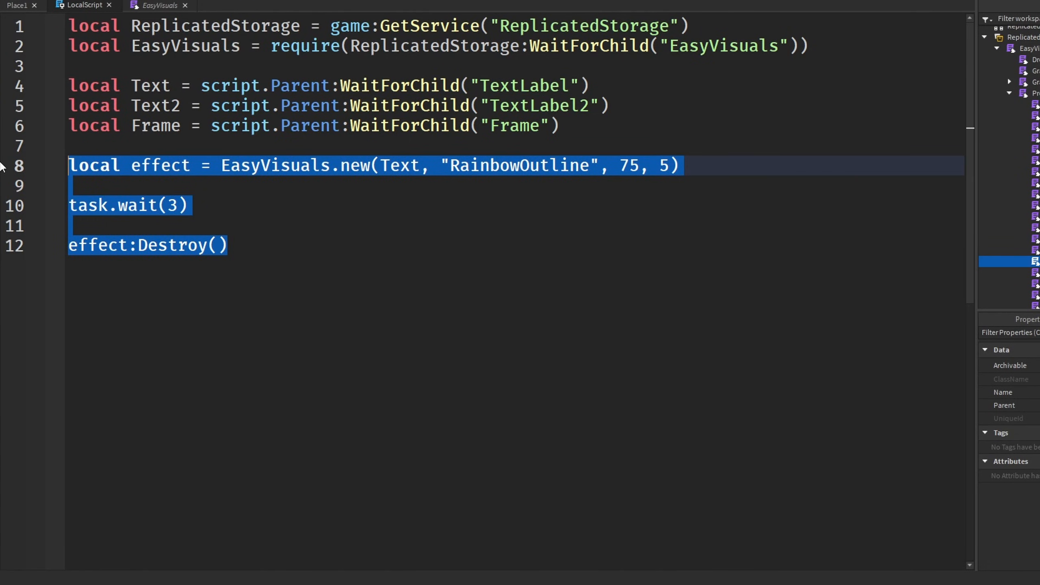
Step: Replace the demo lines with local Gradient = EasyVisuals.gradient.new(instance, color, transparency)
key("Delete")
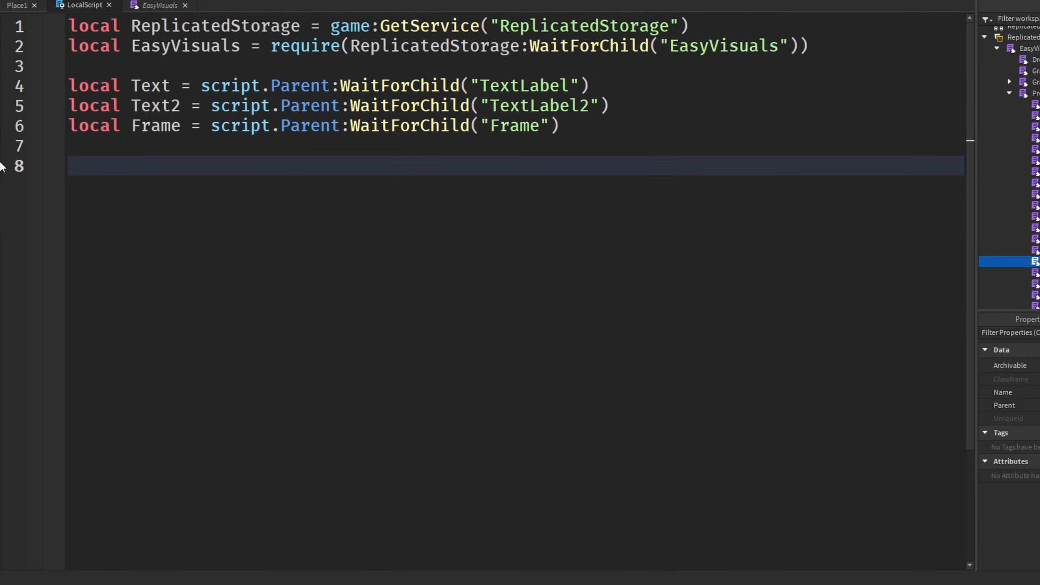
type("local")
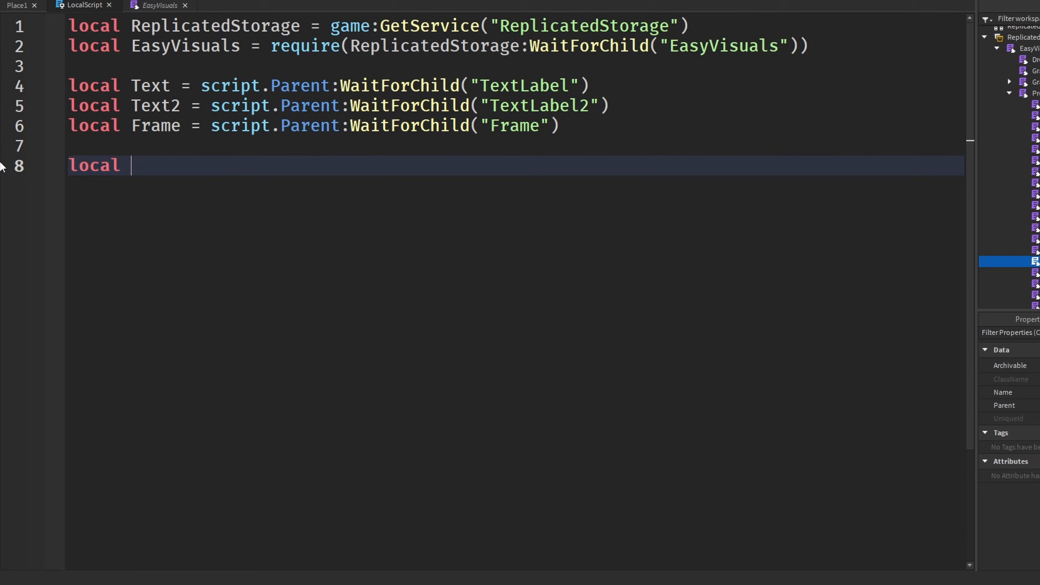
type("Gradient = e")
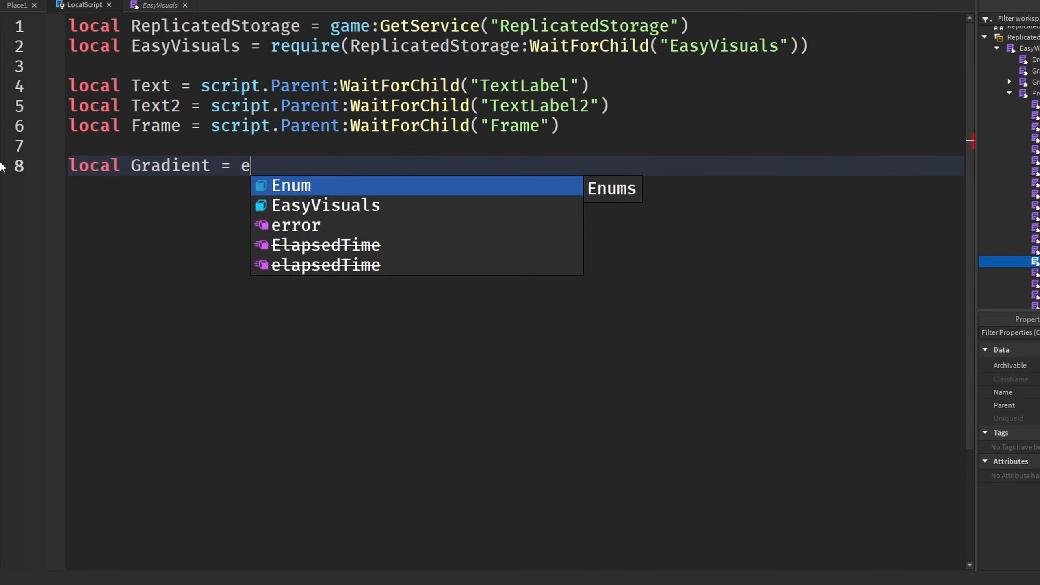
type("asyVisuals.gradient.new(")
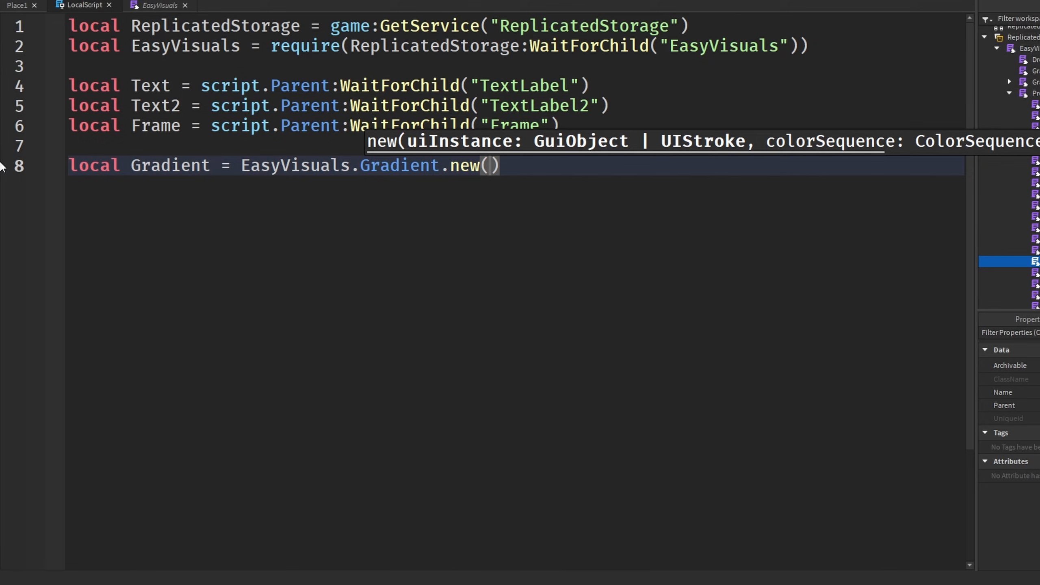
type("instance, c")
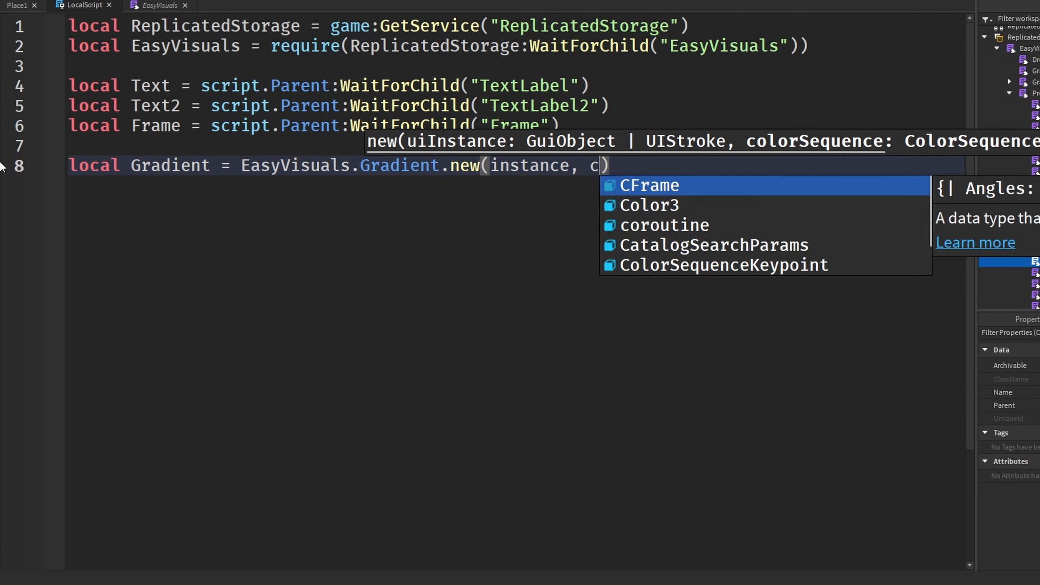
type("olor, transparency")
type("Gradient")
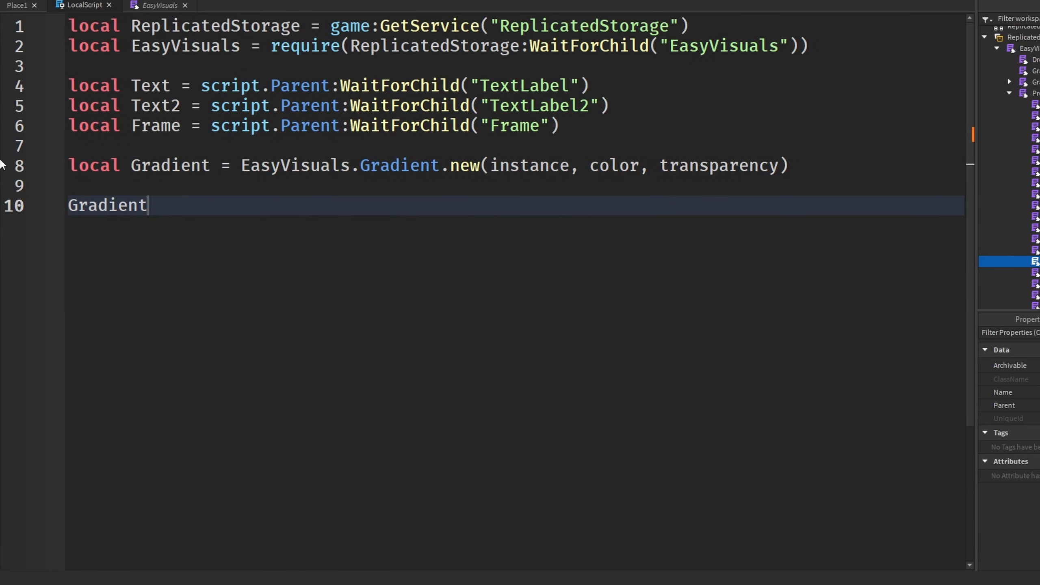
type(":")
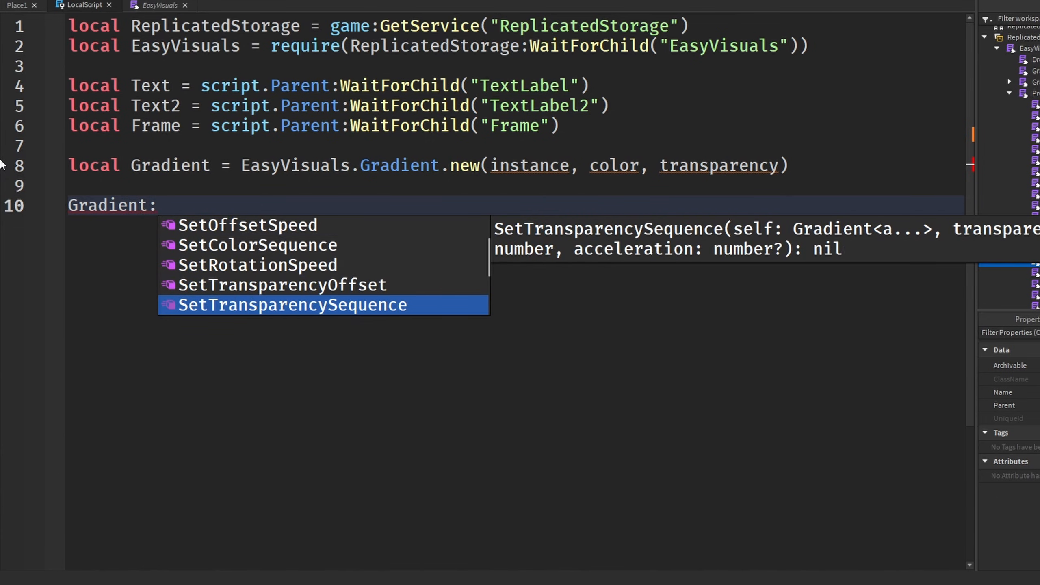
scroll("down", 3)
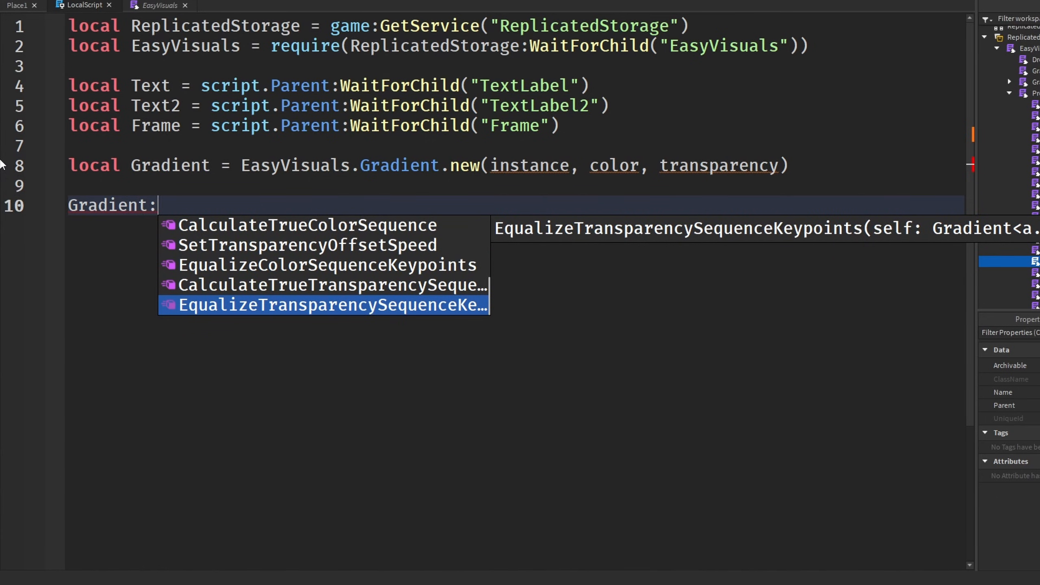
key("Escape")
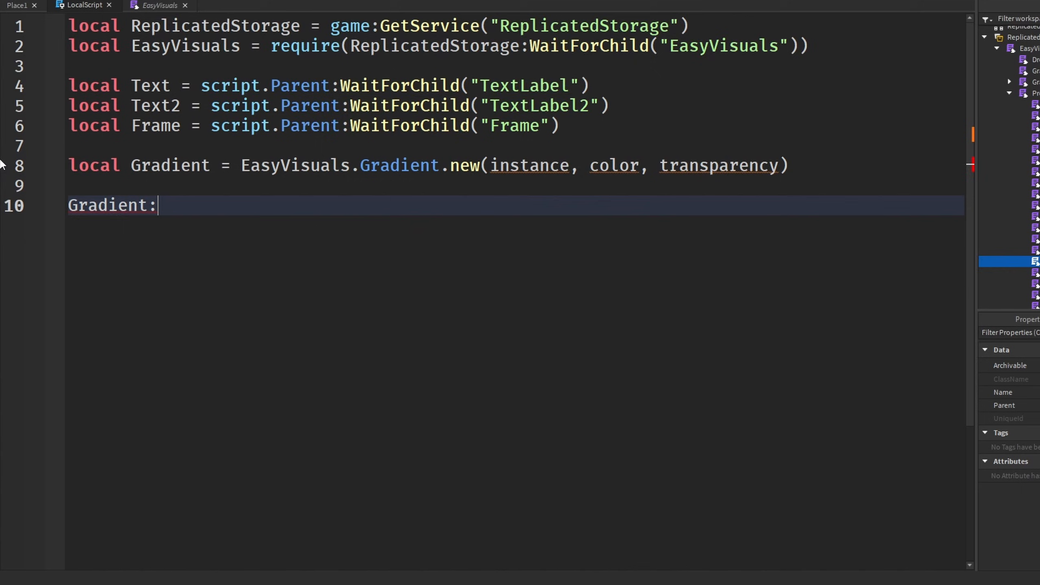
Step: Open the FireStroke preset module to see how it builds its effects
left_click(158, 5)
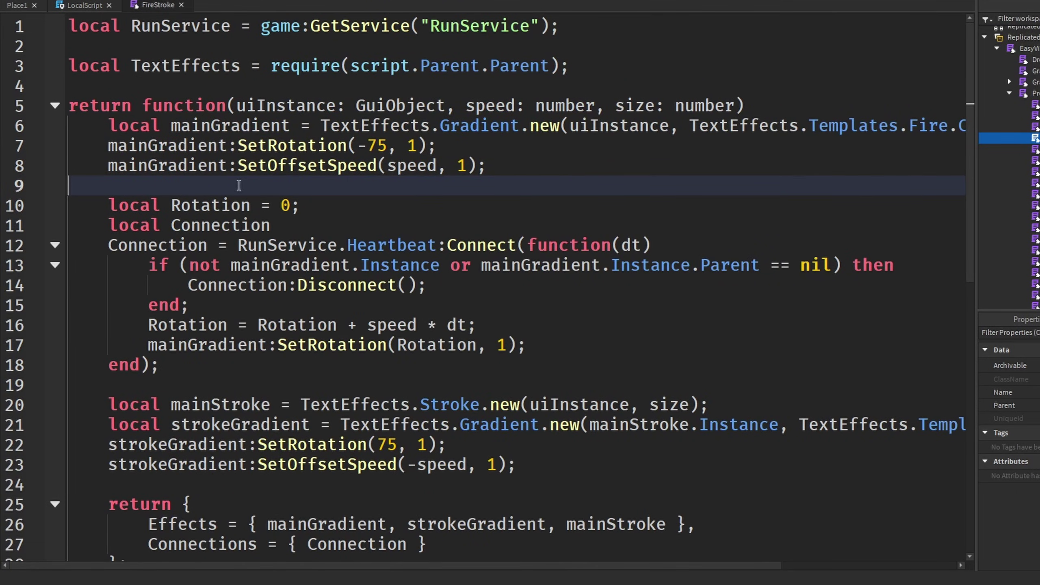
mouse_move(136, 135)
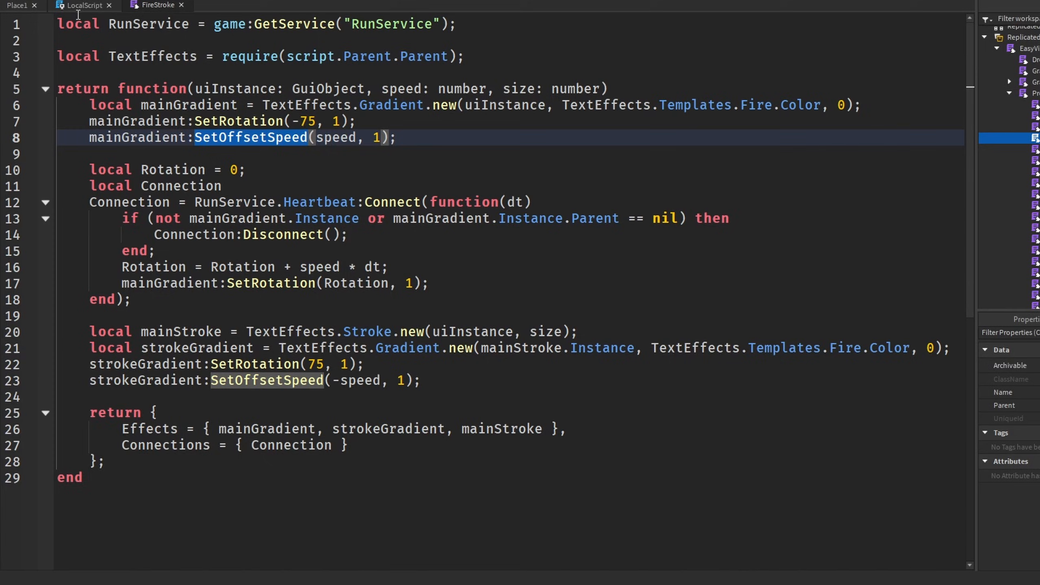
Step: Close the FireStroke module, view Place1 with the labelled part, and return to the LocalScript requiring EasyVisuals and the Part
left_click(85, 5)
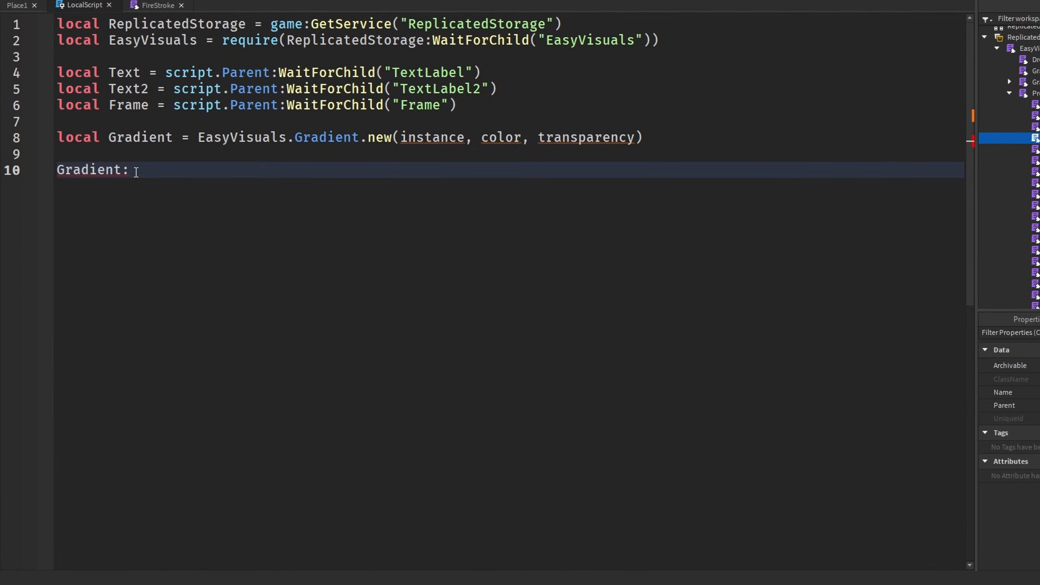
left_click(180, 5)
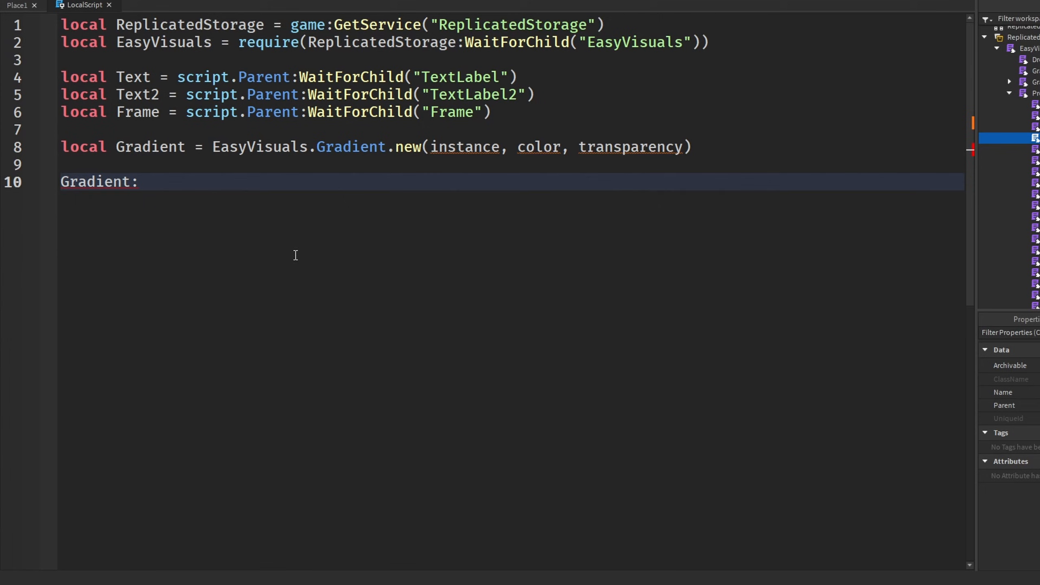
left_click(136, 181)
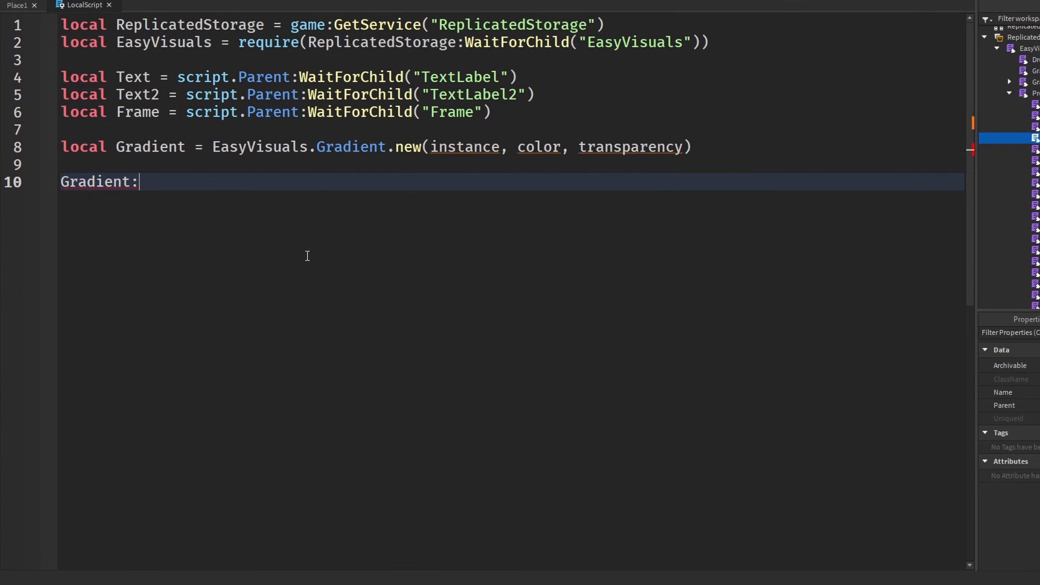
mouse_move(336, 213)
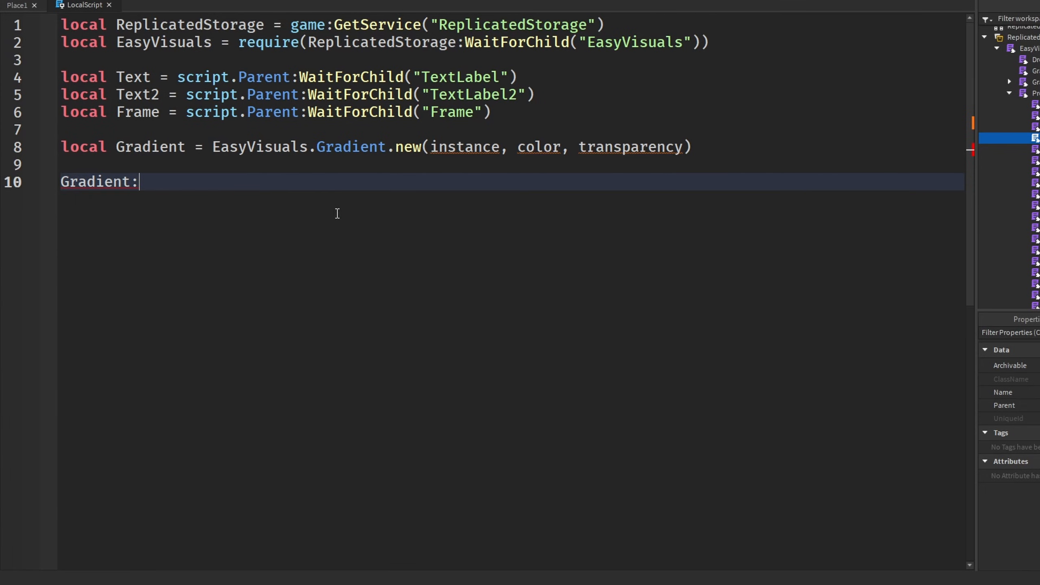
mouse_move(167, 194)
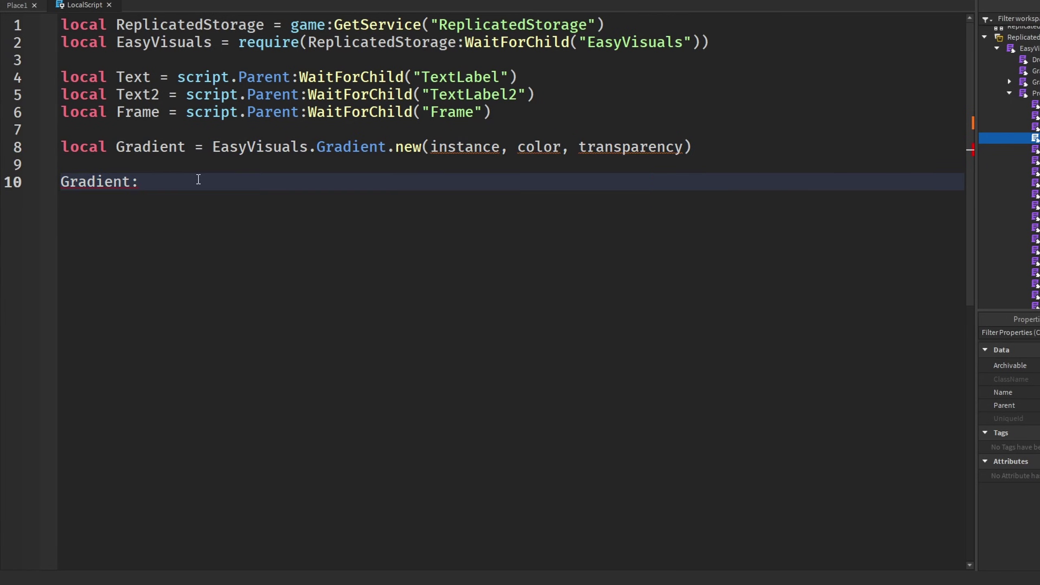
mouse_move(294, 211)
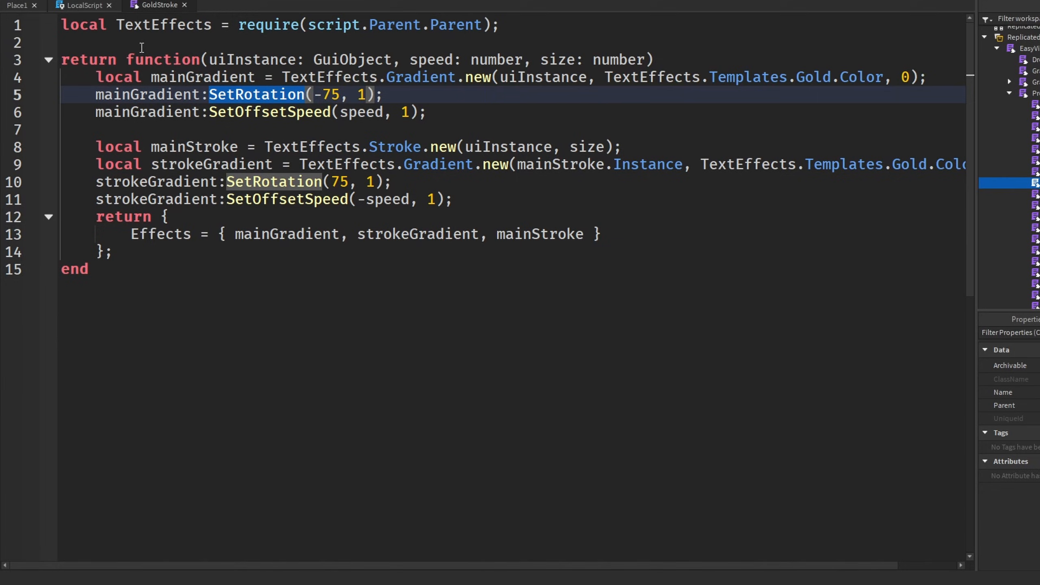
left_click(16, 6)
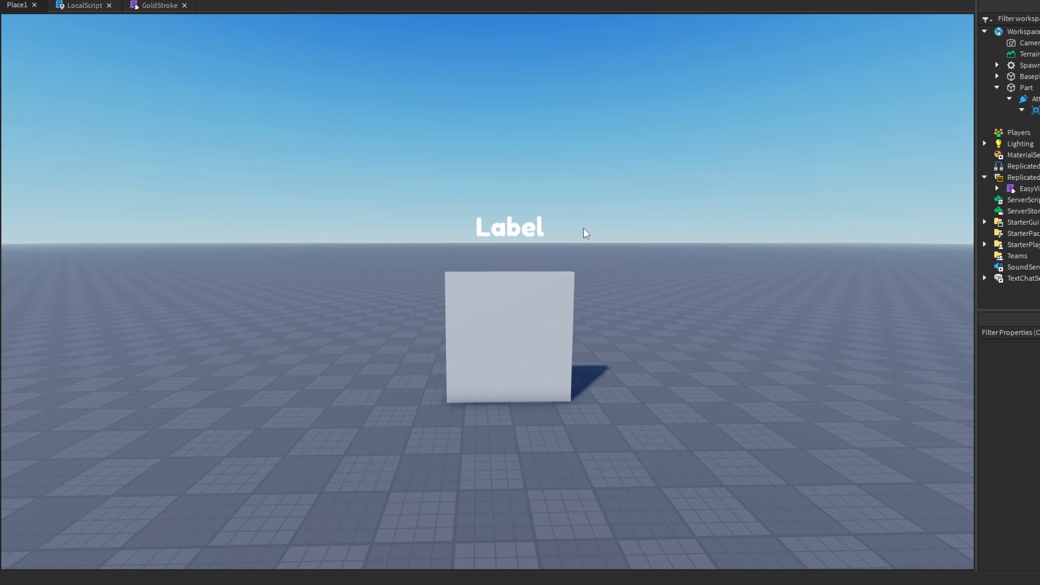
mouse_move(551, 202)
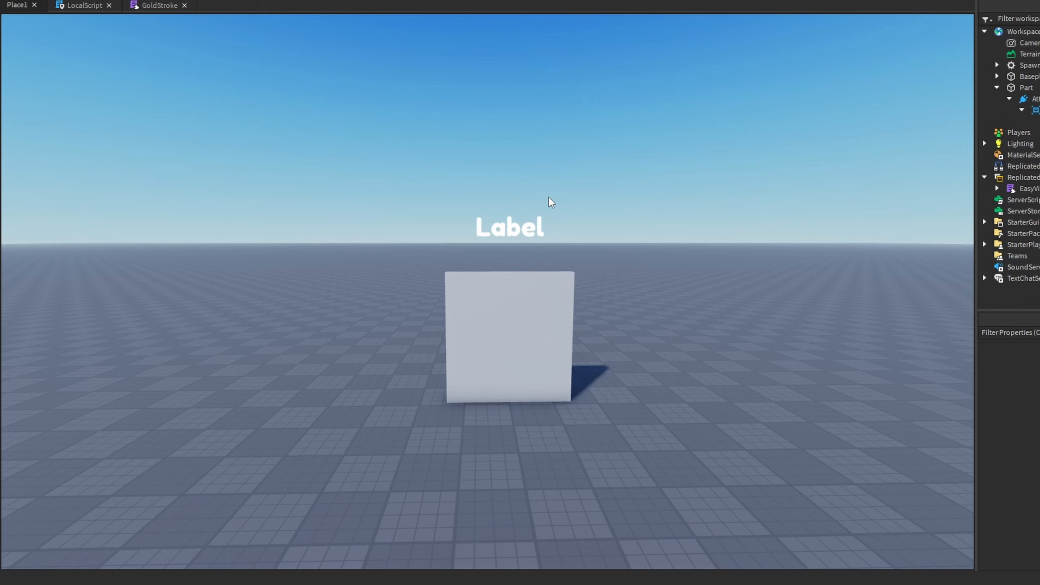
left_click(84, 5)
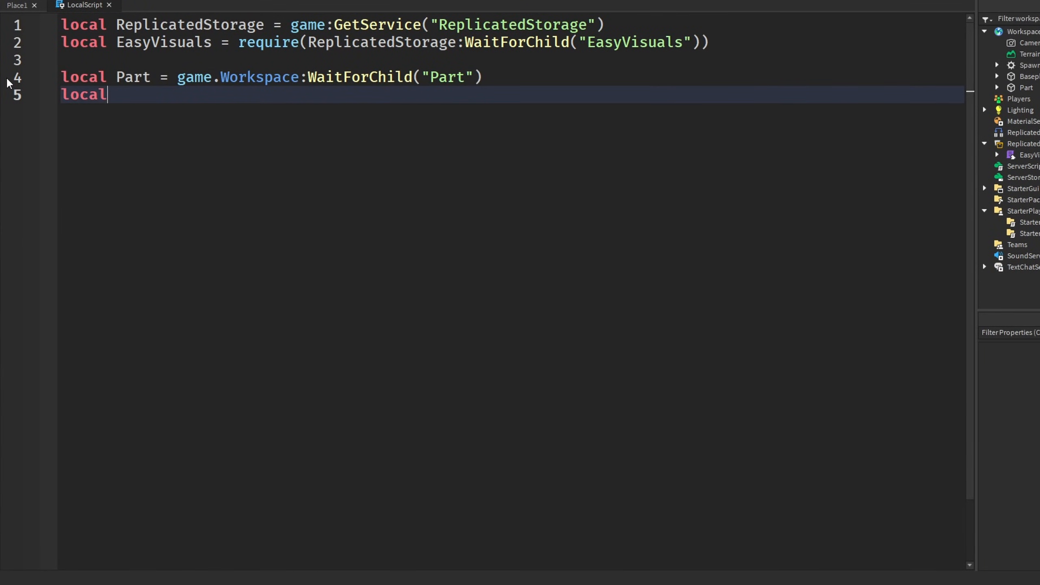
Step: Fetch the BillboardGui from the Part's Attachment with WaitForChild
type("BillboardGui =")
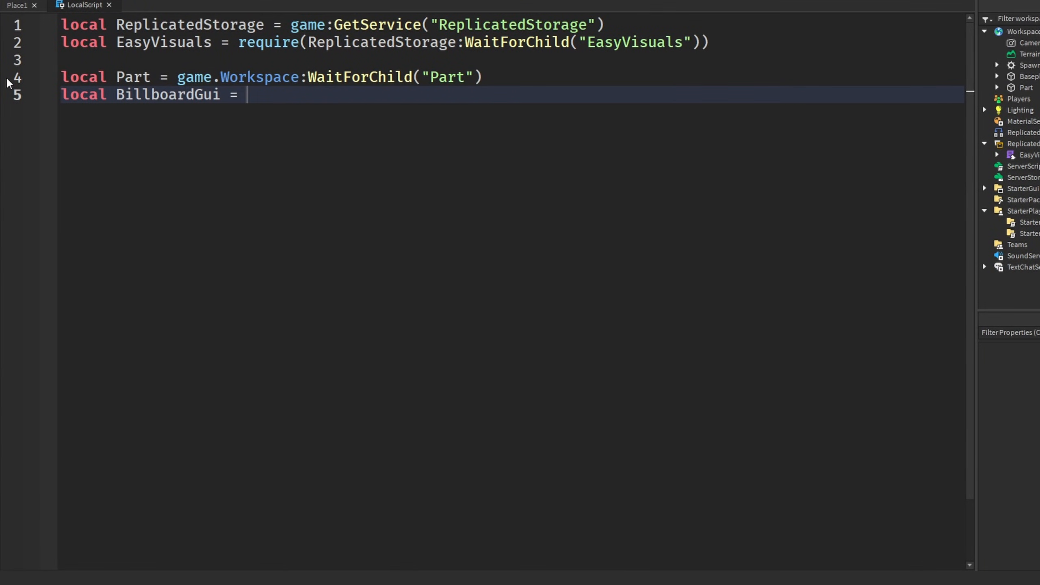
type("Part:WaitForChild(\"Attachment\"):WaitForChild(\"")
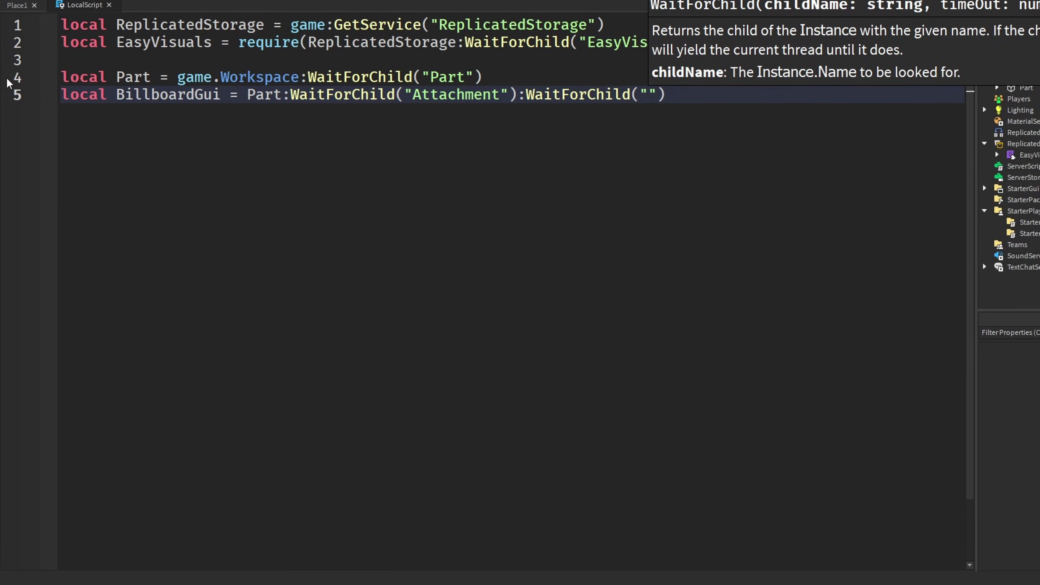
type("BillboardGui")
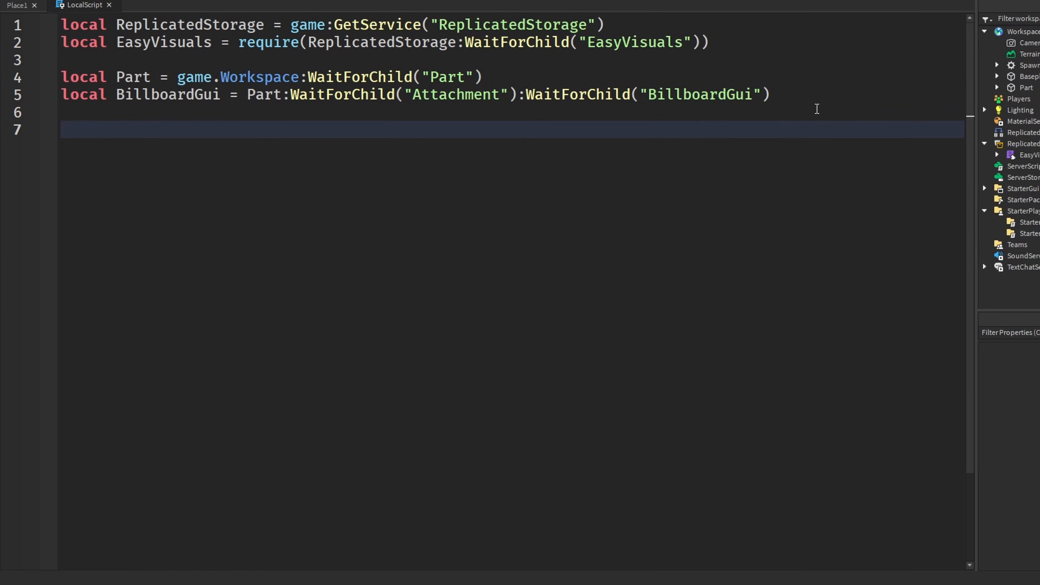
Step: Apply EasyVisuals.new(BillboardGui, "RainbowStroke", 0.4, 3) to the BillboardGui
type("EasyVisuals.new(")
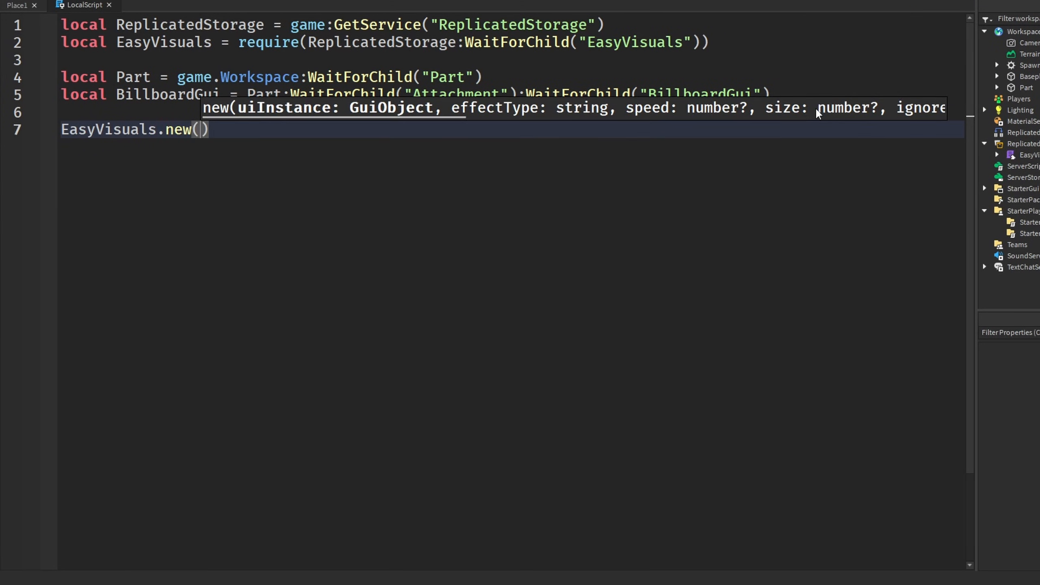
type("BillboardGui")
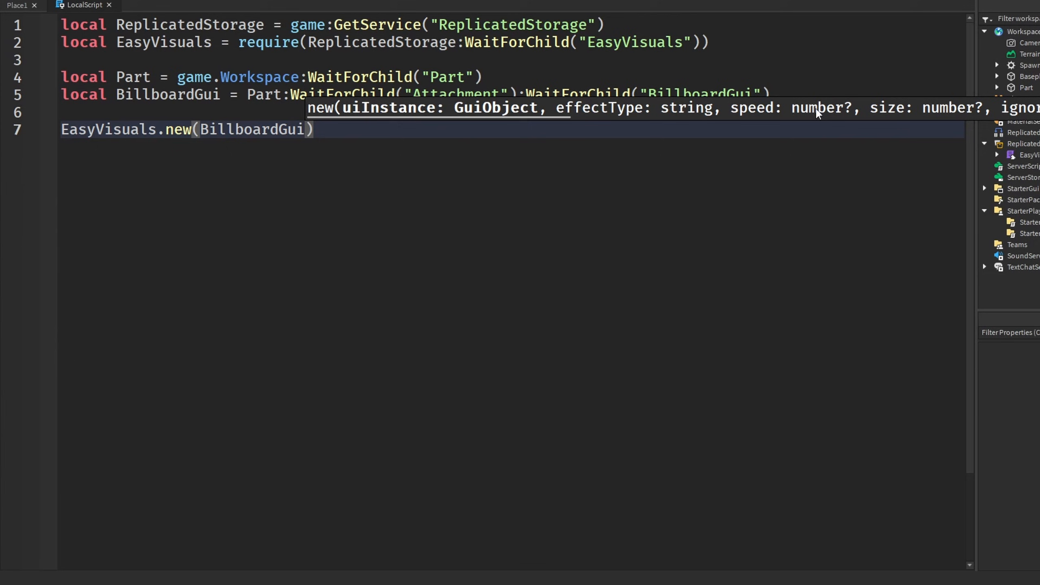
type(", \"\"")
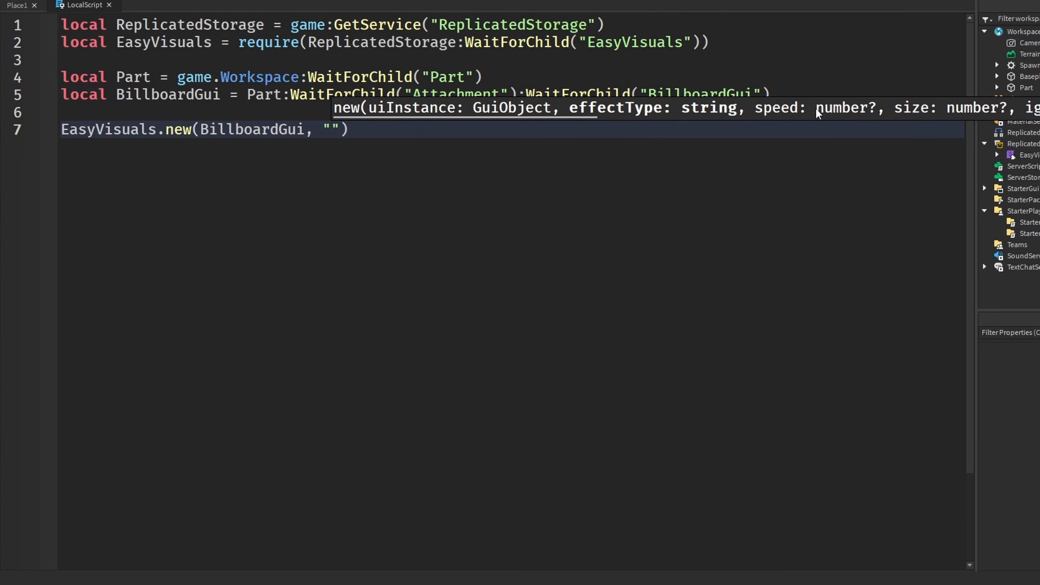
type("RainbowS")
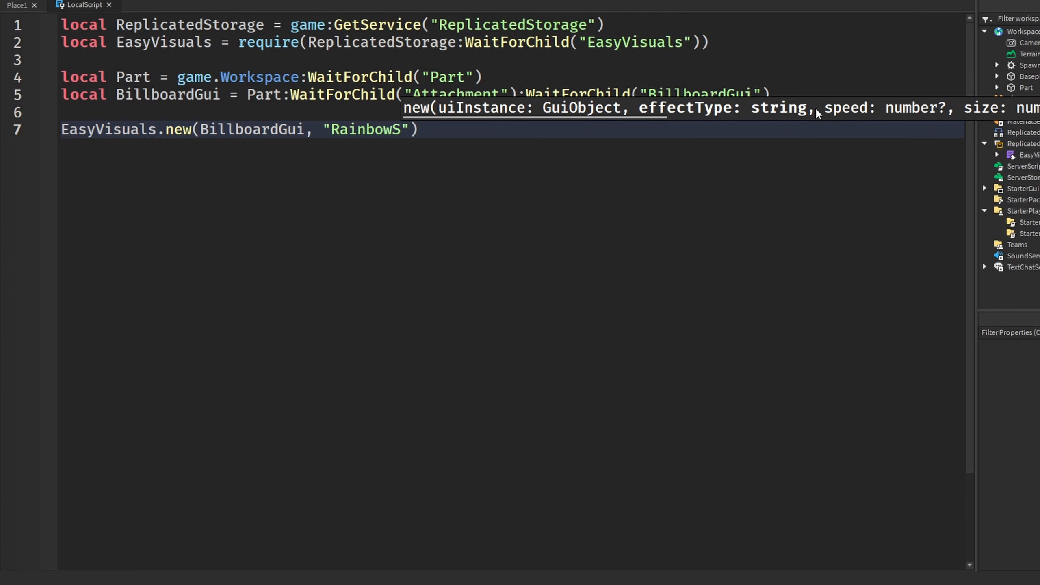
type("troke")
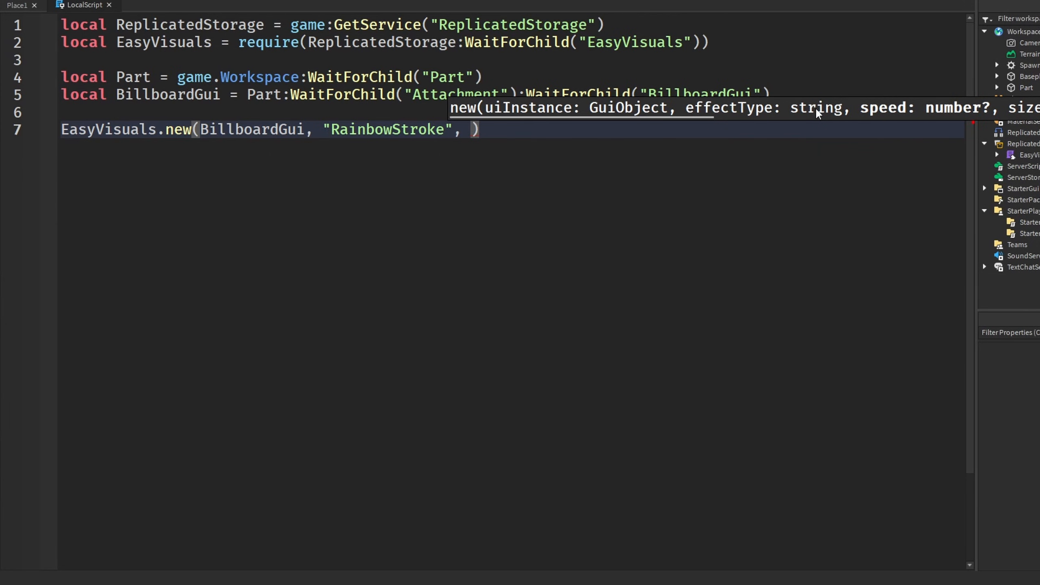
type("0.")
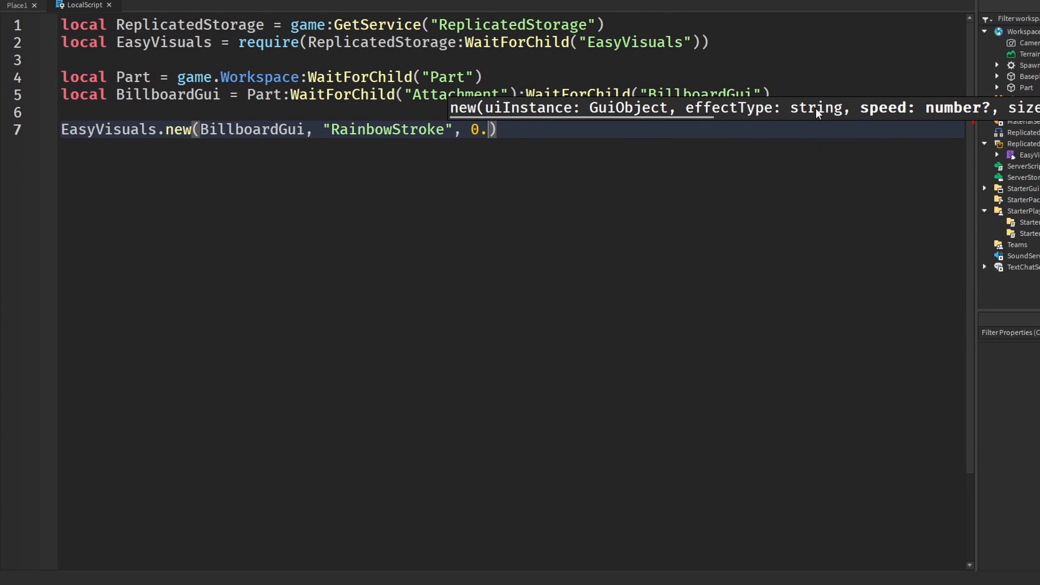
type("4,")
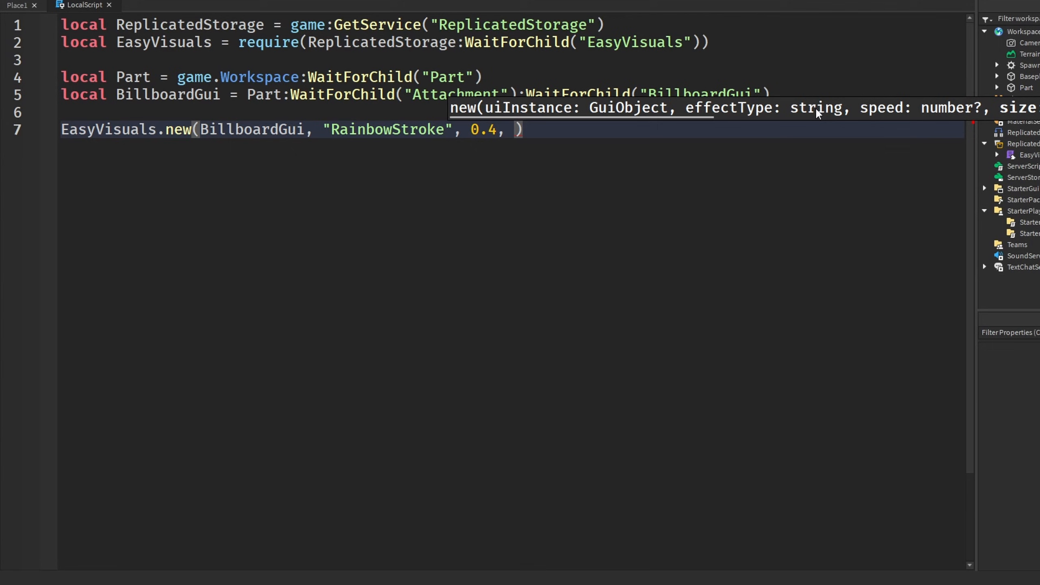
type("3")
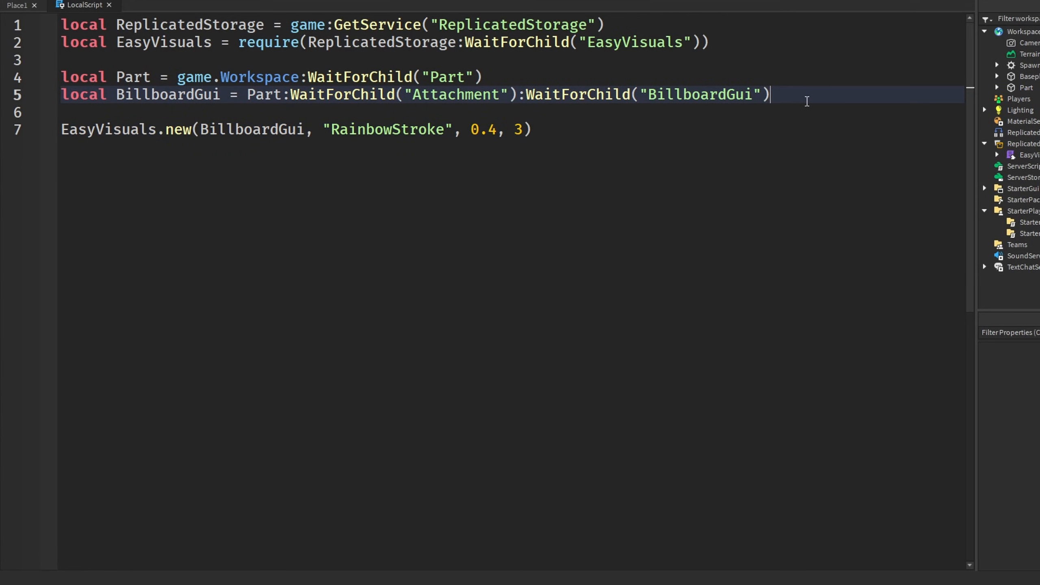
key("Return")
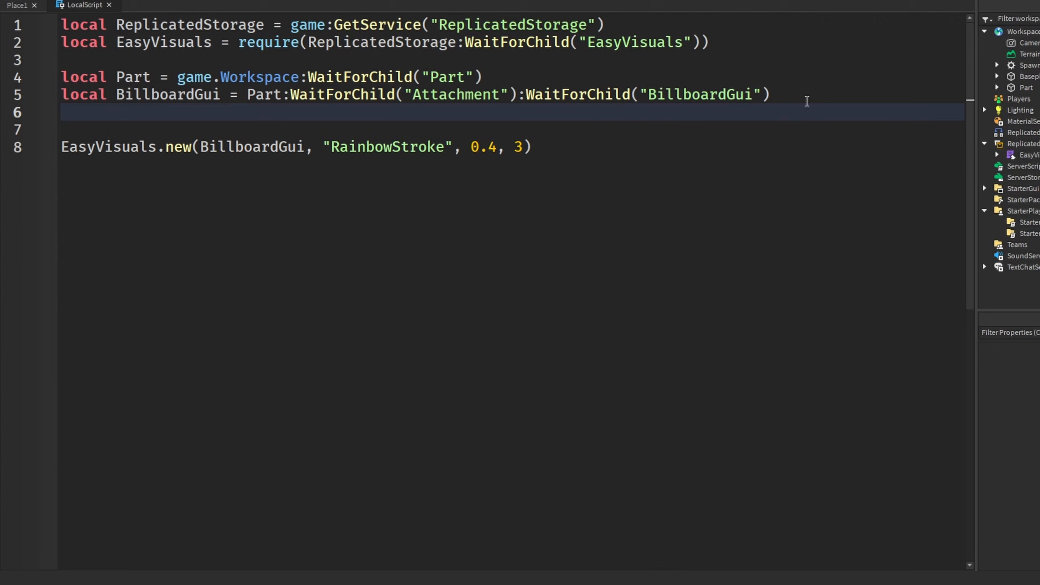
Step: Add local Text = BillboardGui:WaitForChild("TextLabel") to reference the label
type("local Text = b")
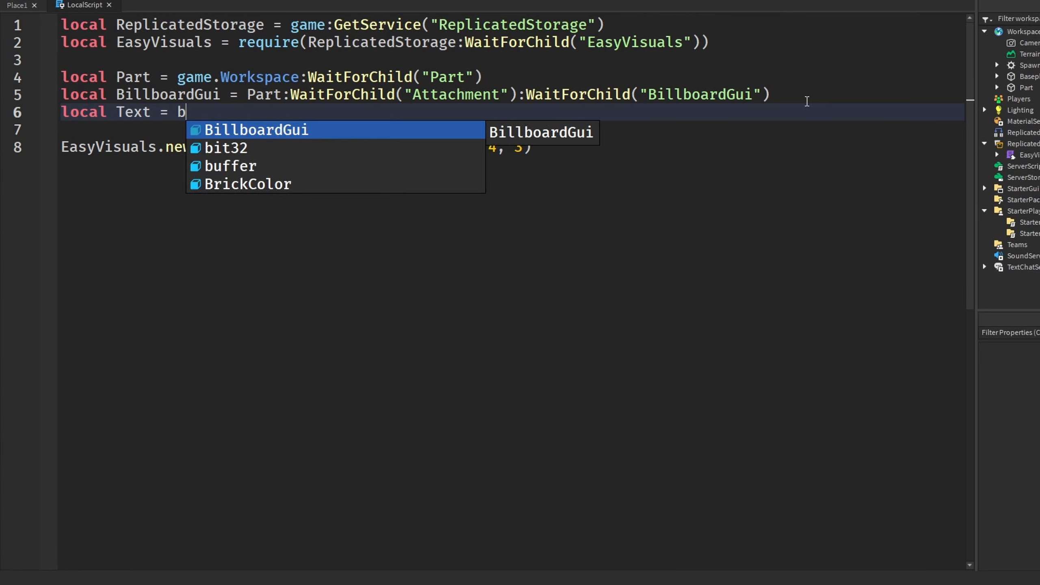
type("BillboardGui:WaitForChild(\"TextLabel\")")
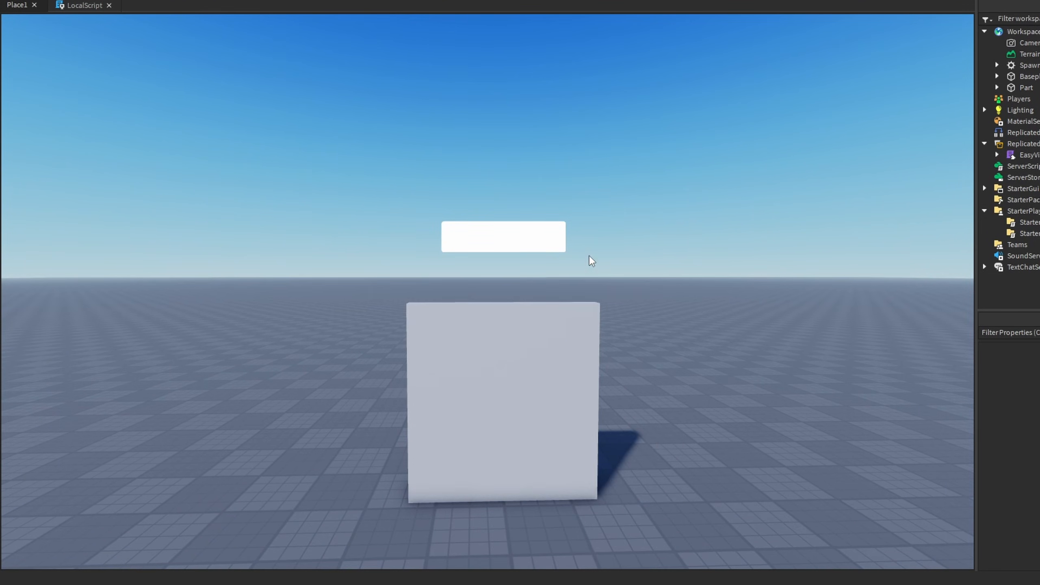
Step: Pass the BillboardGui's Frame as the first argument of EasyVisuals.new for the Ghost effect, speed 0.4, size 7
left_click(84, 5)
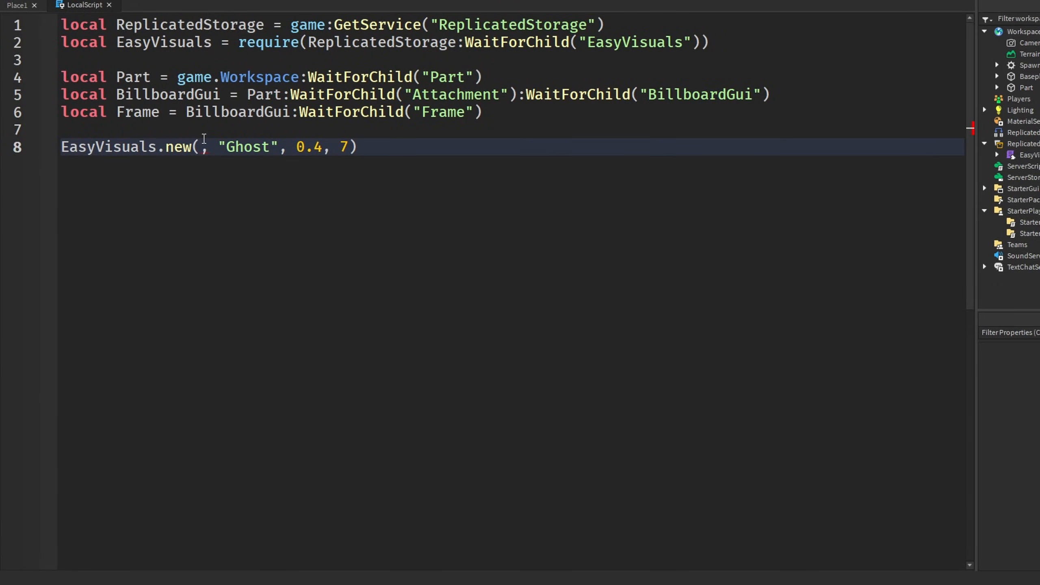
double_click(137, 112)
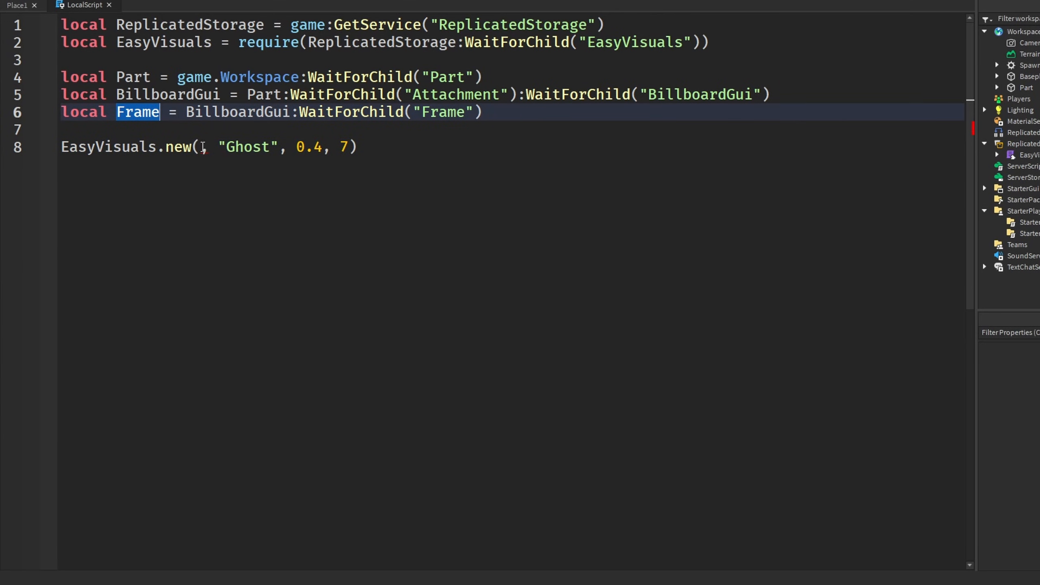
type("Frame")
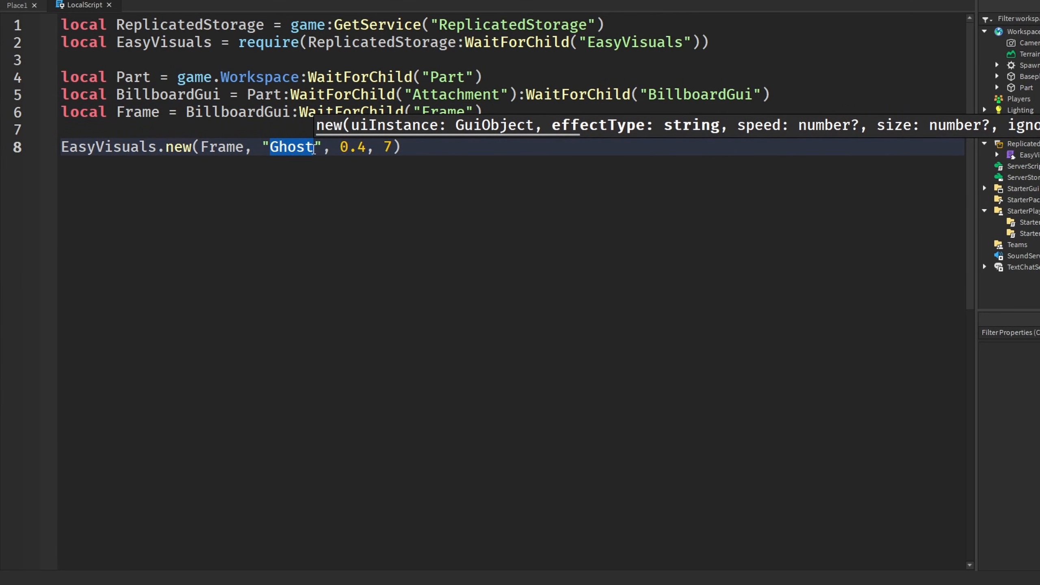